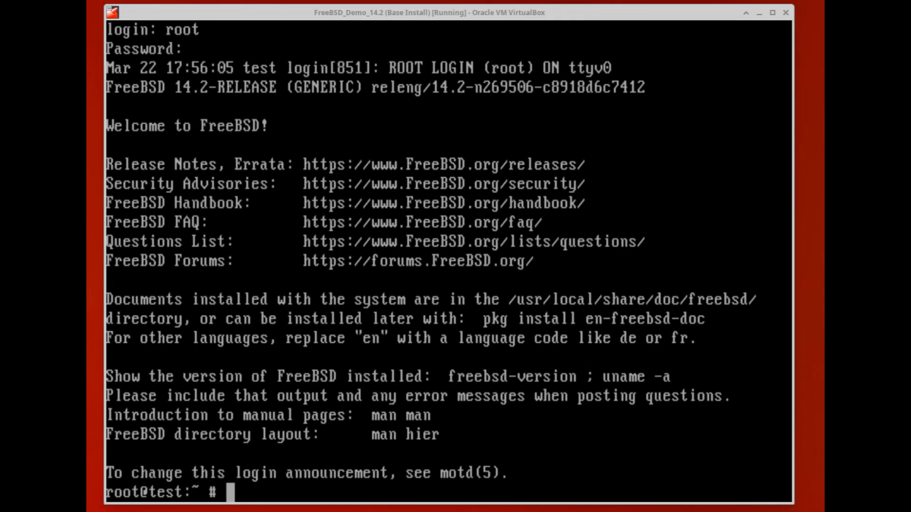
{"action": "mouse_move", "coordinate": [718, 127]}
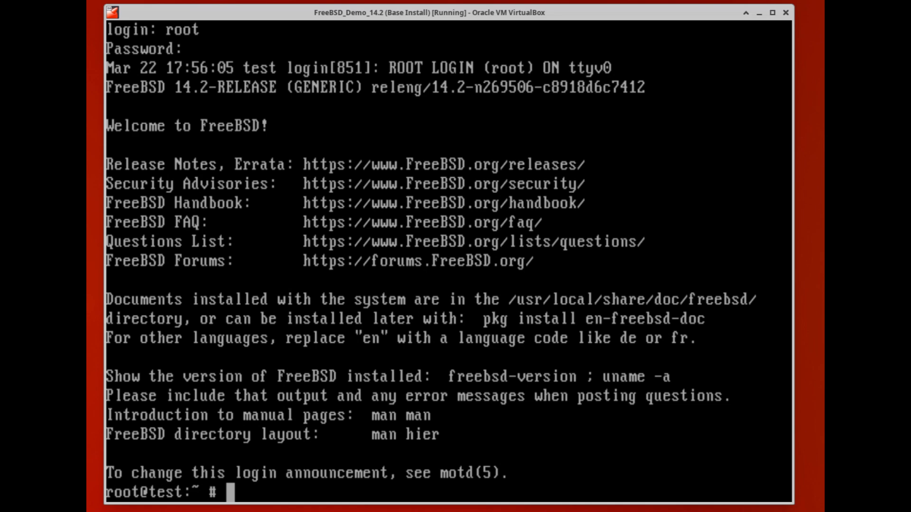
Step: Install the podman package with 'pkg install podman' as root
{"action": "type", "text": "pkg install"}
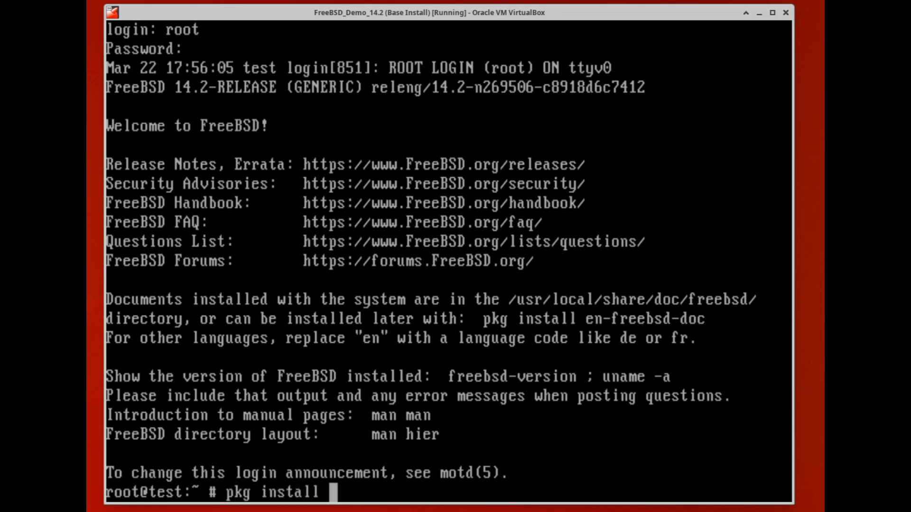
{"action": "type", "text": "podman"}
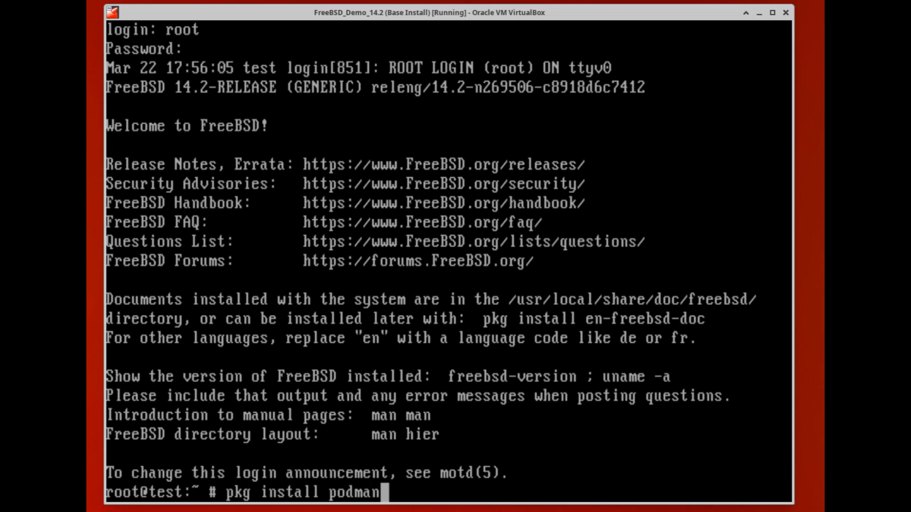
{"action": "key", "text": "Return"}
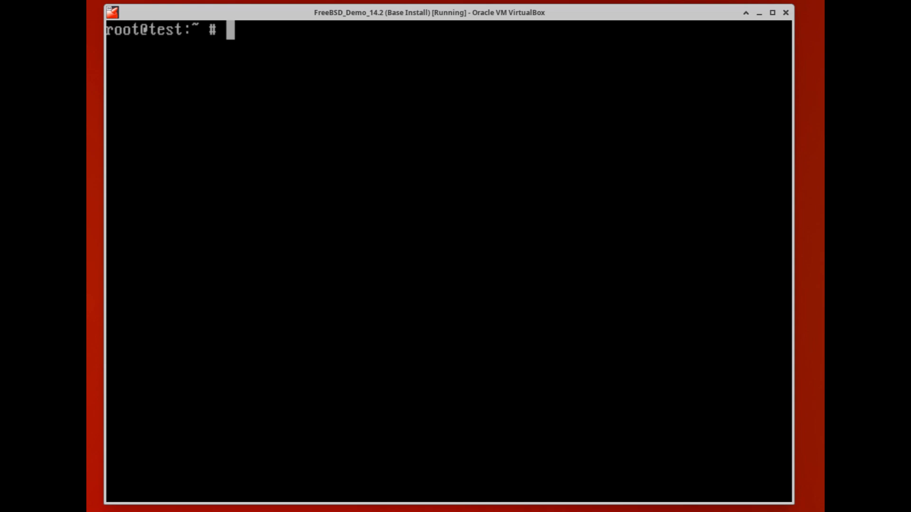
Step: Add the line 'fdesc /dev/fd fdescfs rw 0 0' to /etc/fstab in vim
{"action": "type", "text": "vim /"}
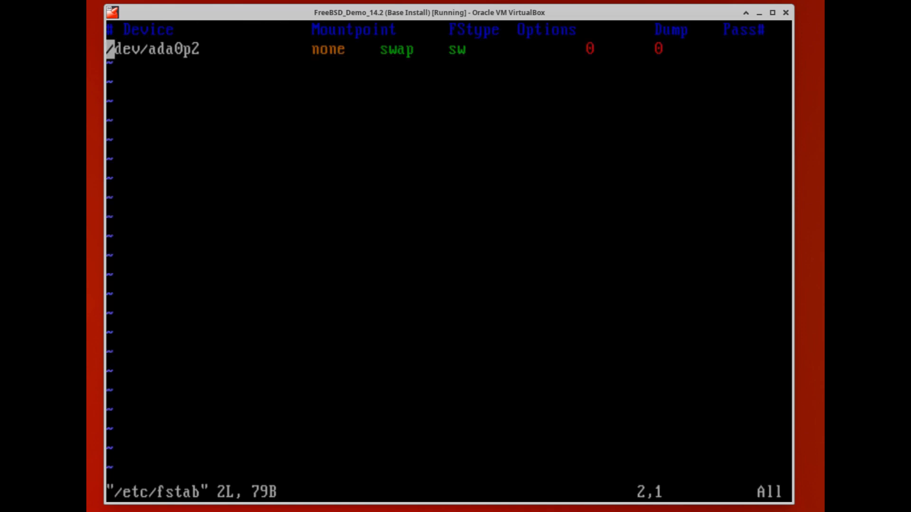
{"action": "type", "text": "fdes"}
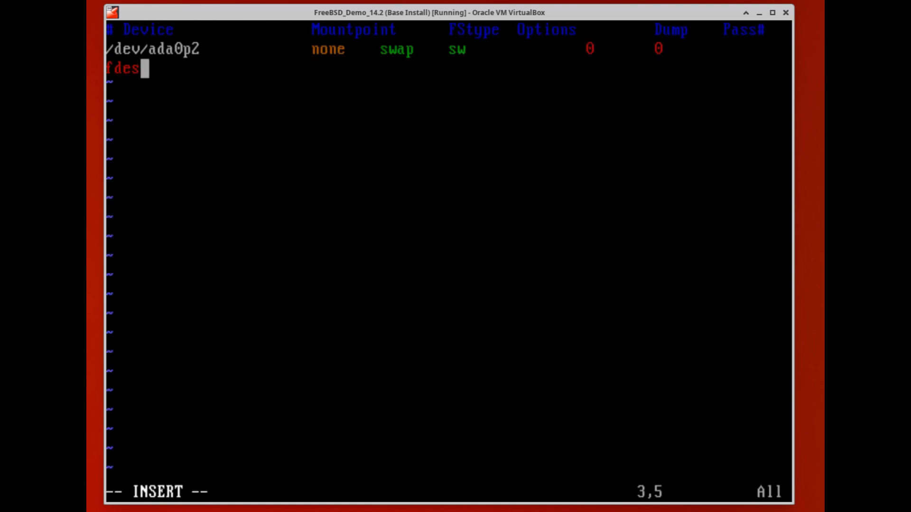
{"action": "type", "text": "c\t/dev"}
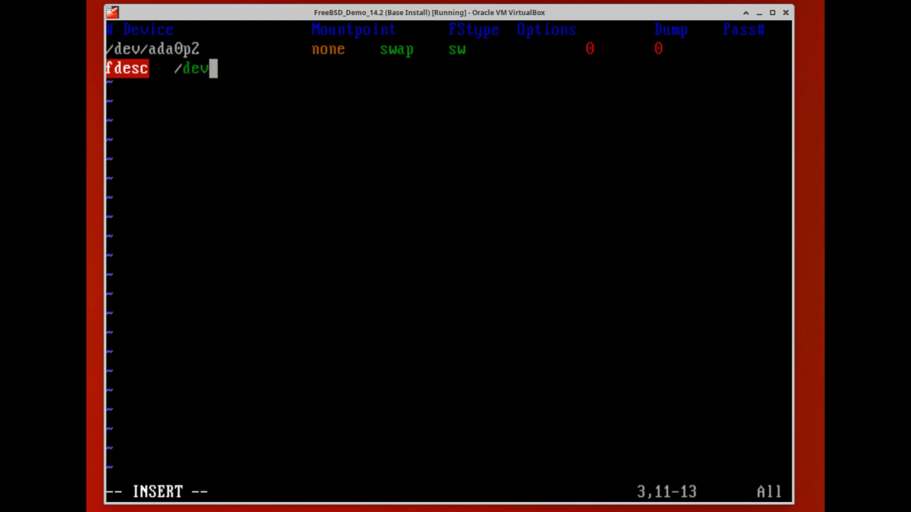
{"action": "type", "text": "/fd f"}
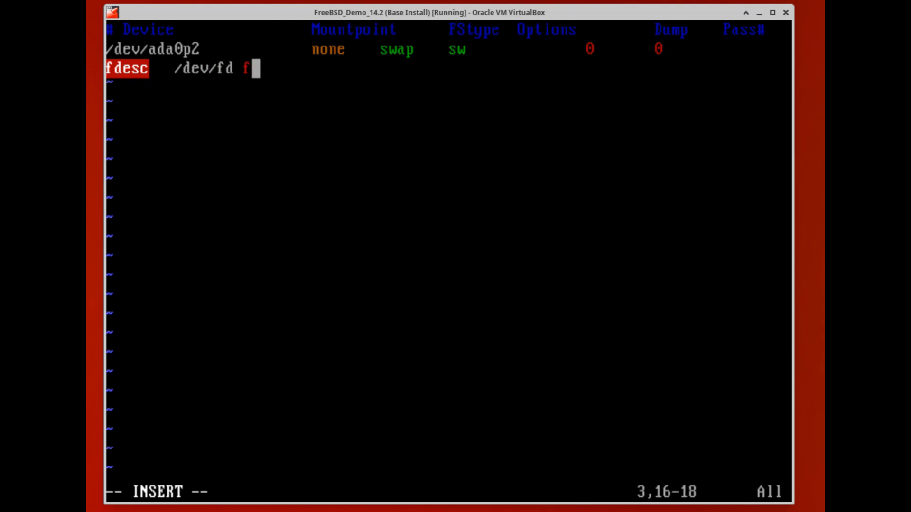
{"action": "type", "text": "desc"}
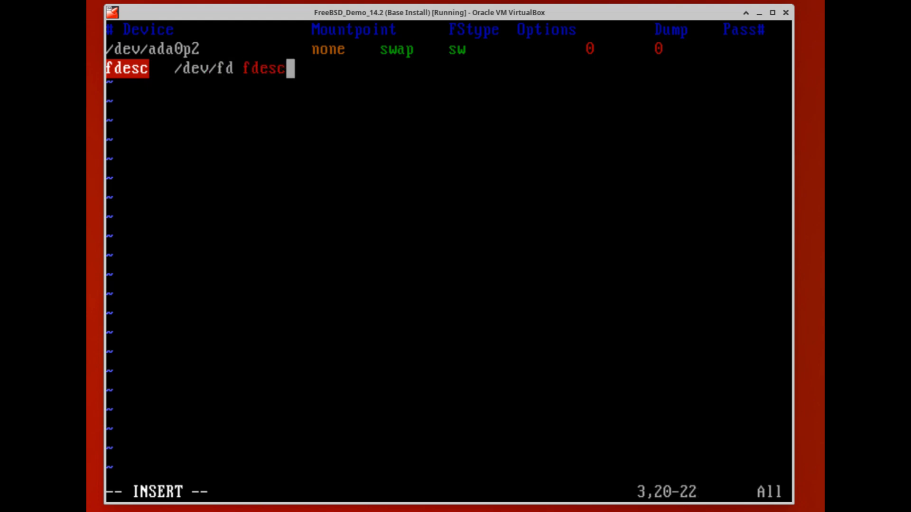
{"action": "type", "text": "fs rw"}
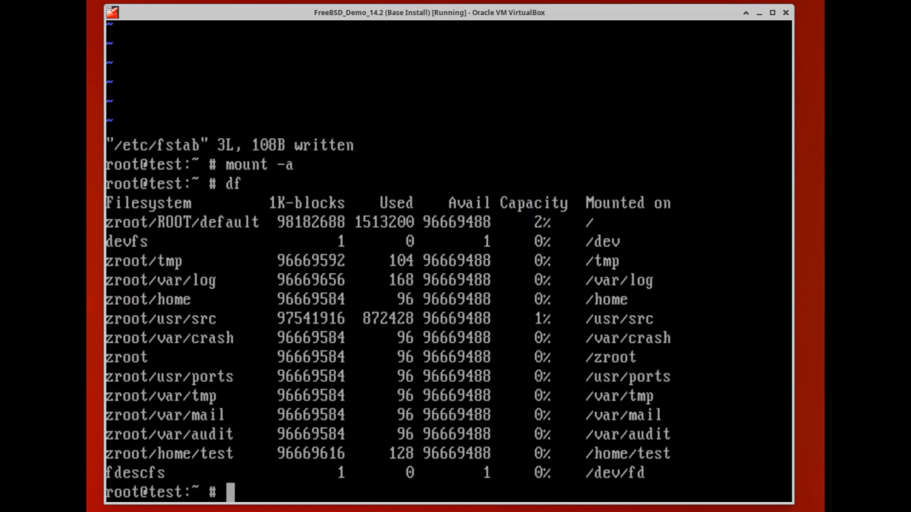
Step: Copy /usr/local/etc/containers/pf.conf.sample to /etc/pf.conf and open it in vim
{"action": "type", "text": "cp"}
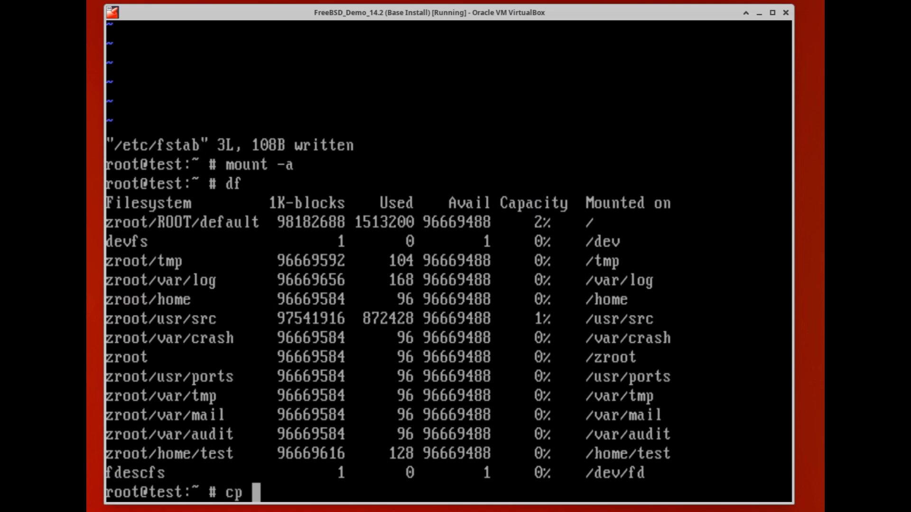
{"action": "type", "text": "/usr/l"}
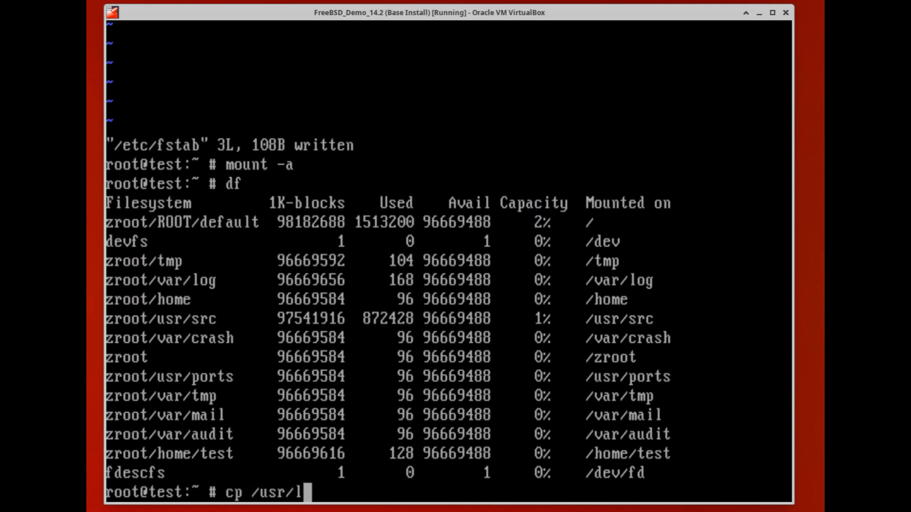
{"action": "type", "text": "ocal/etc/"}
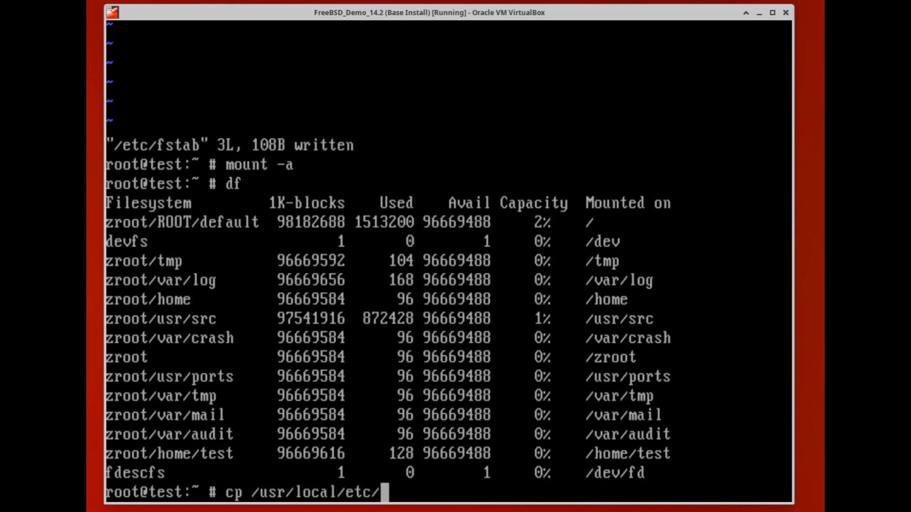
{"action": "type", "text": "containers/pf.conf.sample /etc/"}
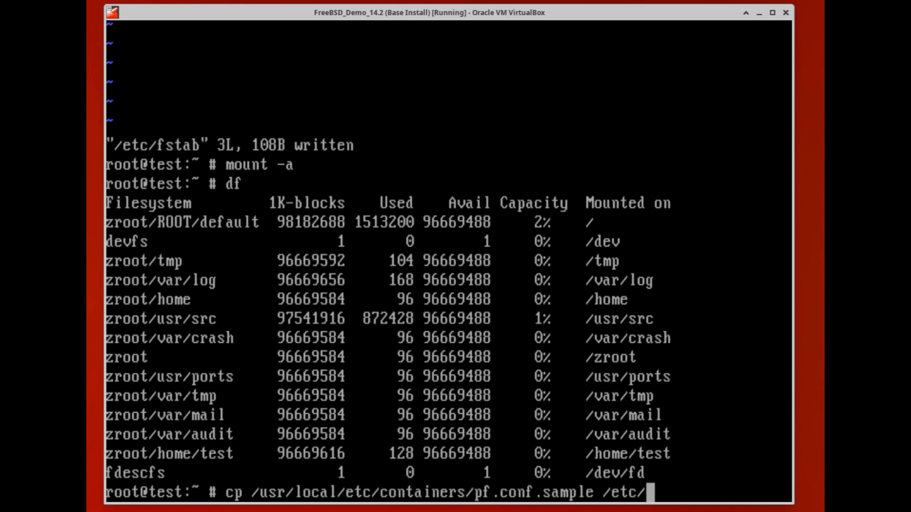
{"action": "type", "text": "pf.conf"}
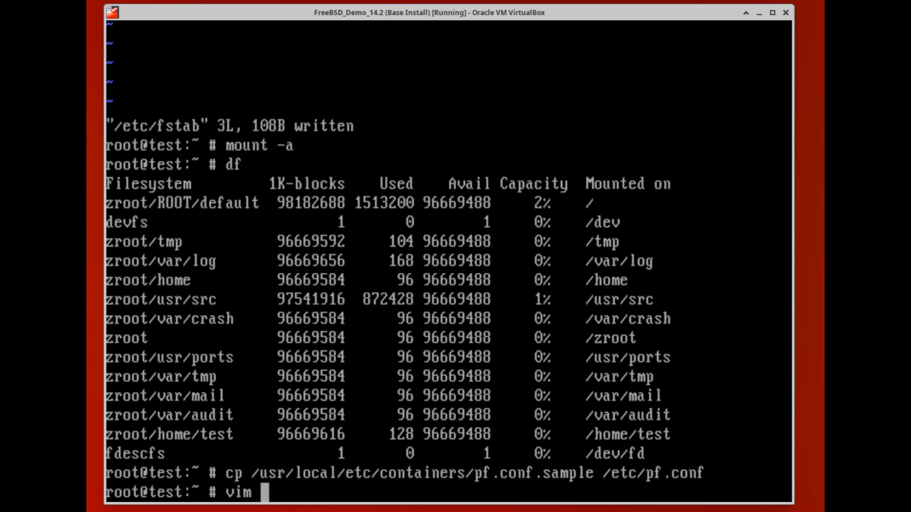
{"action": "key", "text": "Return"}
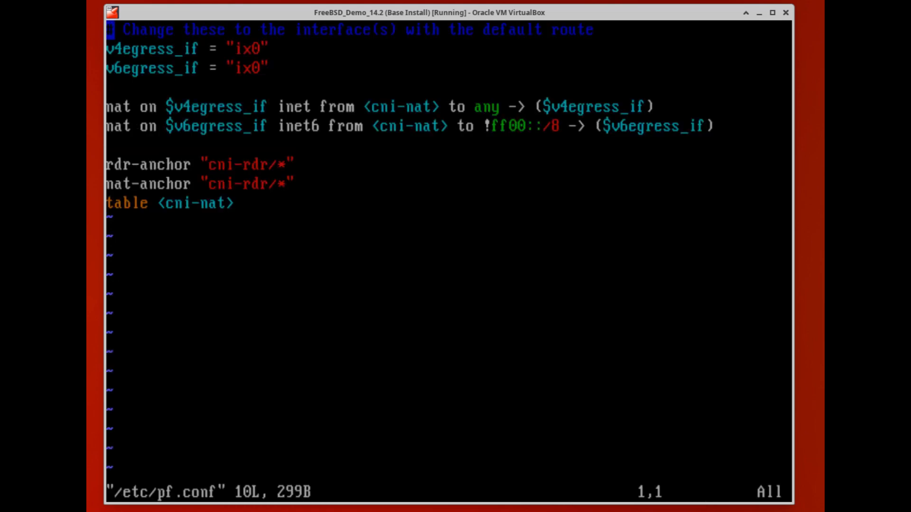
Step: Run 'ifconfig em0' in a vim :terminal to see the interface details
{"action": "type", "text": "ter"}
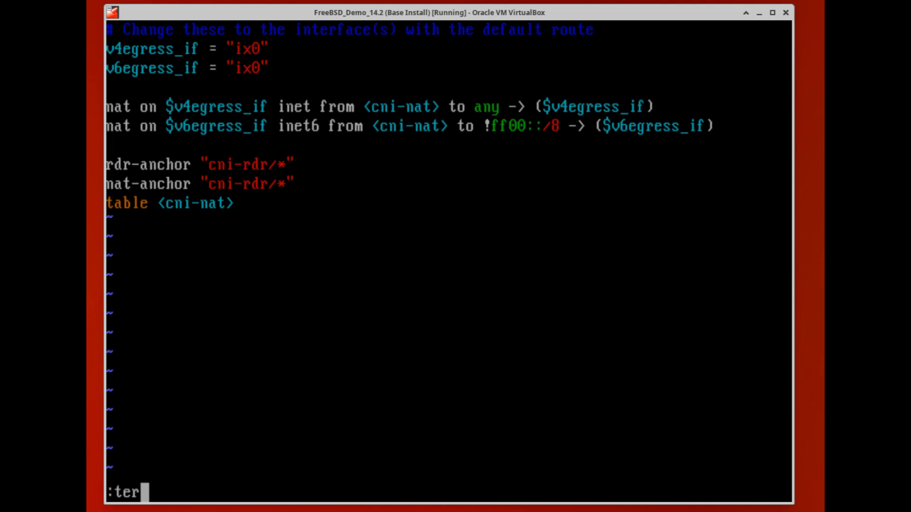
{"action": "key", "text": "Return"}
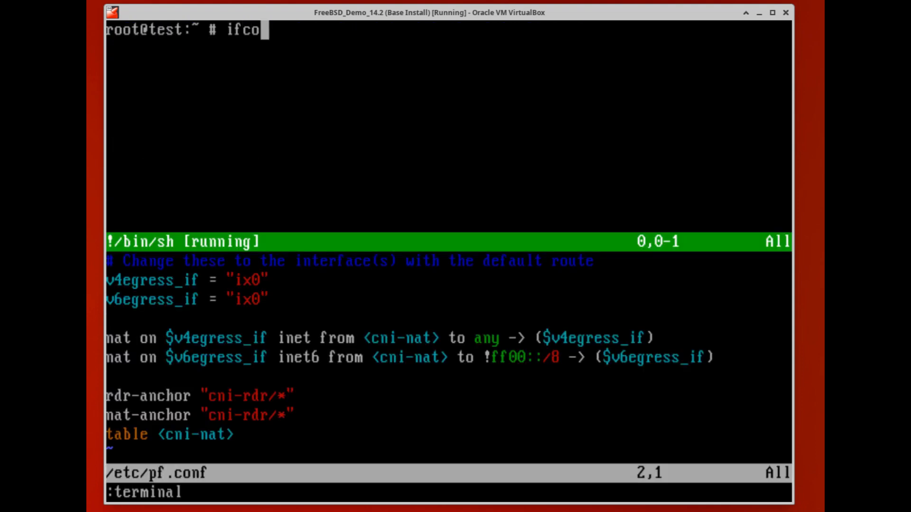
{"action": "key", "text": "Return"}
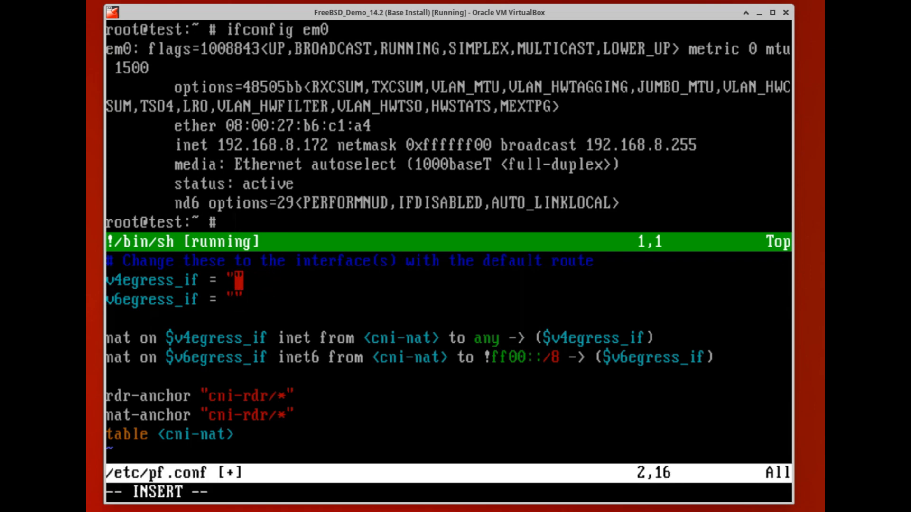
{"action": "type", "text": "em0"}
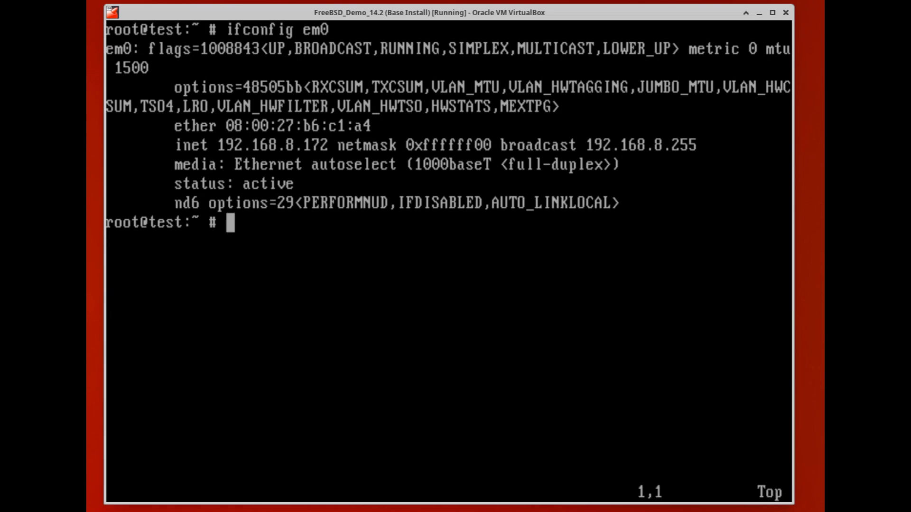
Step: Enable pf at boot with 'sysrc pf_enable=YES' and start the pf service
{"action": "type", "text": "sysrc pf"}
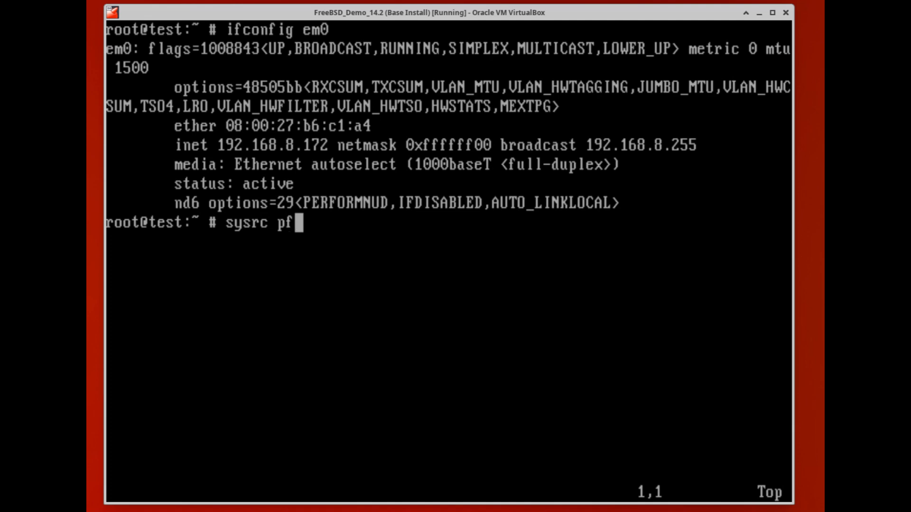
{"action": "type", "text": "_enable=YES"}
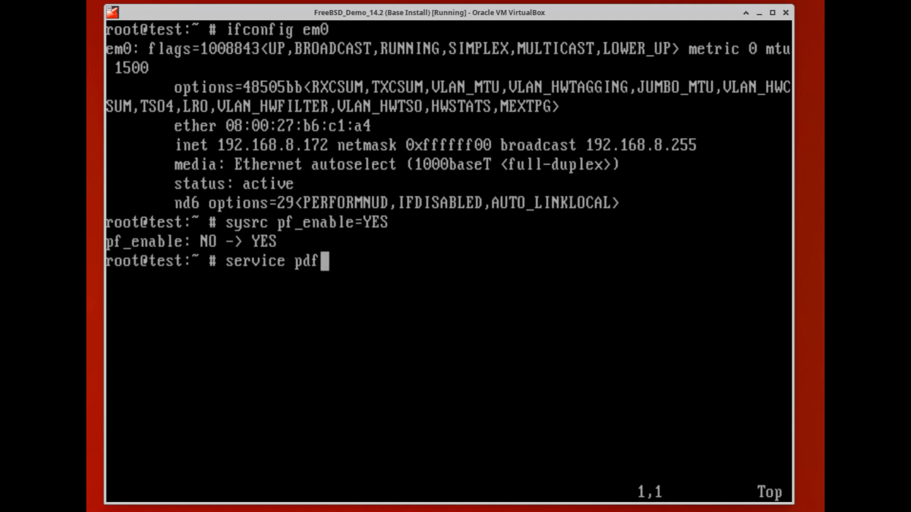
{"action": "key", "text": "Return"}
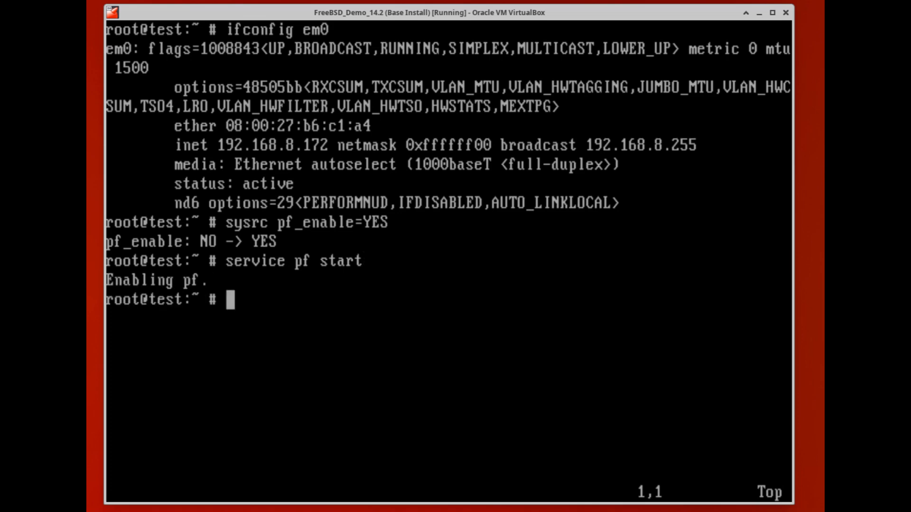
Step: Set net.pf.filter_local=1 with sysctl and restart pf
{"action": "type", "text": "sysctl net."}
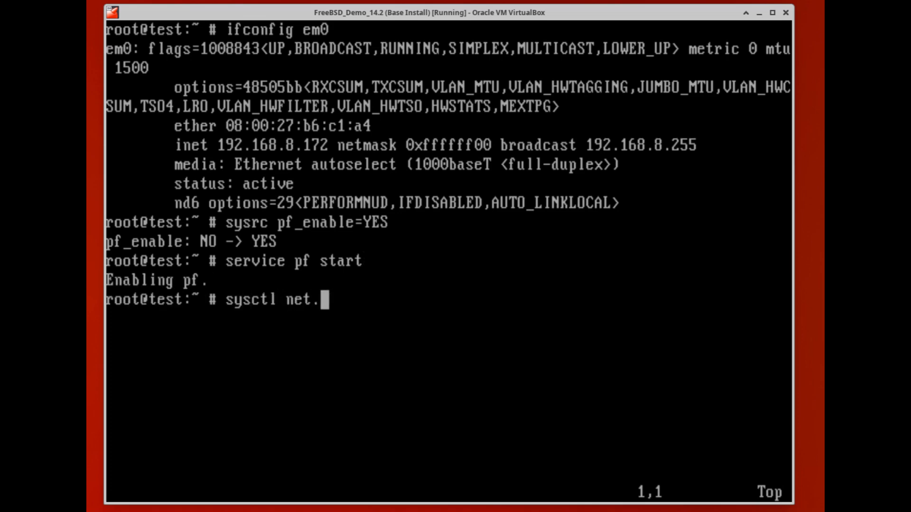
{"action": "type", "text": "pf.filter_local=1"}
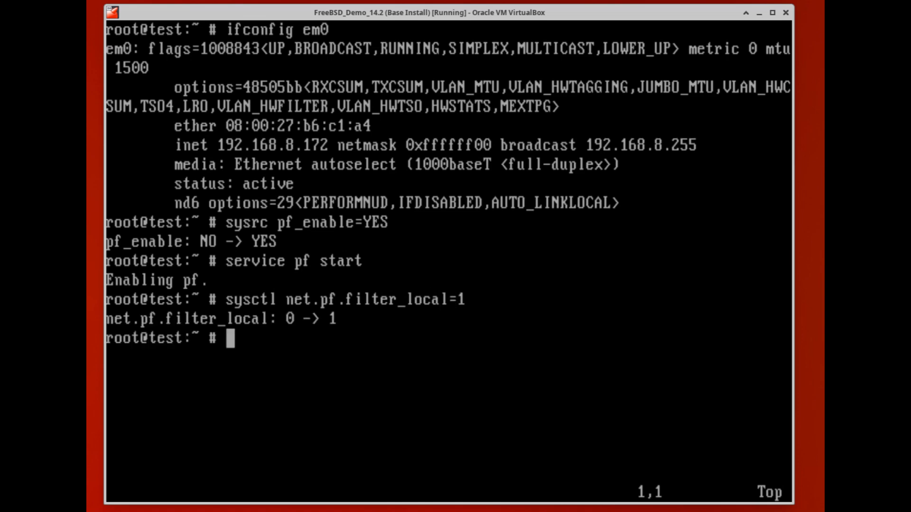
{"action": "type", "text": "service pf"}
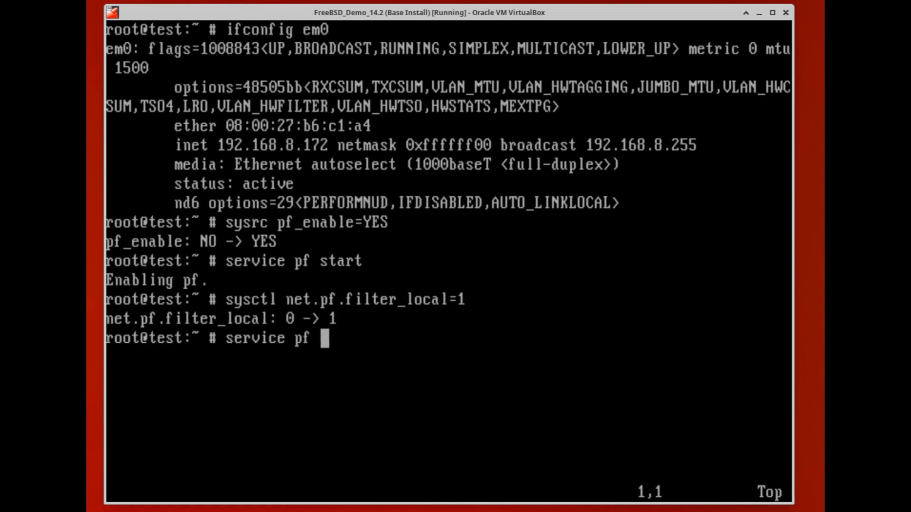
{"action": "type", "text": "restart"}
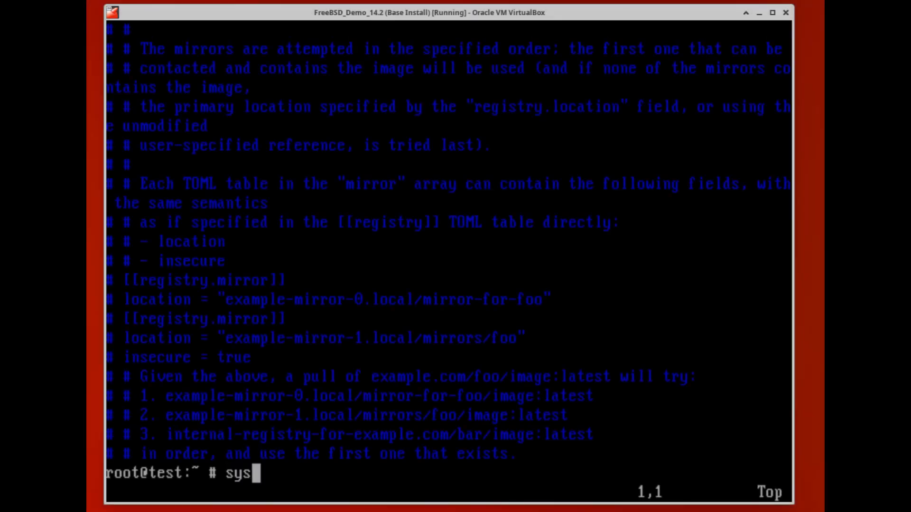
Step: Enable podman at boot with sysrc and start the Podman service
{"action": "type", "text": "rc podman_ena"}
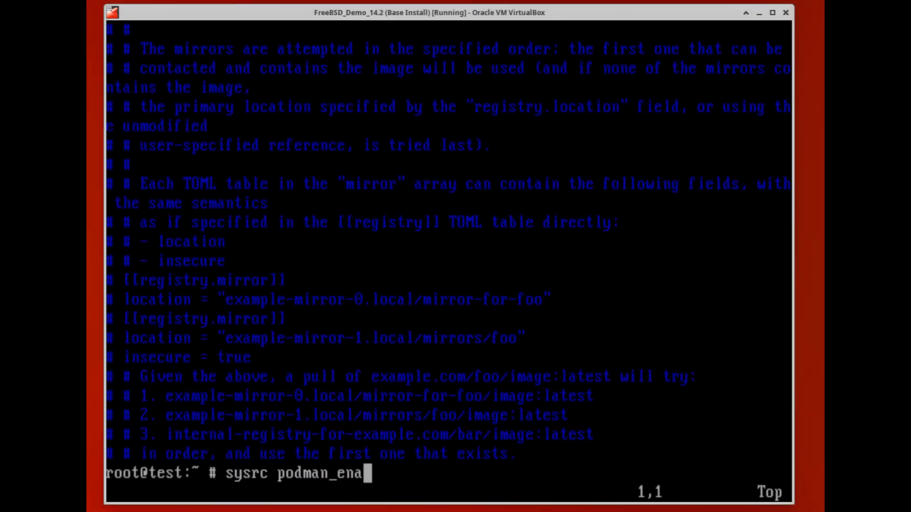
{"action": "key", "text": "Return"}
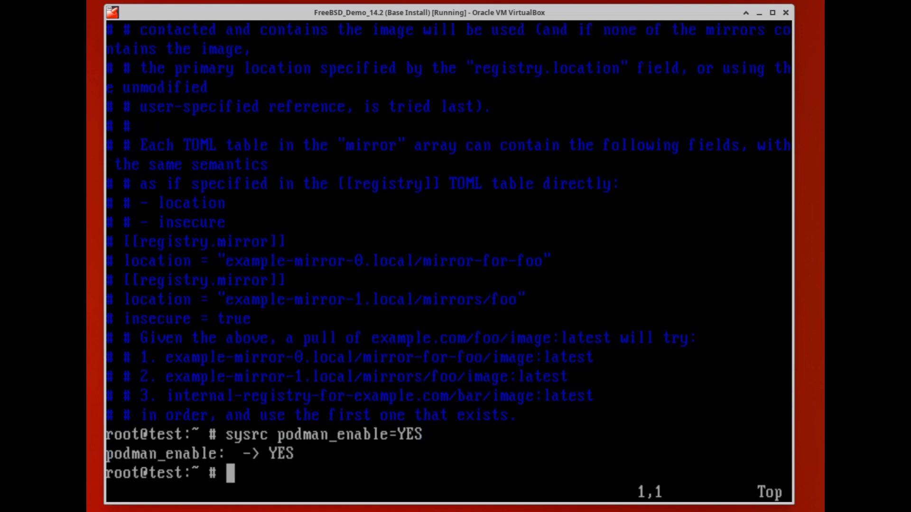
{"action": "type", "text": "service pod"}
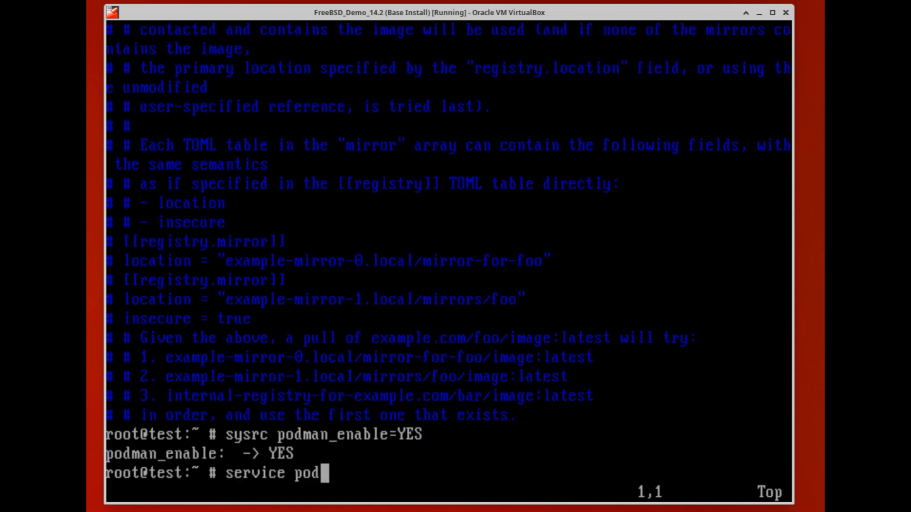
{"action": "key", "text": "Return"}
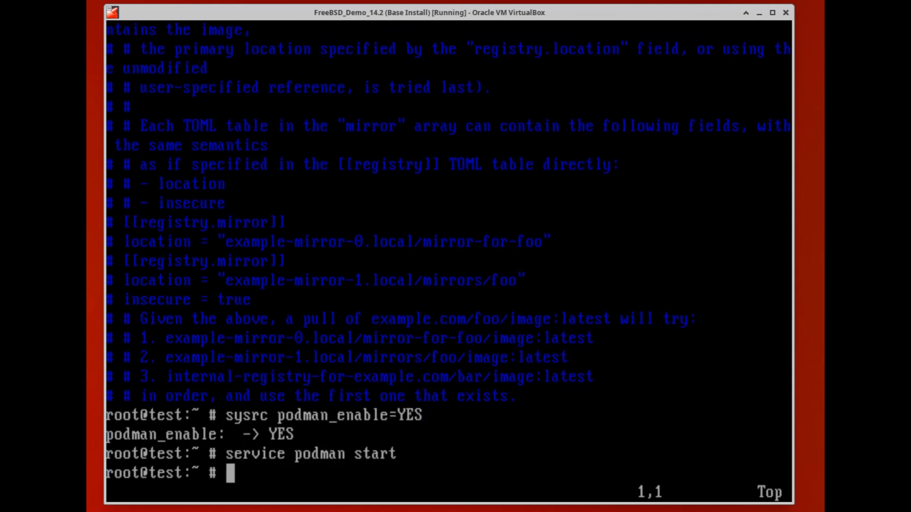
Step: Create the base-system directory and move into it
{"action": "type", "text": "mkdir"}
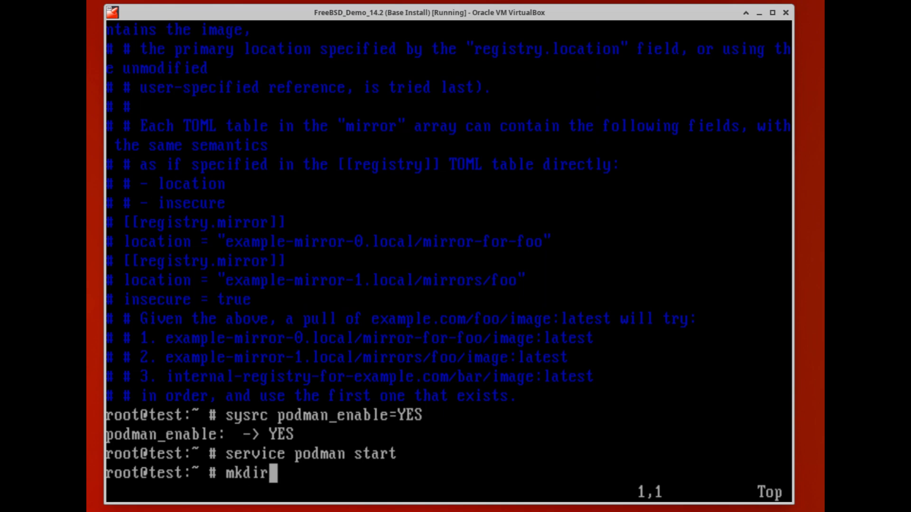
{"action": "type", "text": "base-system"}
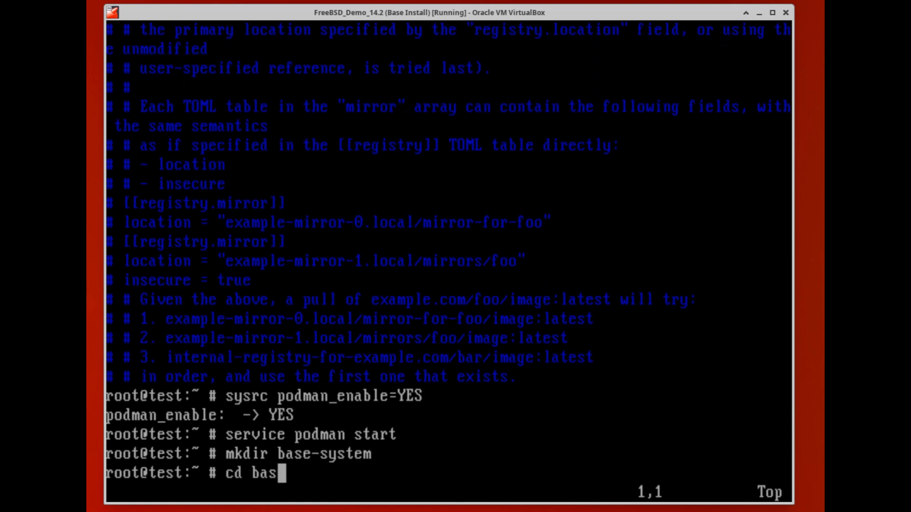
{"action": "key", "text": "Return"}
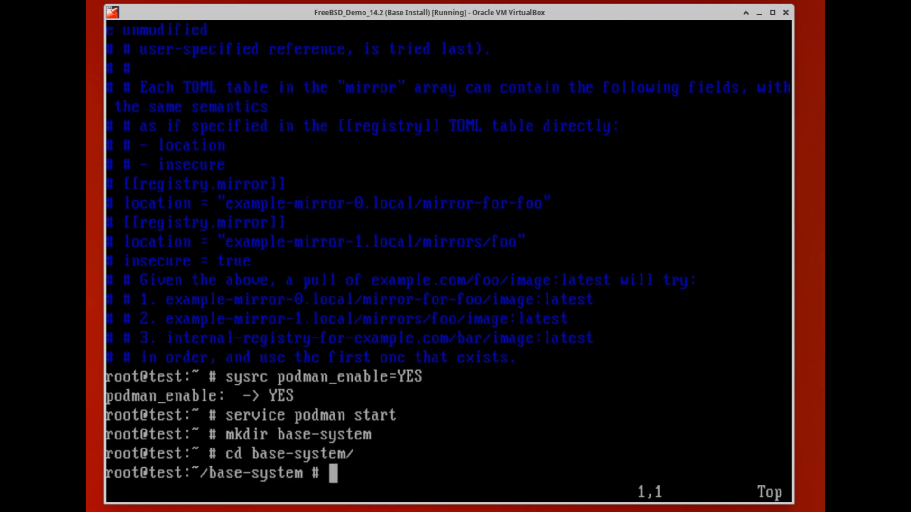
Step: Fetch the 14.2-RELEASE base.txz and write a FROM scratch Dockerfile with CMD ["/bin/sh"]
{"action": "type", "text": "fetch http://ftp.free"}
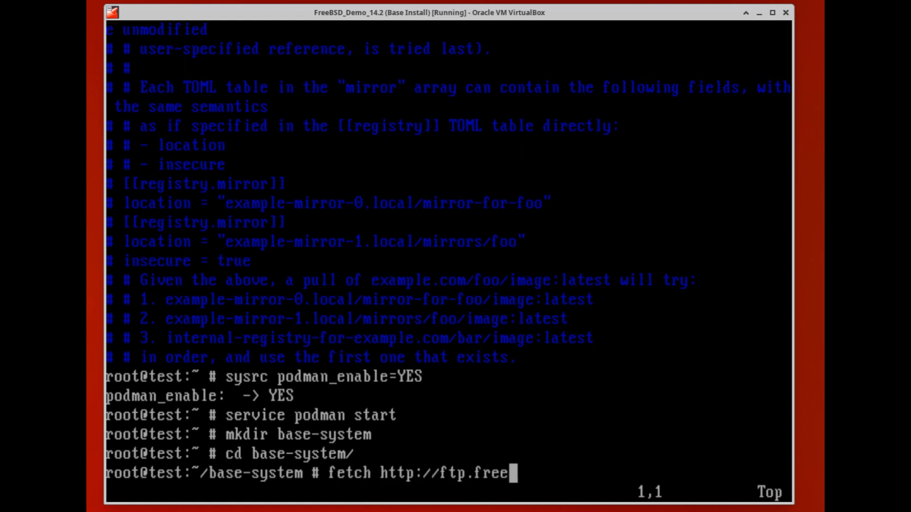
{"action": "type", "text": "bsd.org/pub/FreeBSD/releases/amd64/14.2-RELEASE"}
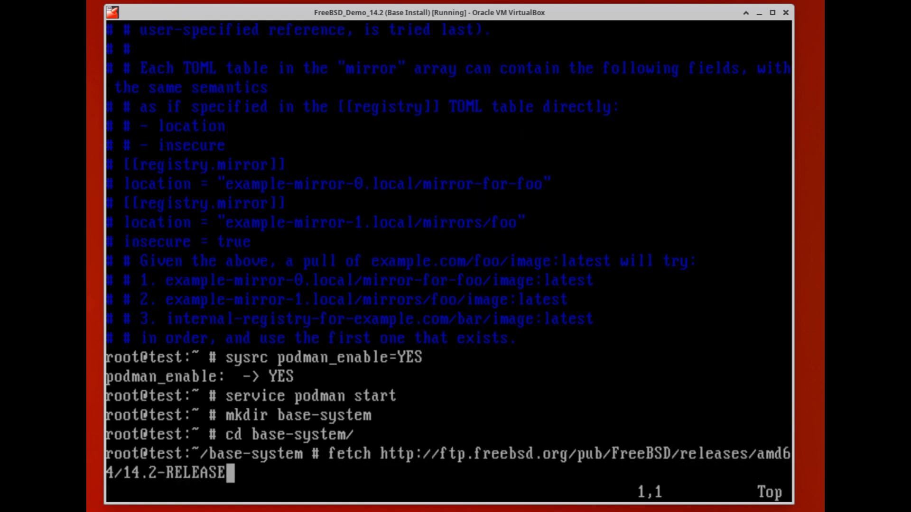
{"action": "key", "text": "Return"}
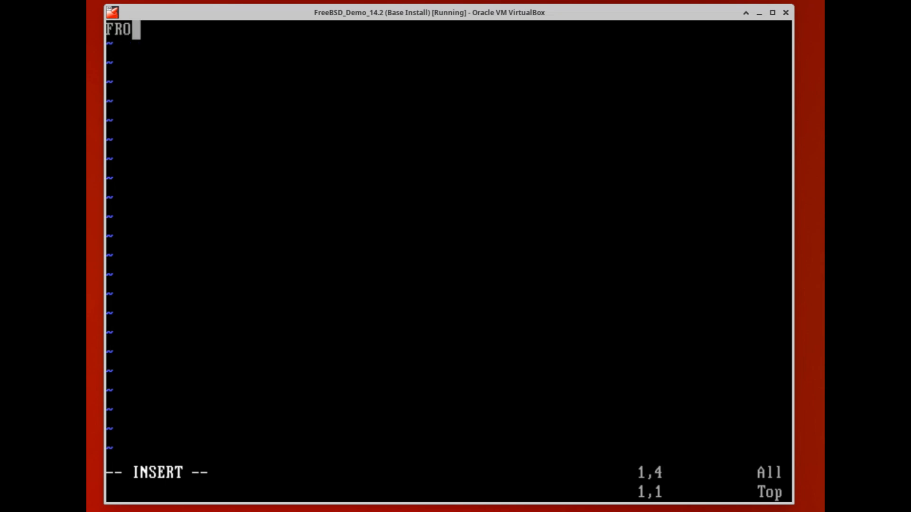
{"action": "type", "text": "scratch"}
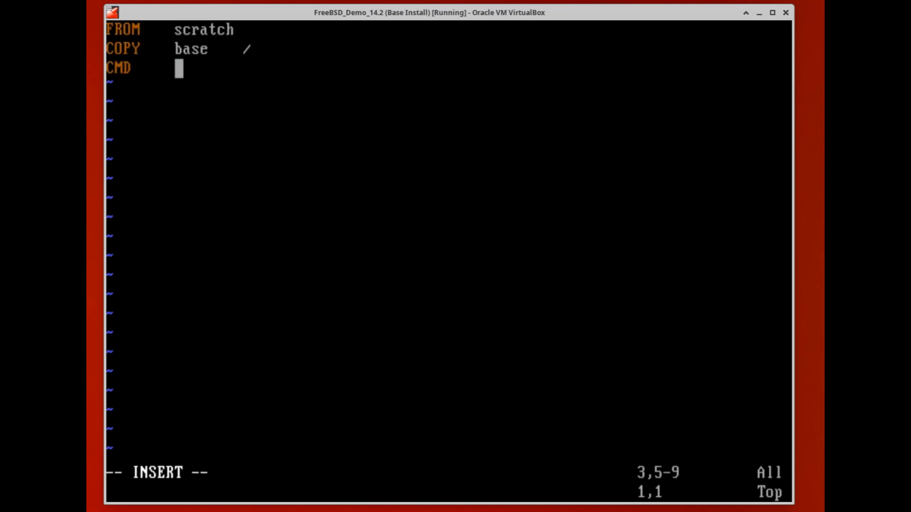
{"action": "type", "text": "[\"/bin/sh\"]"}
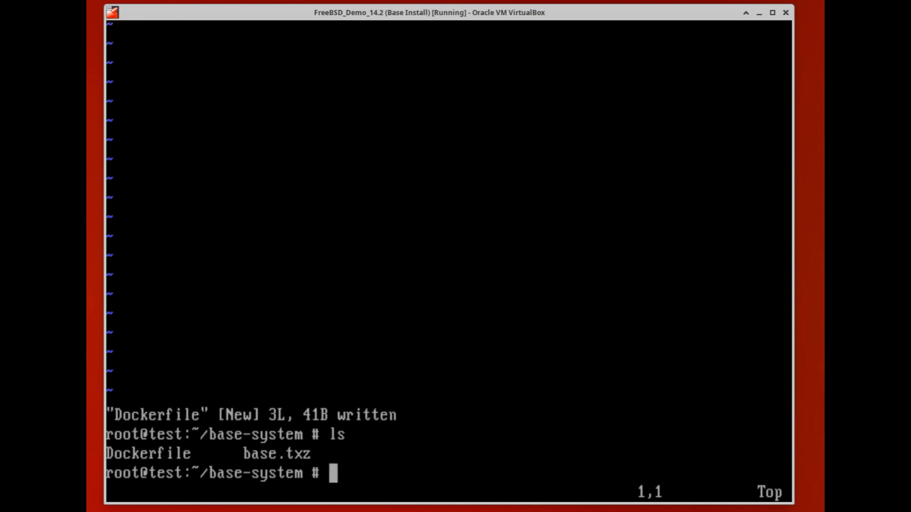
Step: Create a base folder, extract base.txz into it, and check its size with 'du -h -d1'
{"action": "type", "text": "tar xvzf base.txz c"}
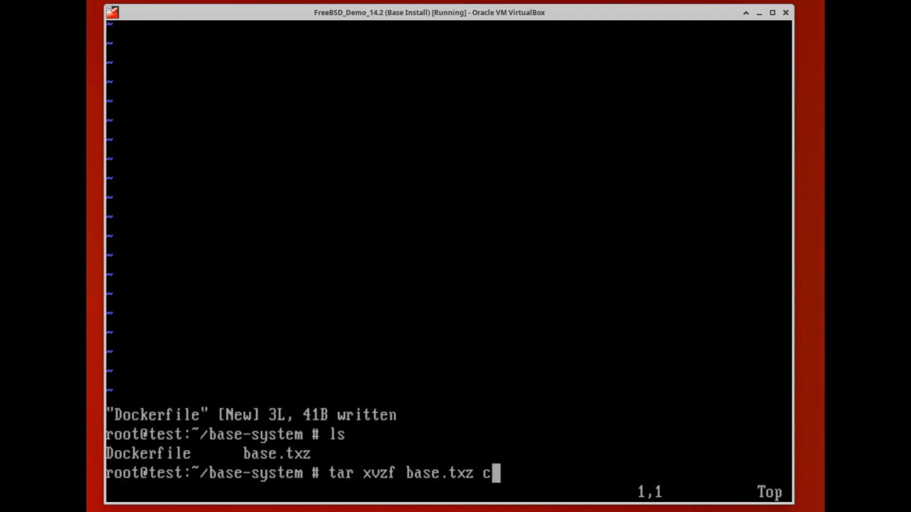
{"action": "type", "text": "mkir"}
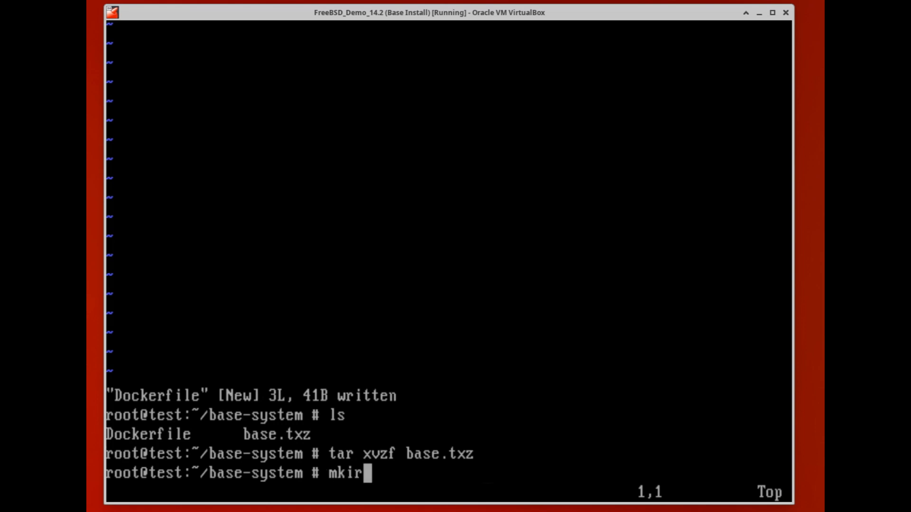
{"action": "key", "text": "Return"}
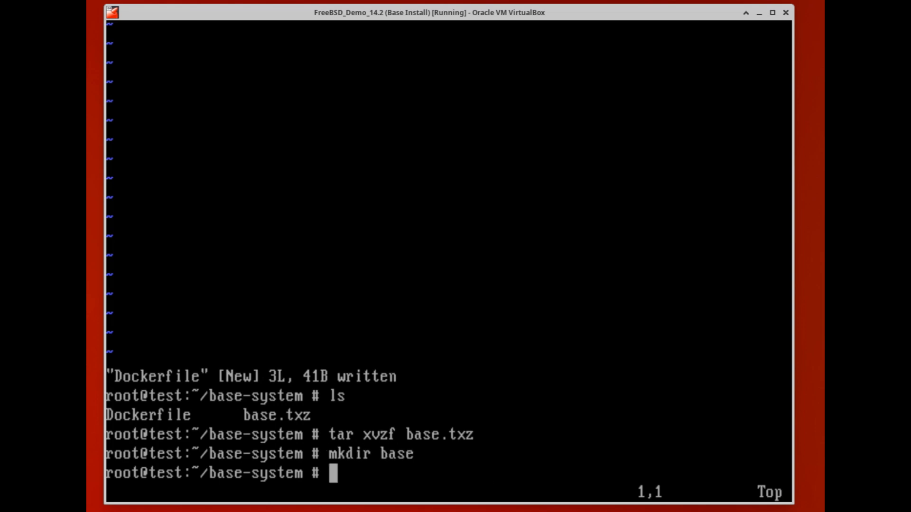
{"action": "type", "text": "tar x"}
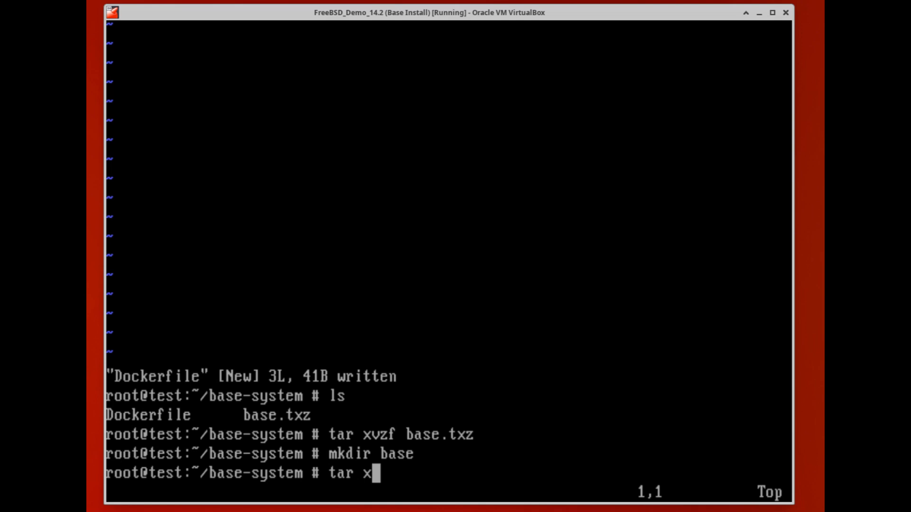
{"action": "type", "text": "vzf base.txz"}
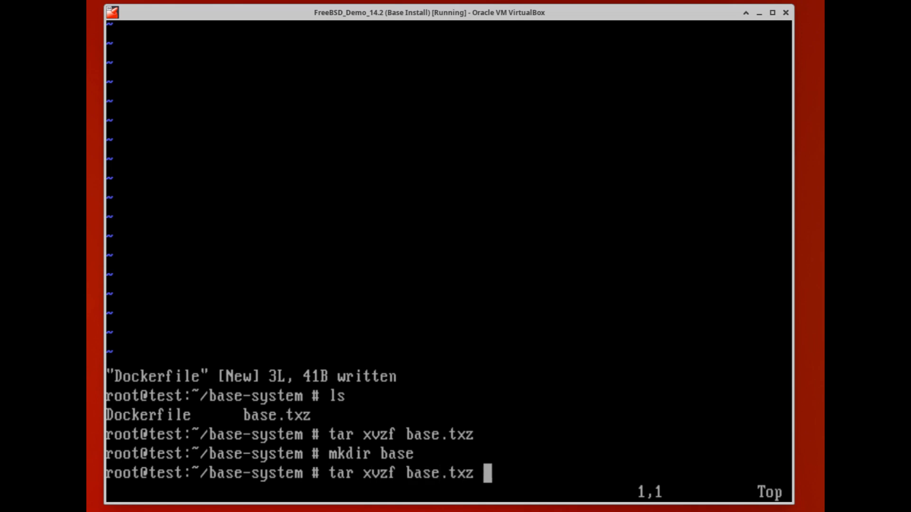
{"action": "key", "text": "Return"}
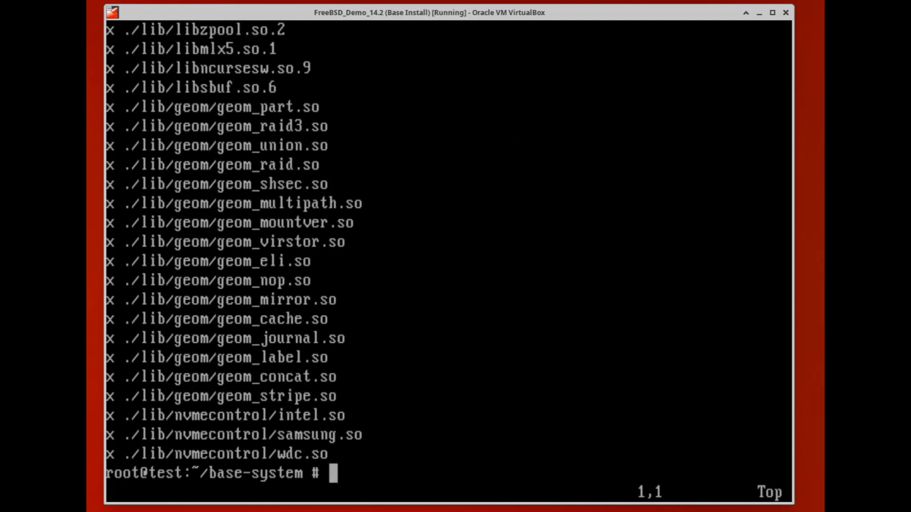
{"action": "type", "text": "du"}
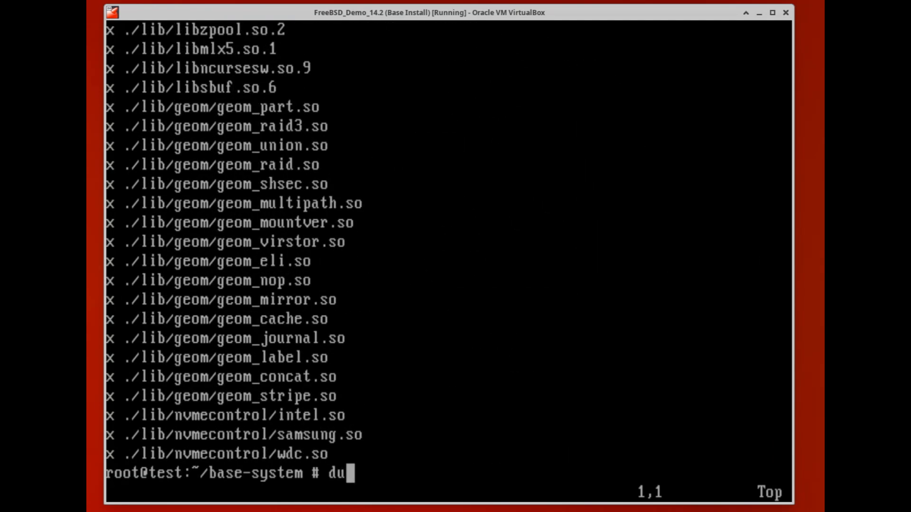
{"action": "type", "text": "-h -d1 base"}
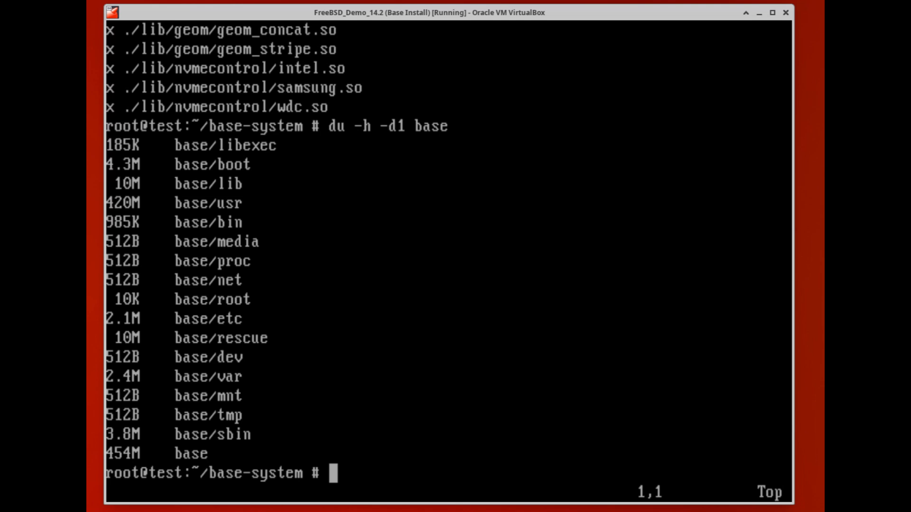
Step: Build the image with 'podman build -t base-14.2 .' and confirm it with 'podman images'
{"action": "type", "text": "podman b"}
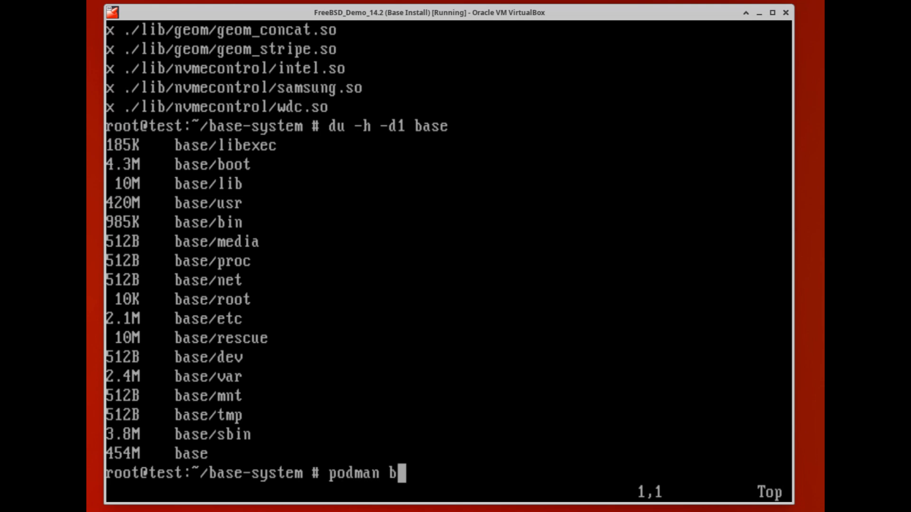
{"action": "type", "text": "uild -t base-"}
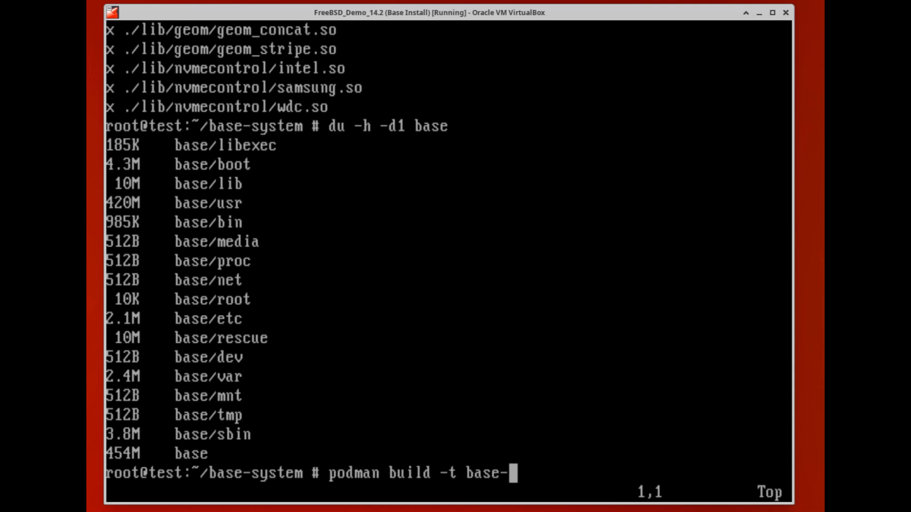
{"action": "type", "text": "14.2 ."}
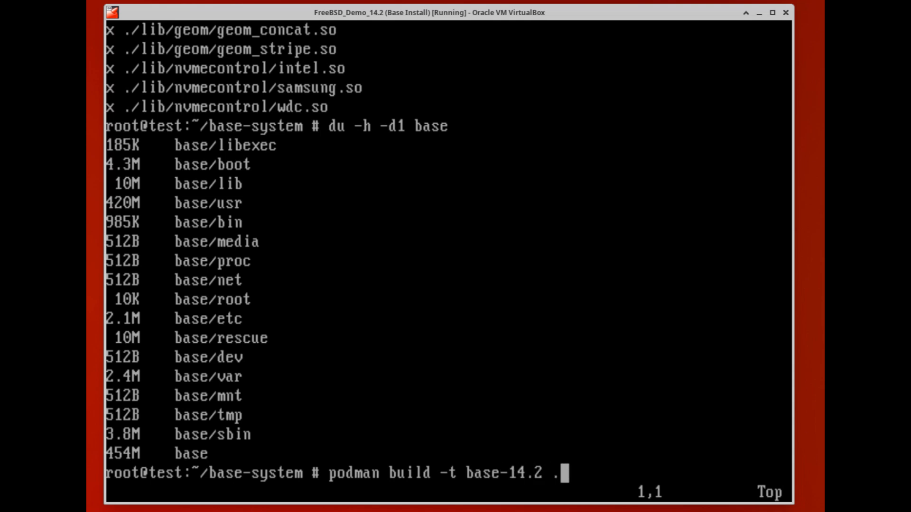
{"action": "key", "text": "Return"}
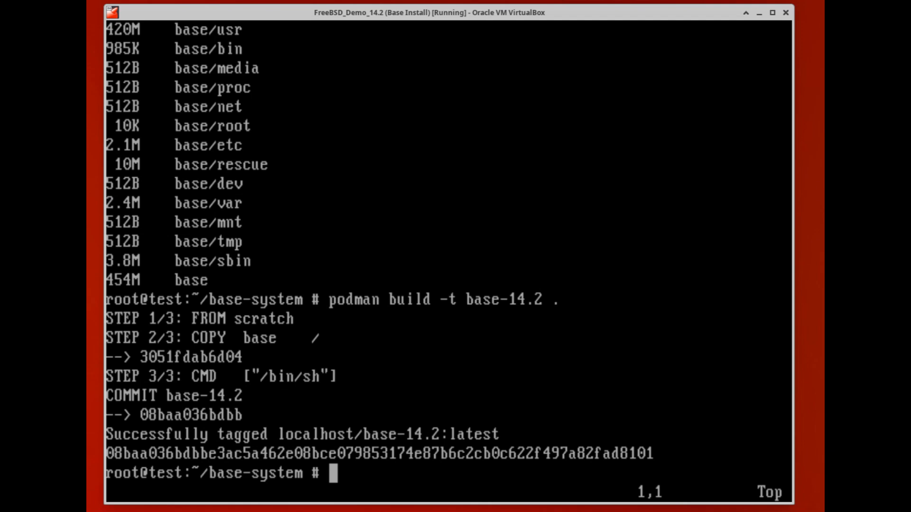
{"action": "type", "text": "pod"}
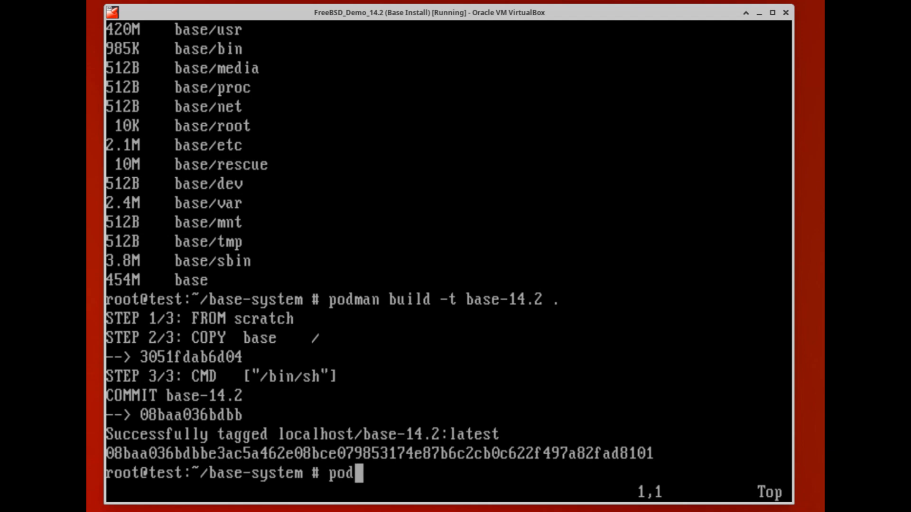
{"action": "type", "text": "man images"}
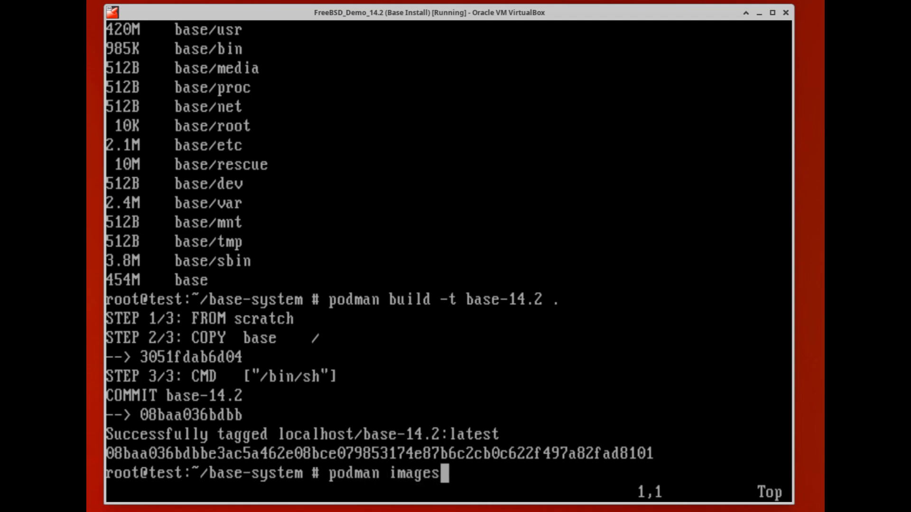
{"action": "key", "text": "Return"}
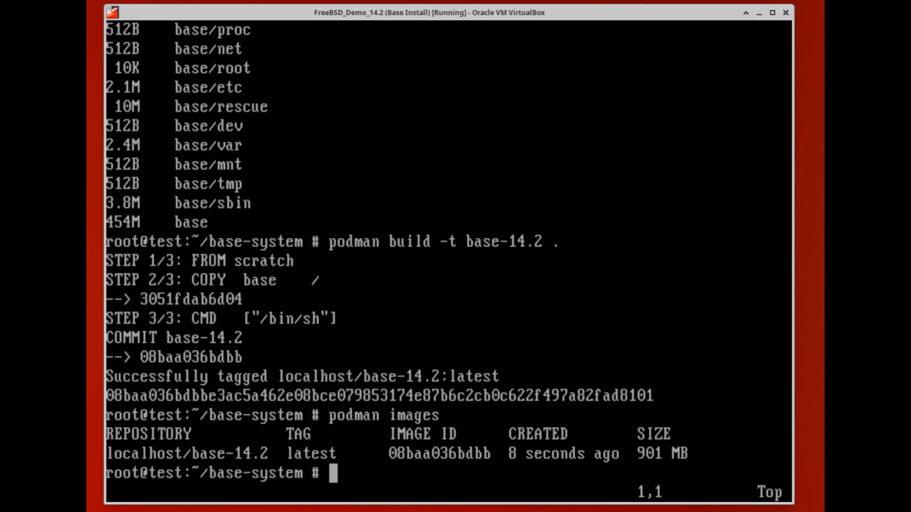
Step: Start an interactive container with 'podman run --rm -it base-14.2' and check its hostname
{"action": "type", "text": "podman run"}
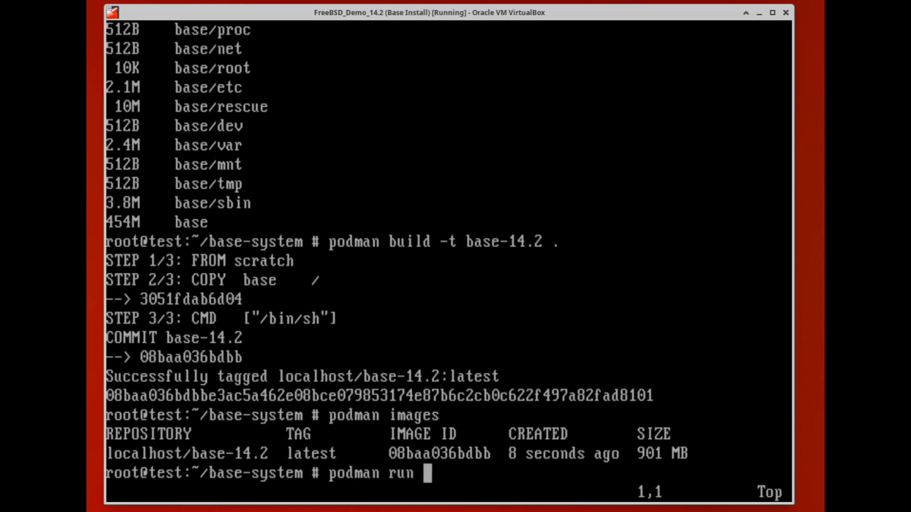
{"action": "type", "text": "--rm -it"}
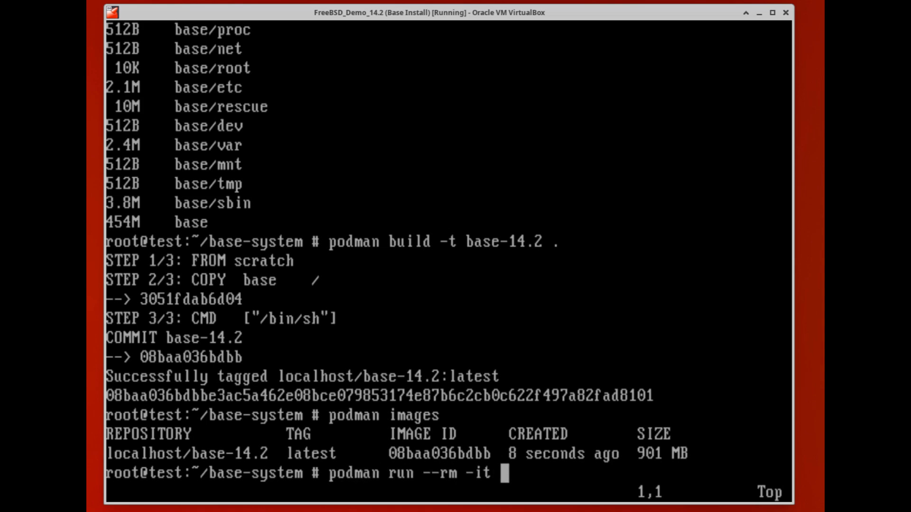
{"action": "type", "text": "base-14.2"}
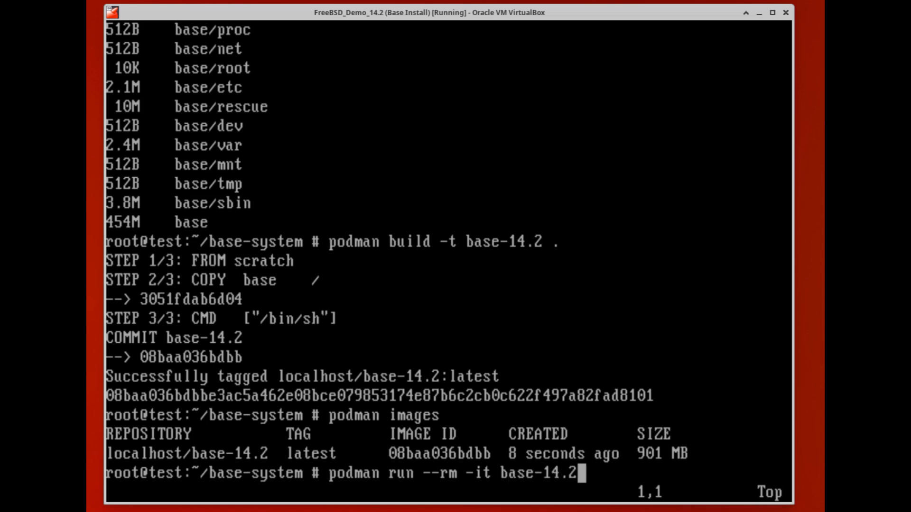
{"action": "key", "text": "Return"}
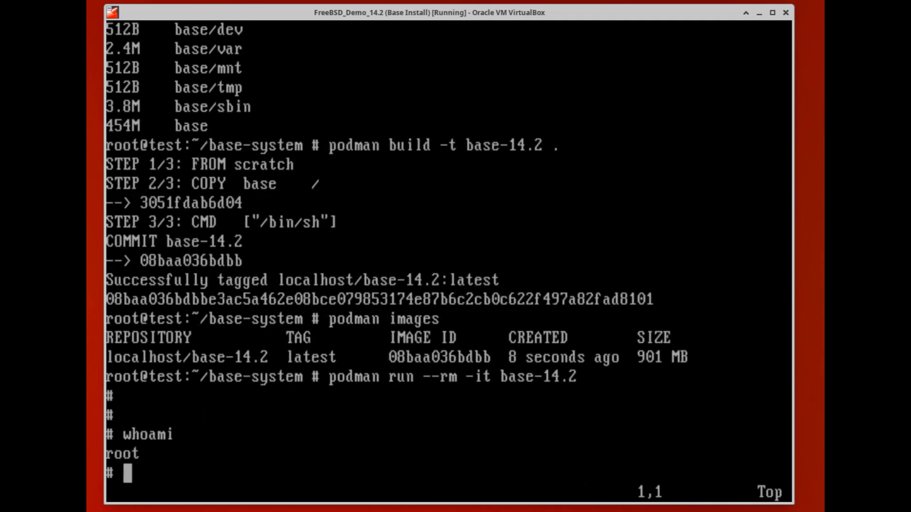
{"action": "type", "text": "hostn"}
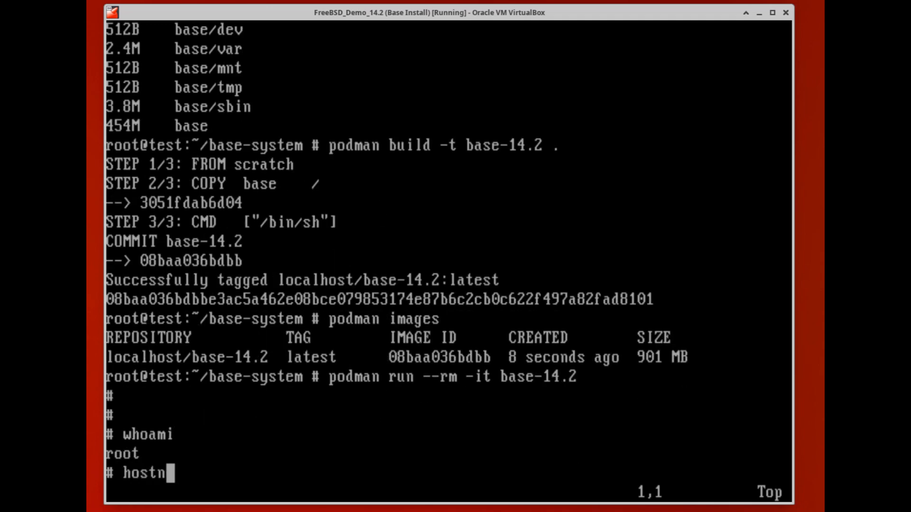
{"action": "key", "text": "Return"}
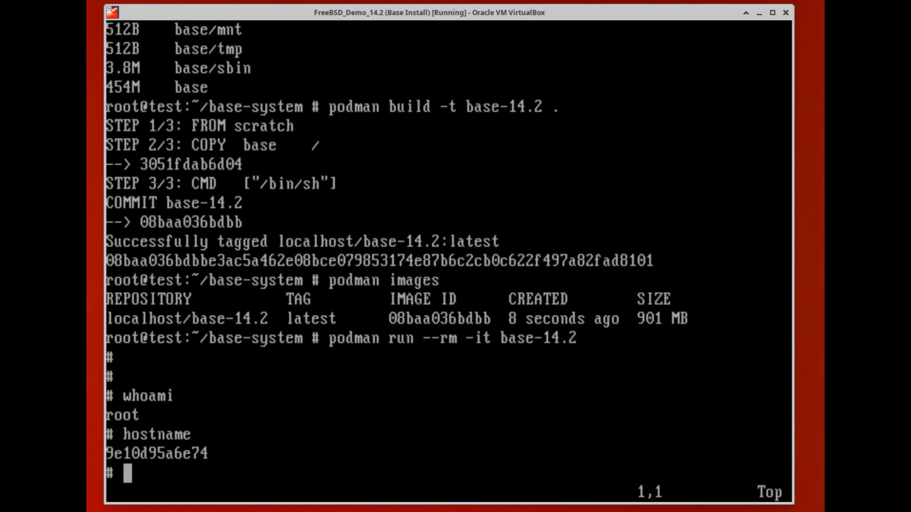
Step: Try installing vim inside the container with 'pkg install -y vim'
{"action": "type", "text": "pkg insta"}
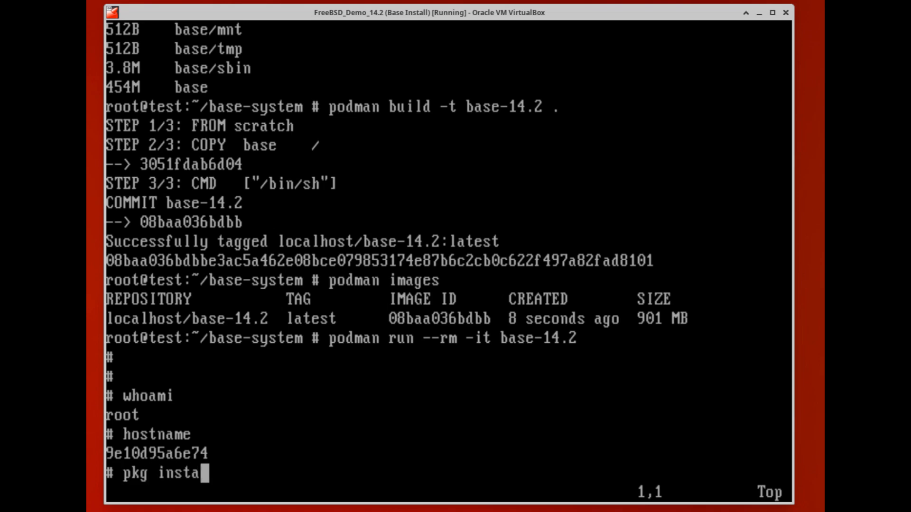
{"action": "type", "text": "ll -y vim"}
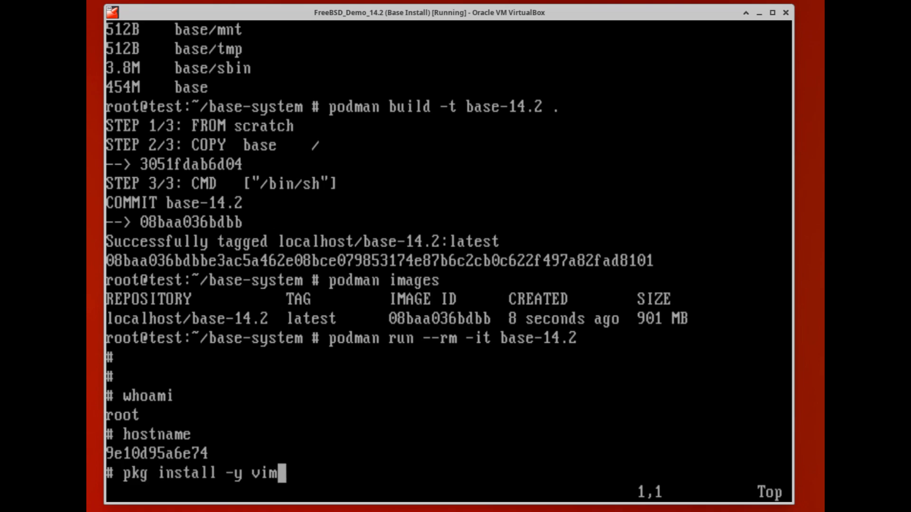
{"action": "key", "text": "Return"}
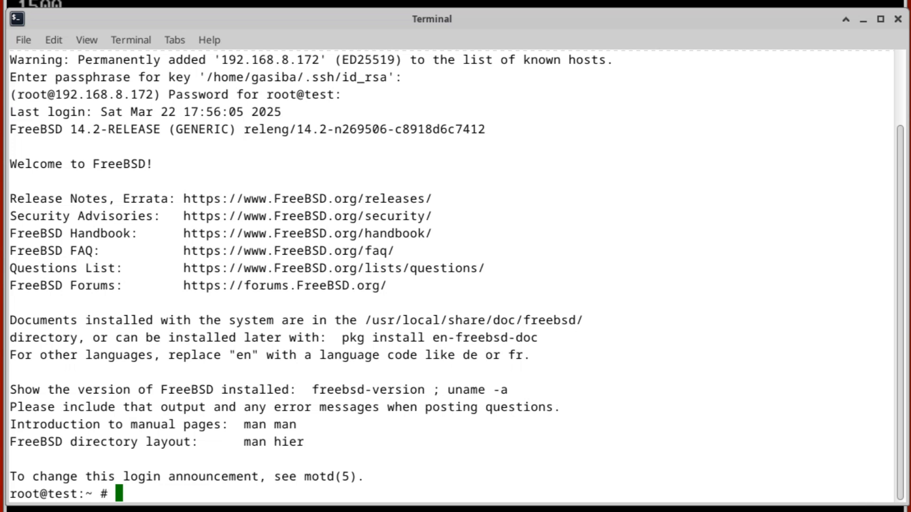
Step: List the files and create a base-minimal directory
{"action": "type", "text": "ls"}
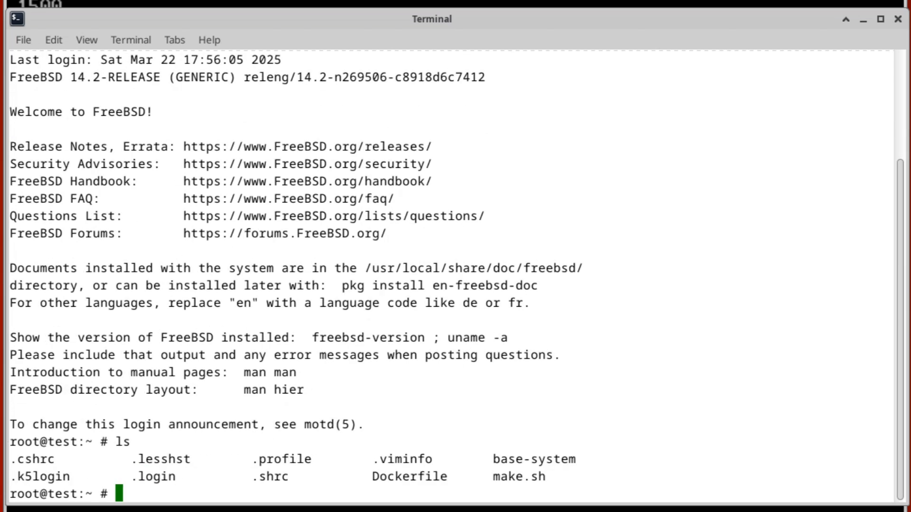
{"action": "mouse_move", "coordinate": [395, 479]}
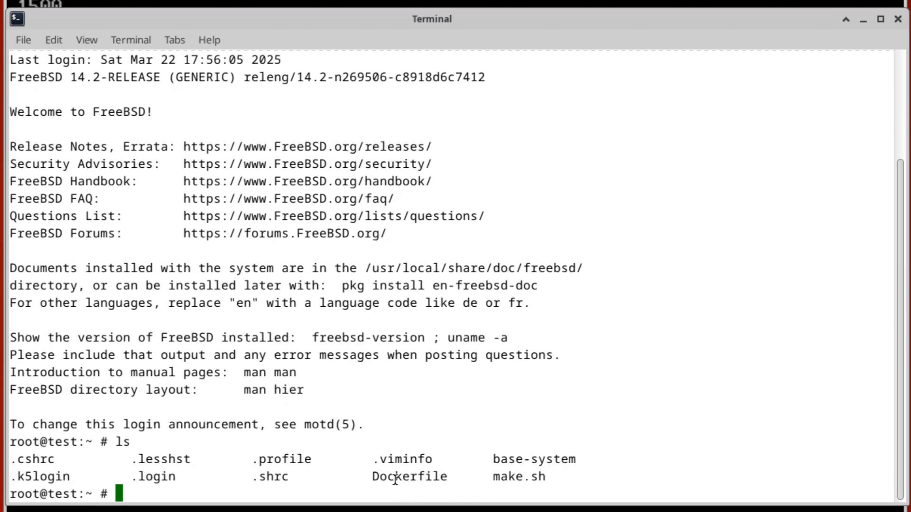
{"action": "double_click", "coordinate": [518, 476]}
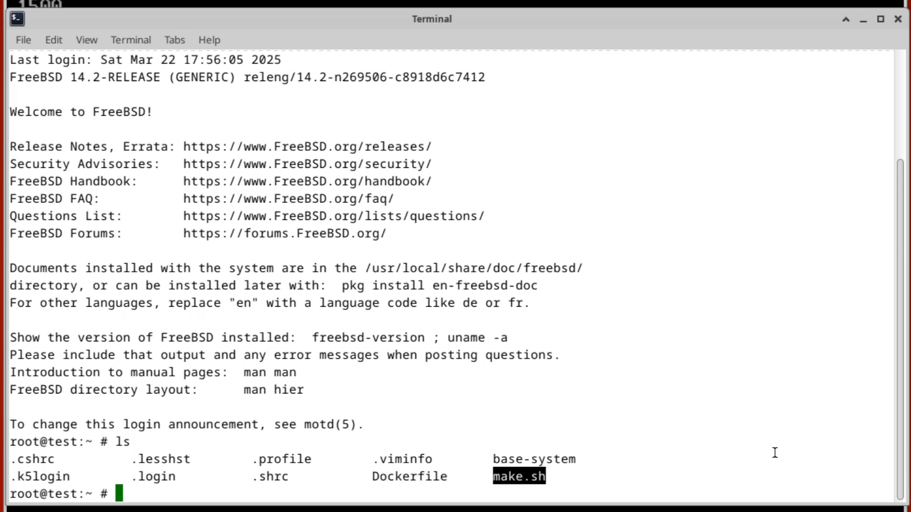
{"action": "type", "text": "mkdir base"}
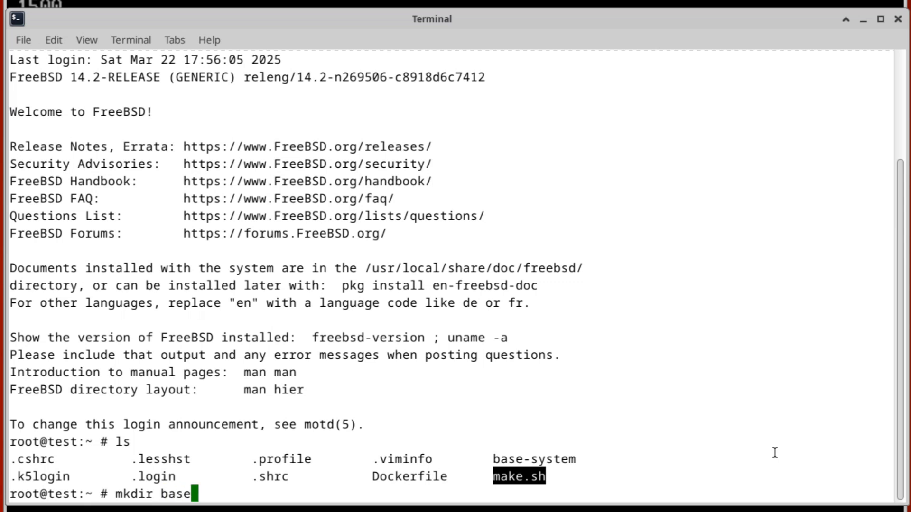
{"action": "type", "text": "-minimal"}
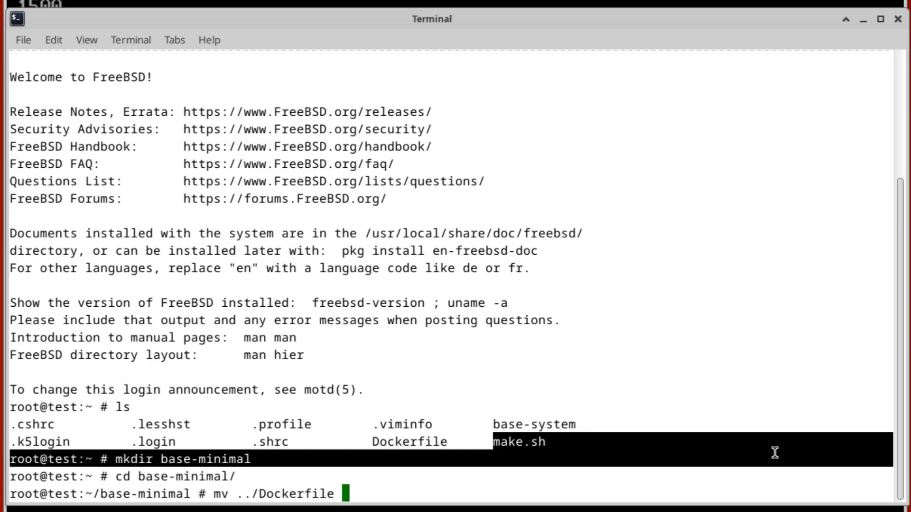
Step: Move Dockerfile and make.sh into base-minimal and review the Dockerfile in vim
{"action": "type", "text": "../make.sh ."}
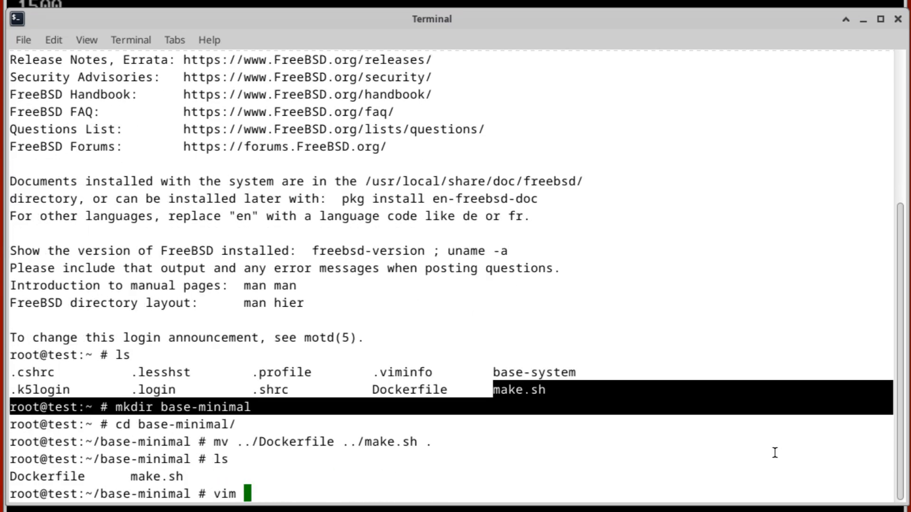
{"action": "key", "text": "Return"}
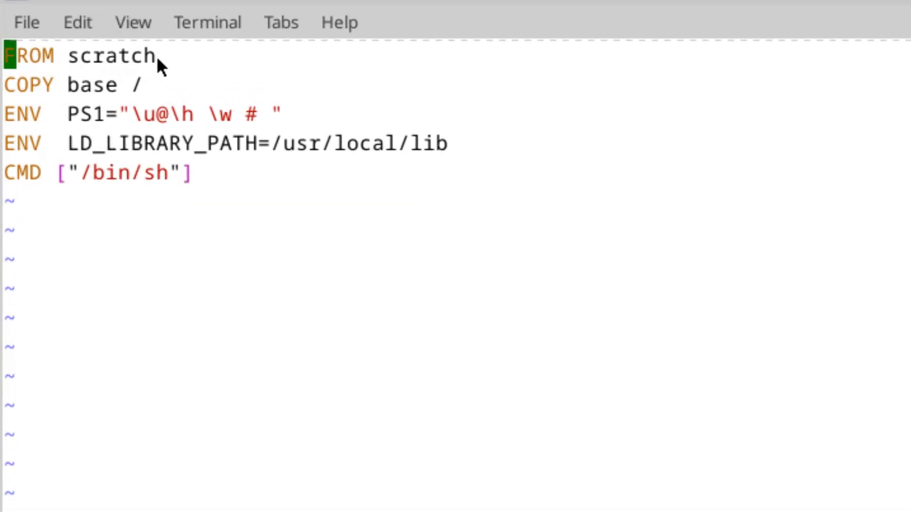
{"action": "mouse_move", "coordinate": [181, 151]}
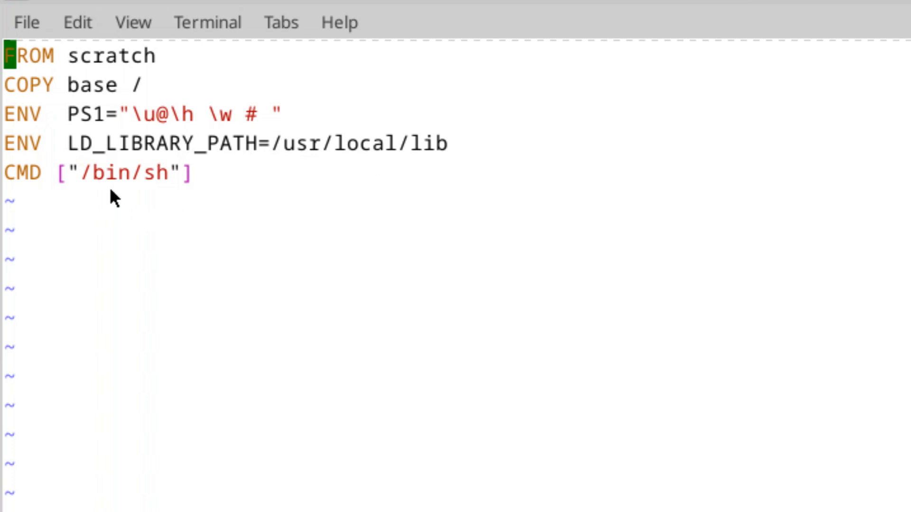
{"action": "mouse_move", "coordinate": [176, 295]}
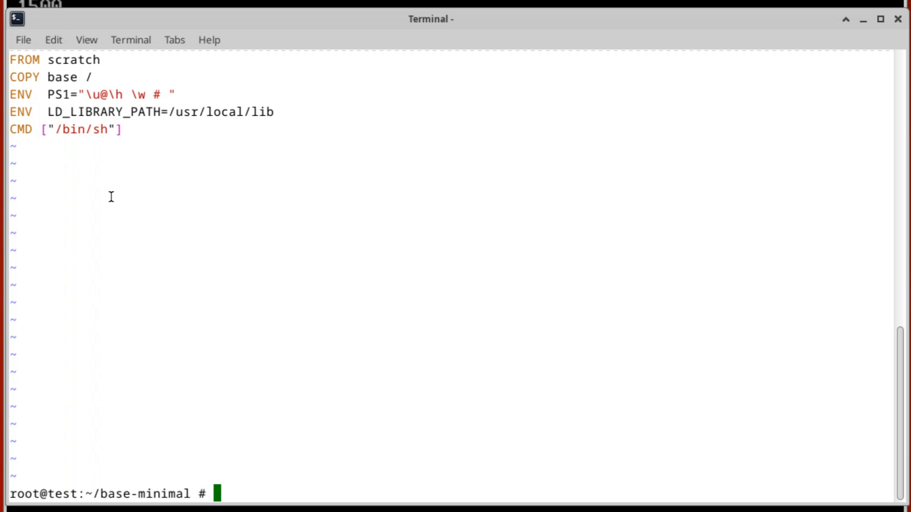
{"action": "key", "text": "Return"}
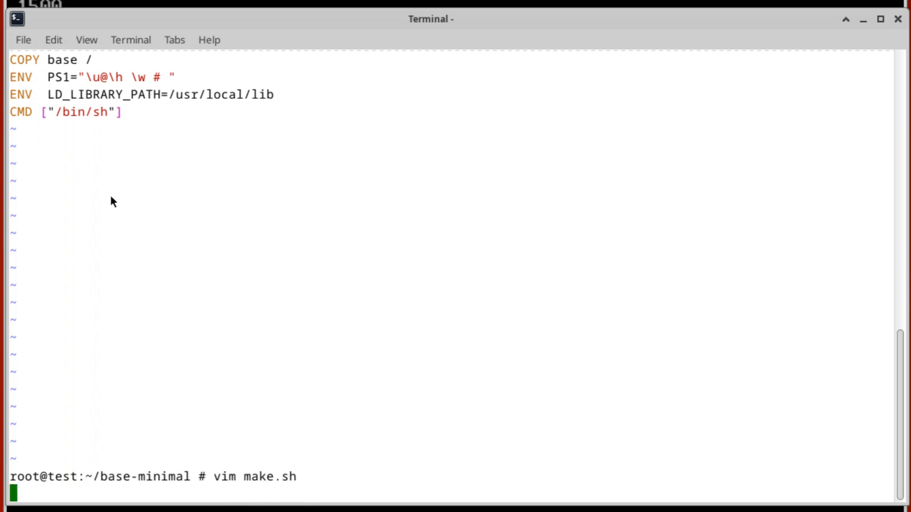
Step: Change containerName in make.sh to base-14.2-minimal and save the file
{"action": "key", "text": "Return"}
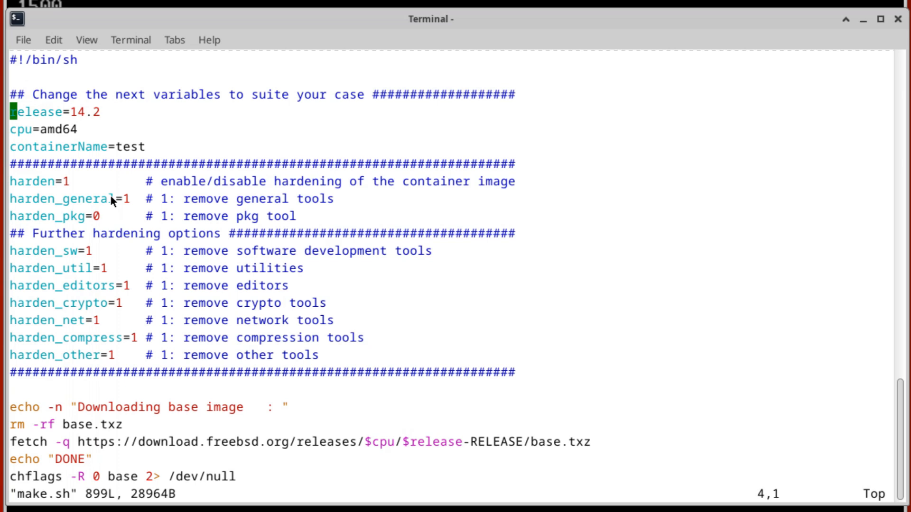
{"action": "mouse_move", "coordinate": [758, 243]}
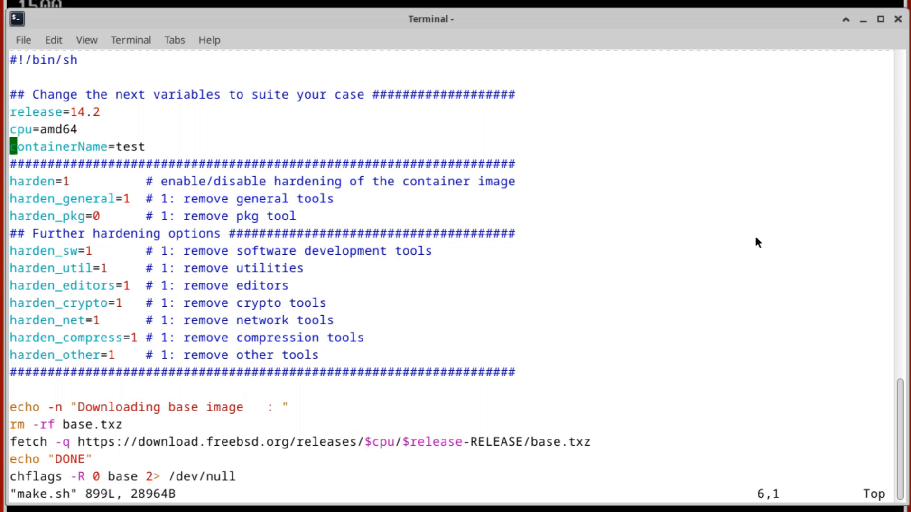
{"action": "key", "text": "A"}
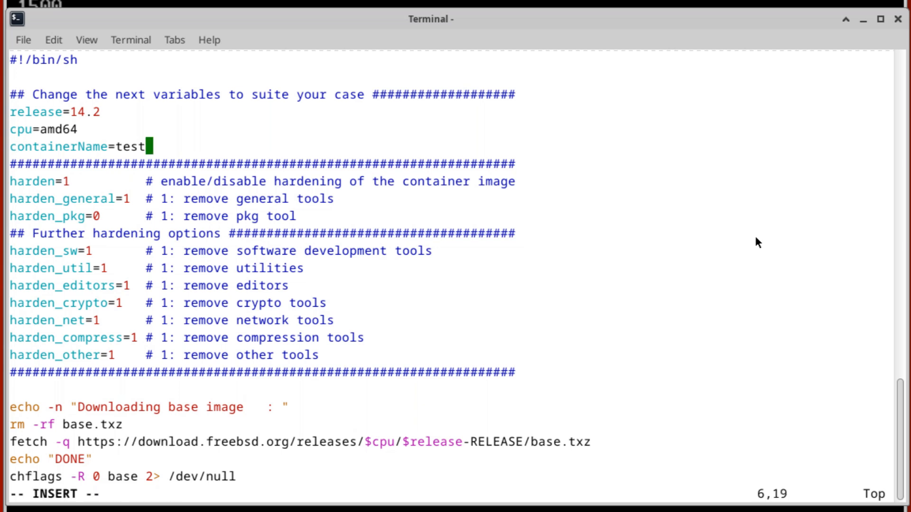
{"action": "type", "text": "base"}
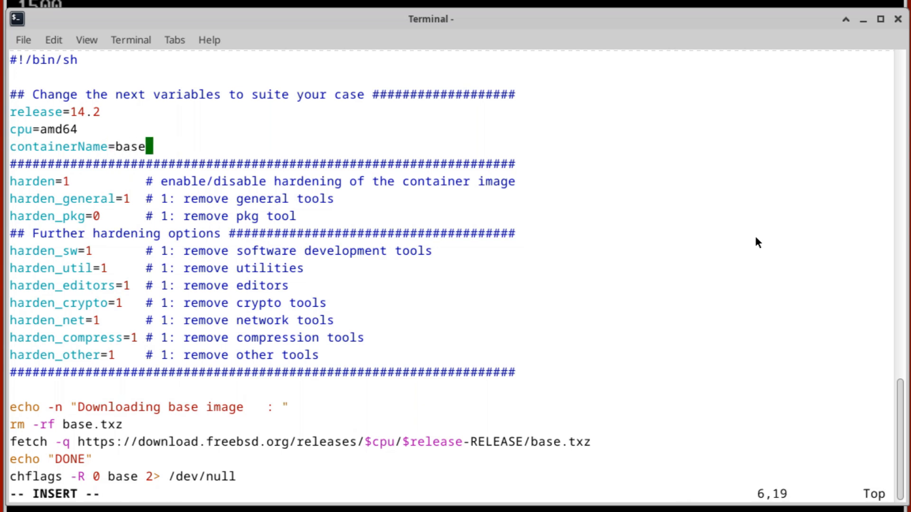
{"action": "type", "text": "-14.2-minimal"}
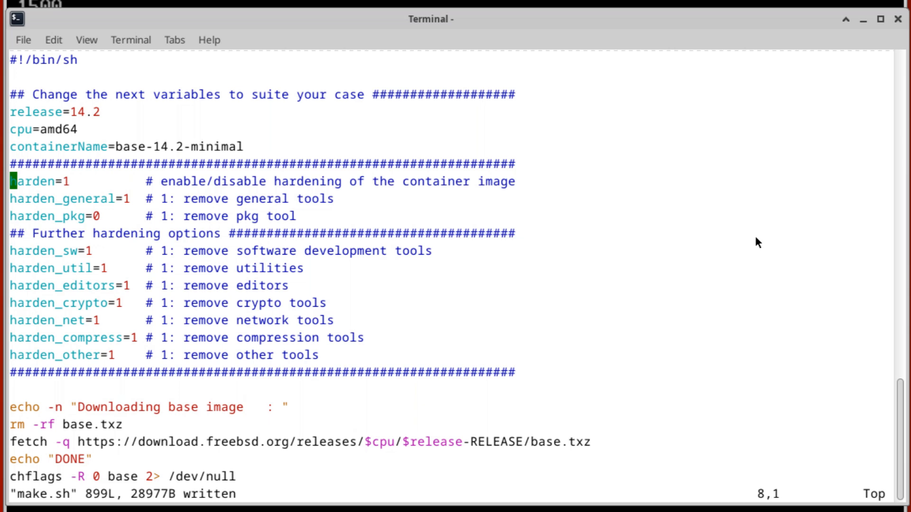
{"action": "key", "text": "j"}
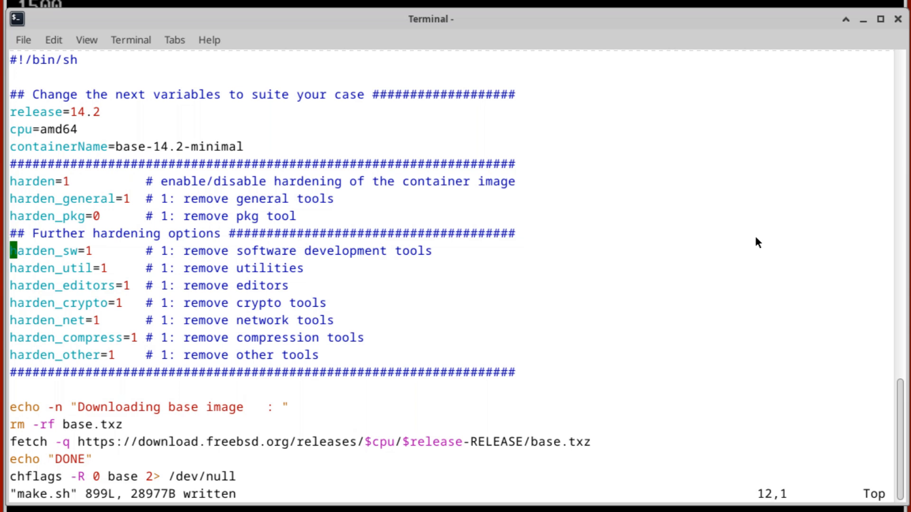
Step: Scroll down through make.sh's harden_* options, including compression
{"action": "key", "text": "Down"}
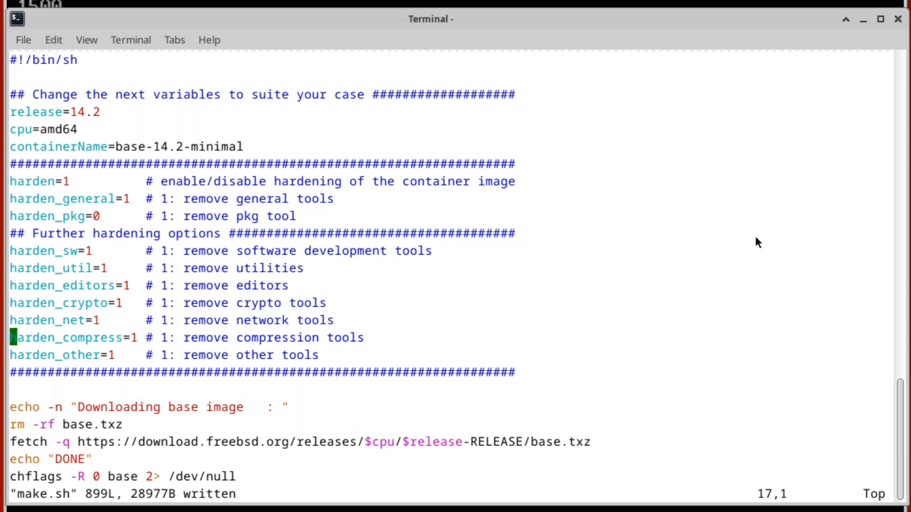
{"action": "key", "text": "Down"}
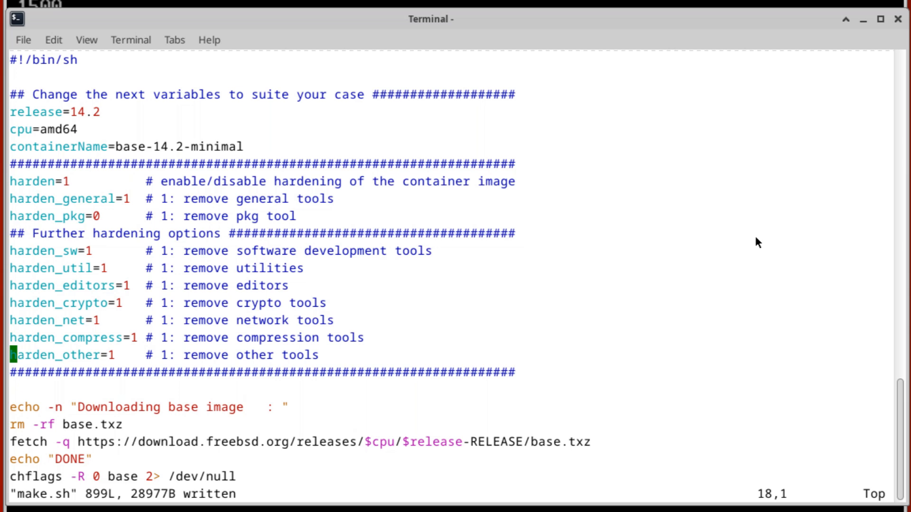
{"action": "scroll", "scroll_direction": "down", "scroll_amount": 3}
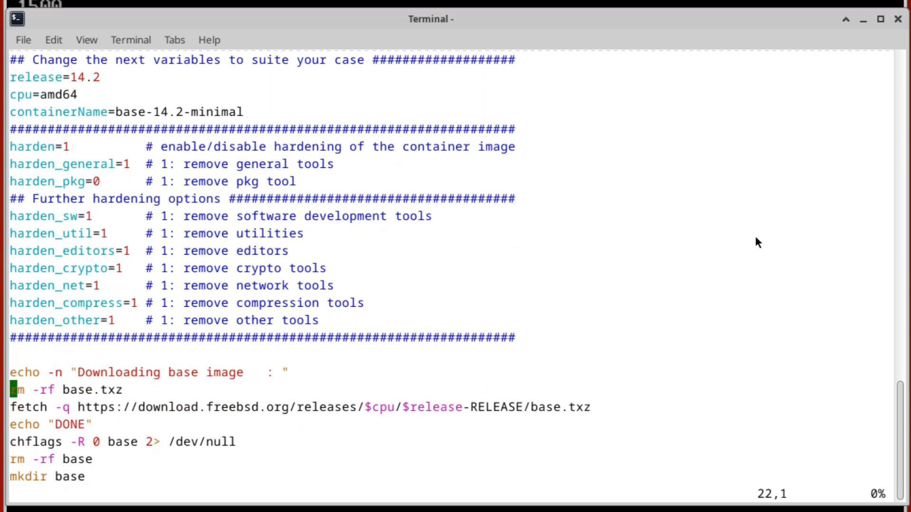
{"action": "scroll", "scroll_direction": "down", "scroll_amount": 3}
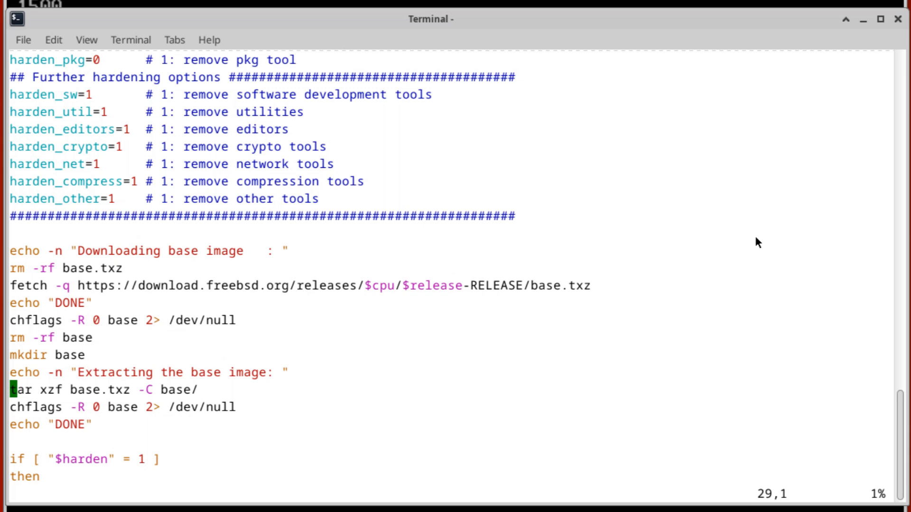
{"action": "scroll", "scroll_direction": "down", "scroll_amount": 3}
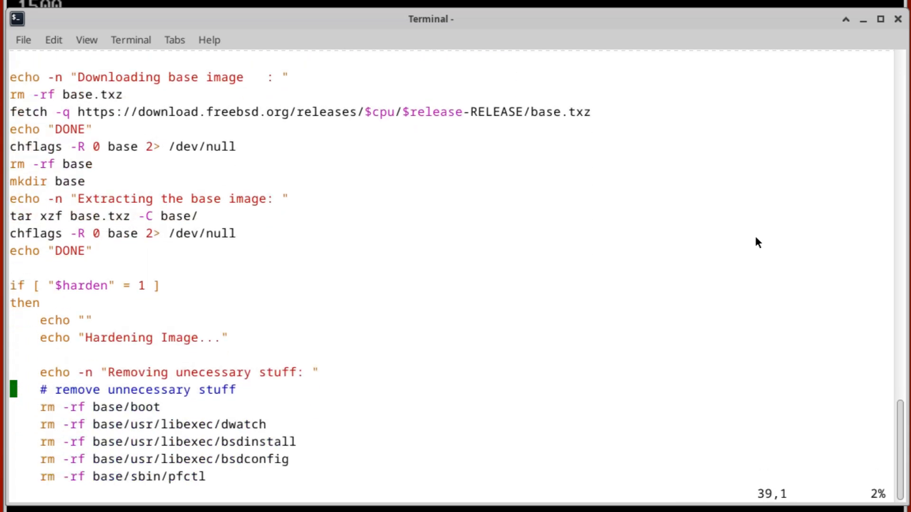
{"action": "scroll", "scroll_direction": "down", "scroll_amount": 3}
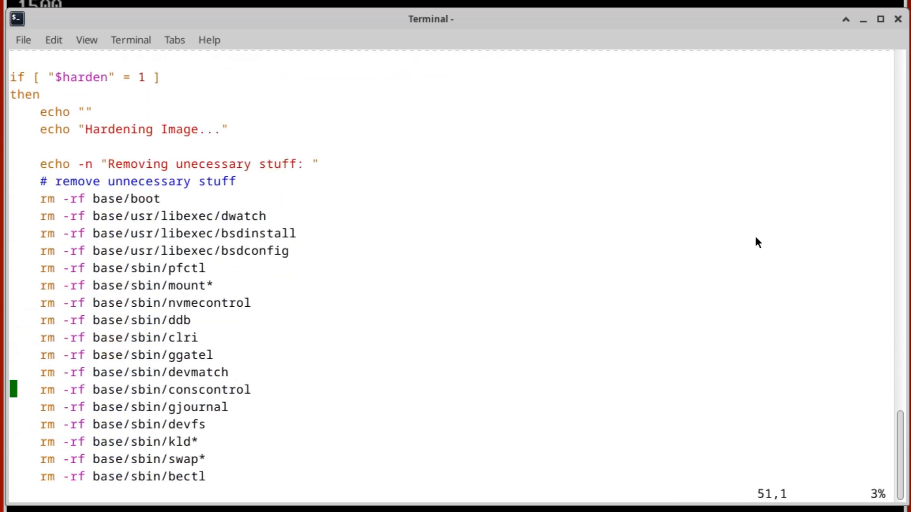
{"action": "scroll", "scroll_direction": "down", "scroll_amount": 3}
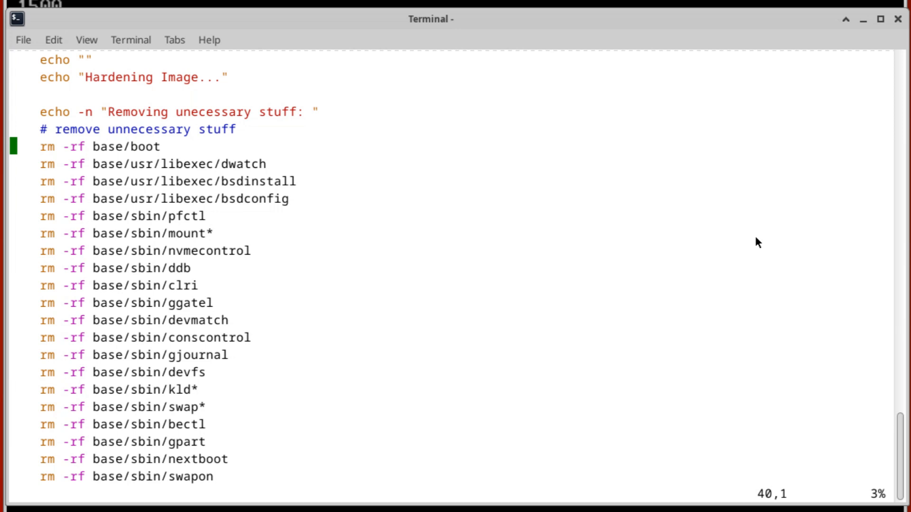
{"action": "key", "text": "Down"}
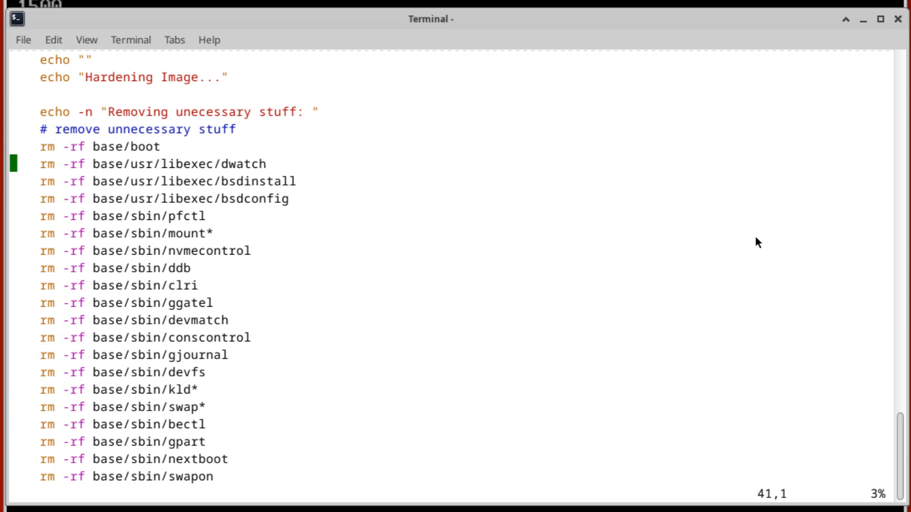
{"action": "key", "text": "Down"}
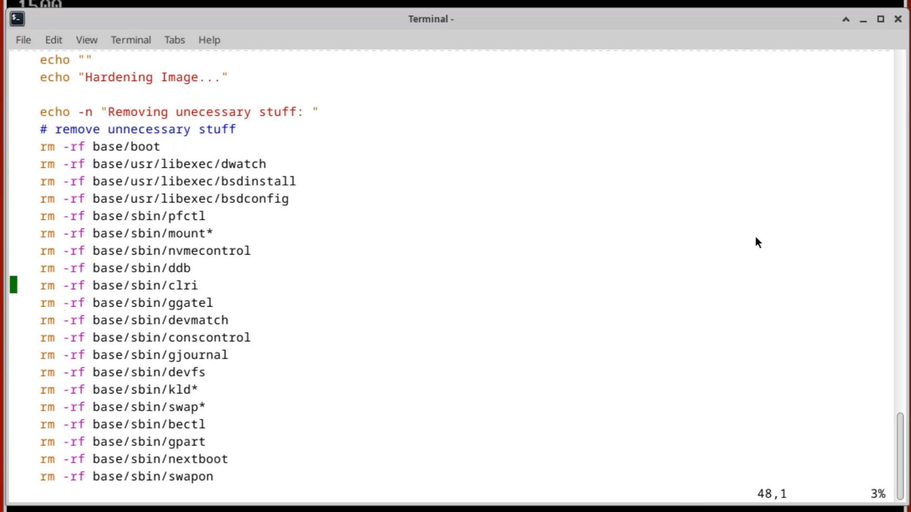
{"action": "key", "text": "Up"}
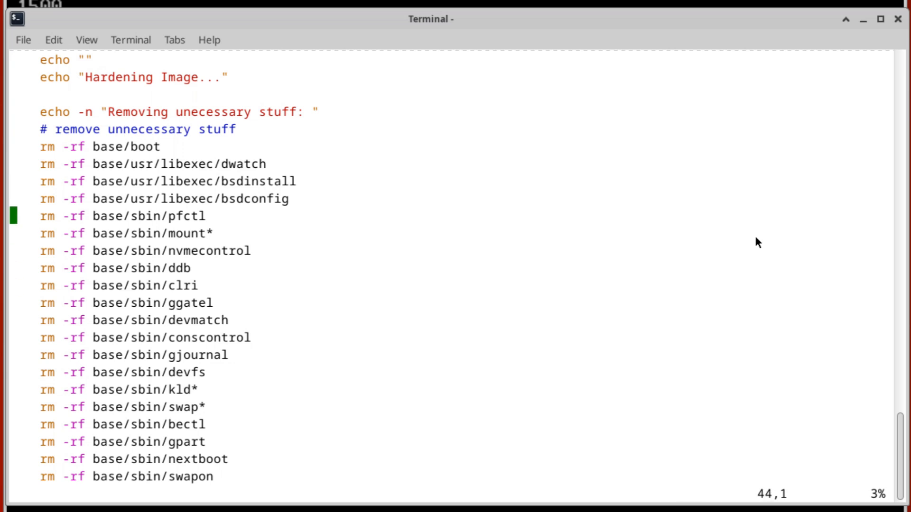
{"action": "scroll", "scroll_direction": "down", "scroll_amount": 3}
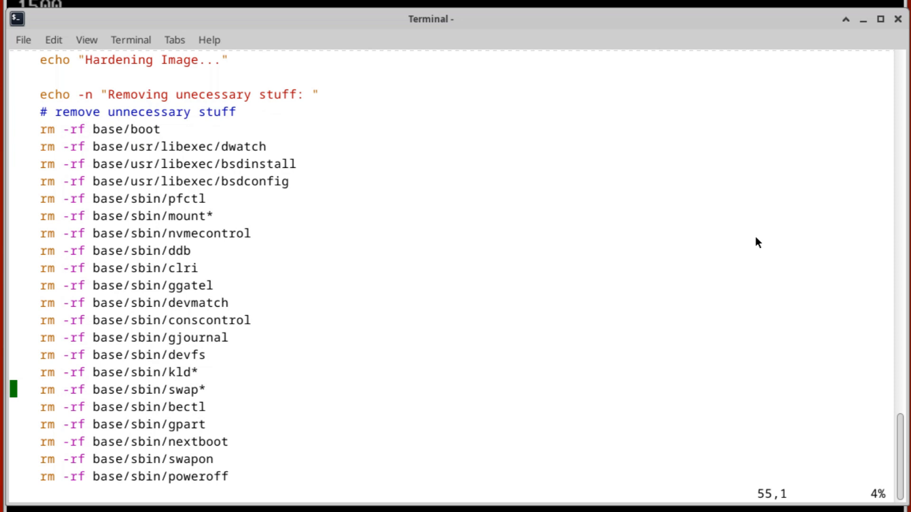
{"action": "key", "text": "Up"}
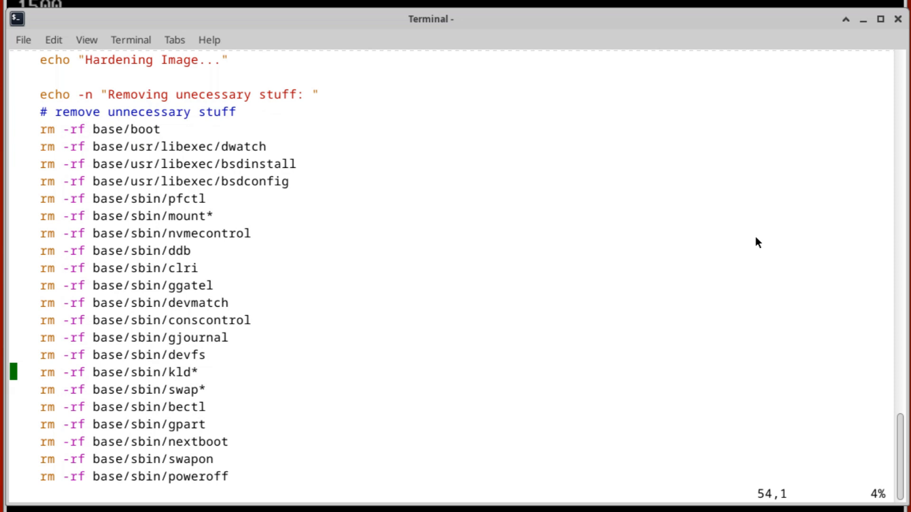
{"action": "scroll", "scroll_direction": "down", "scroll_amount": 3}
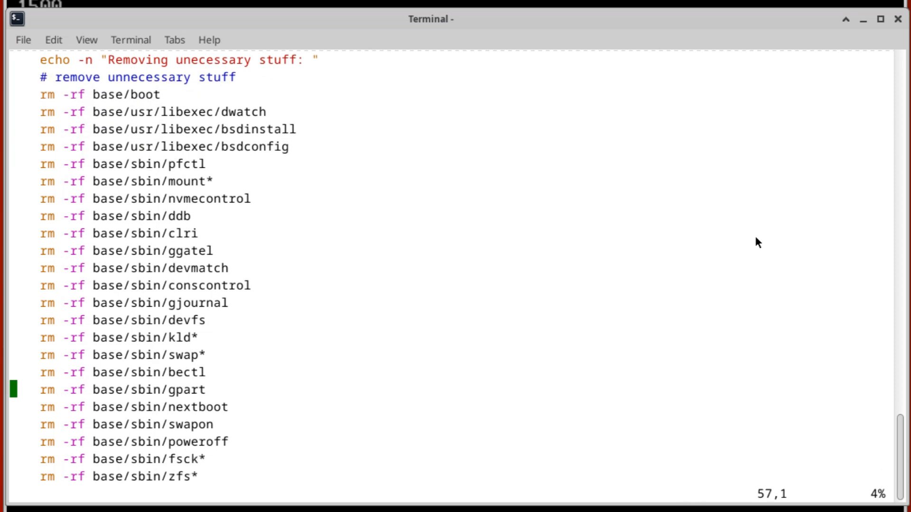
{"action": "scroll", "scroll_direction": "down", "scroll_amount": 3}
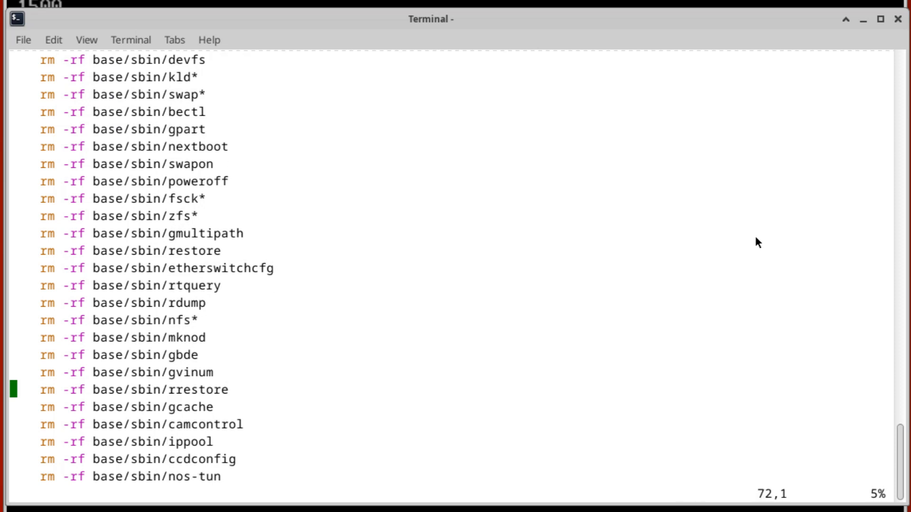
{"action": "scroll", "scroll_direction": "down", "scroll_amount": 3}
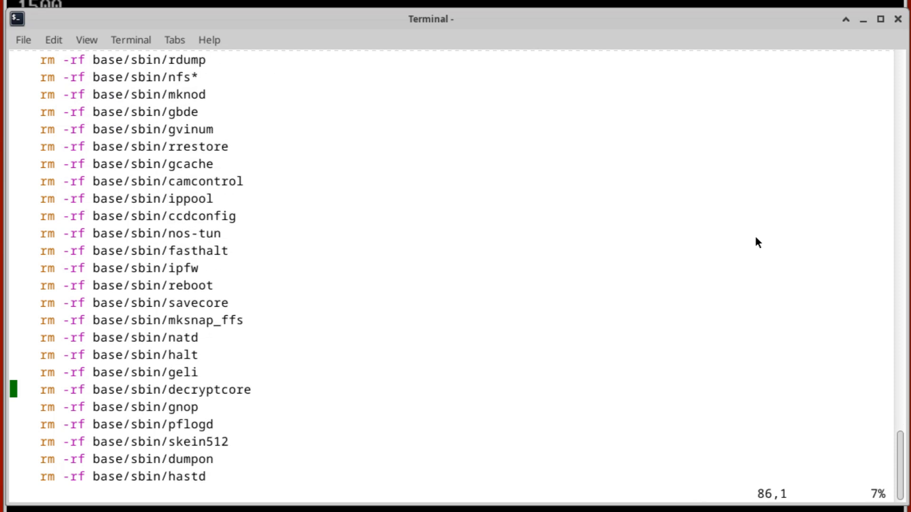
{"action": "scroll", "scroll_direction": "down", "scroll_amount": 3}
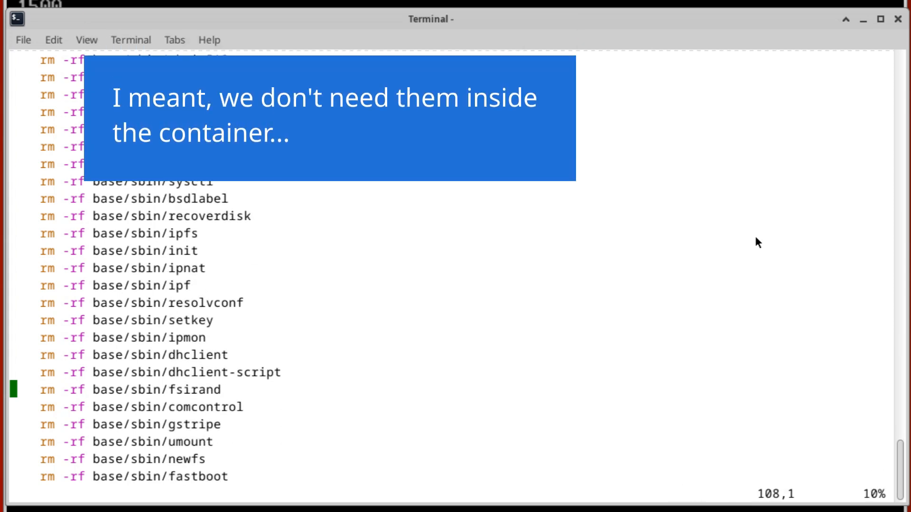
{"action": "scroll", "scroll_direction": "down", "scroll_amount": 3}
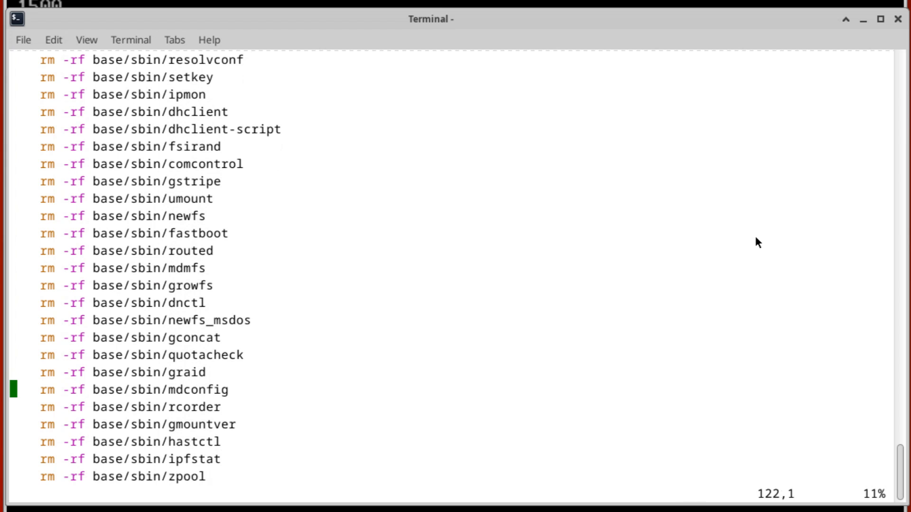
{"action": "scroll", "scroll_direction": "down", "scroll_amount": 3}
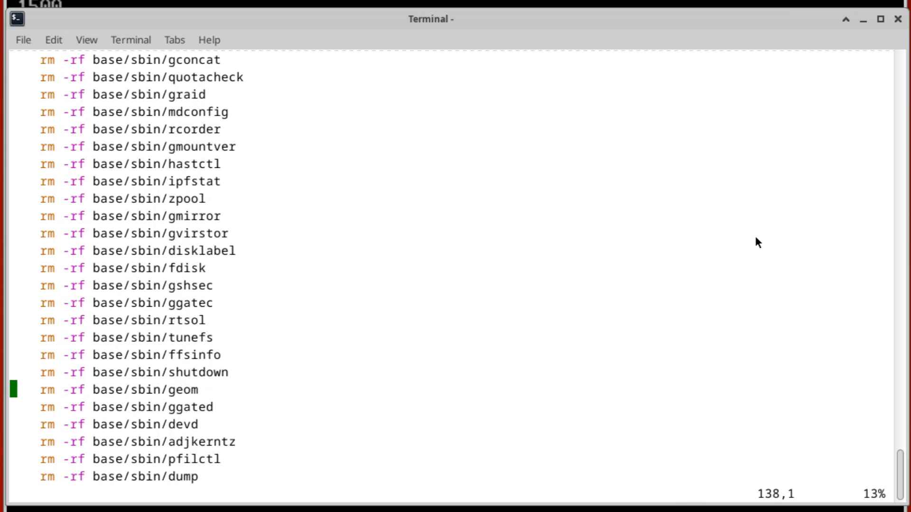
{"action": "scroll", "scroll_direction": "down", "scroll_amount": 3}
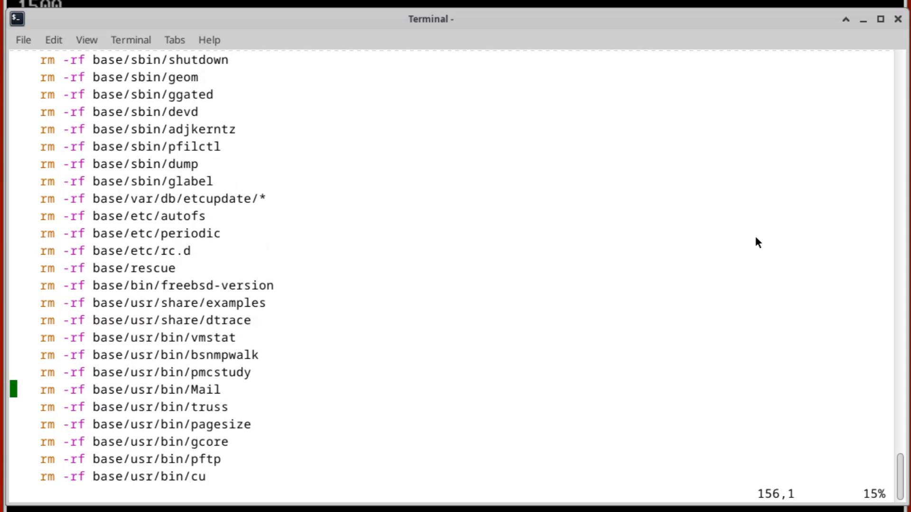
{"action": "scroll", "scroll_direction": "down", "scroll_amount": 3}
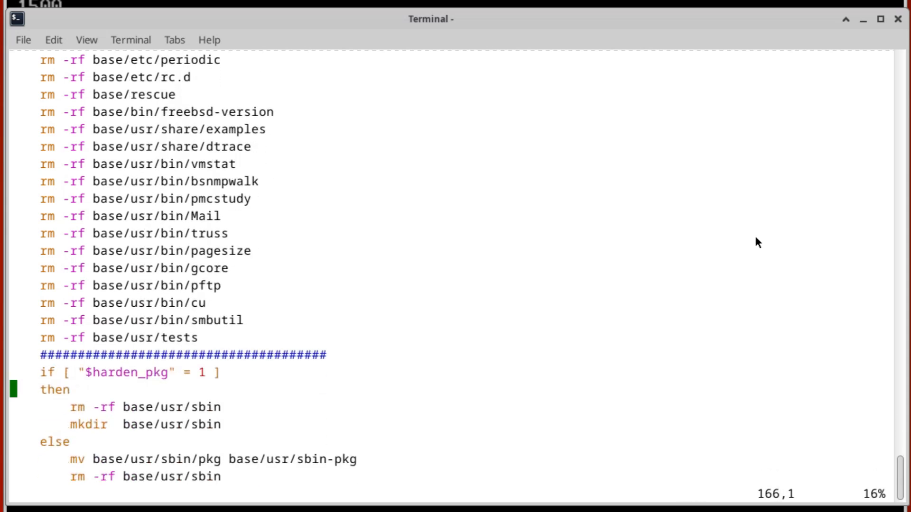
{"action": "scroll", "scroll_direction": "down", "scroll_amount": 3}
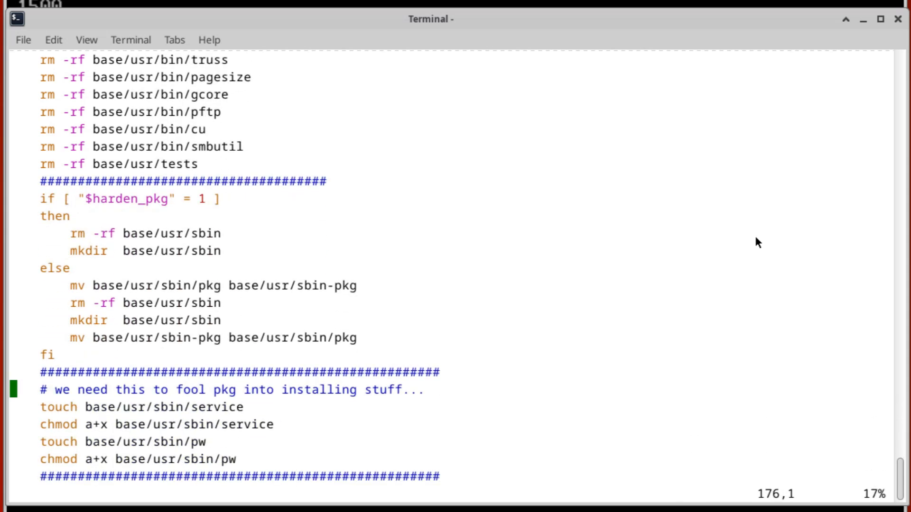
{"action": "key", "text": "Up"}
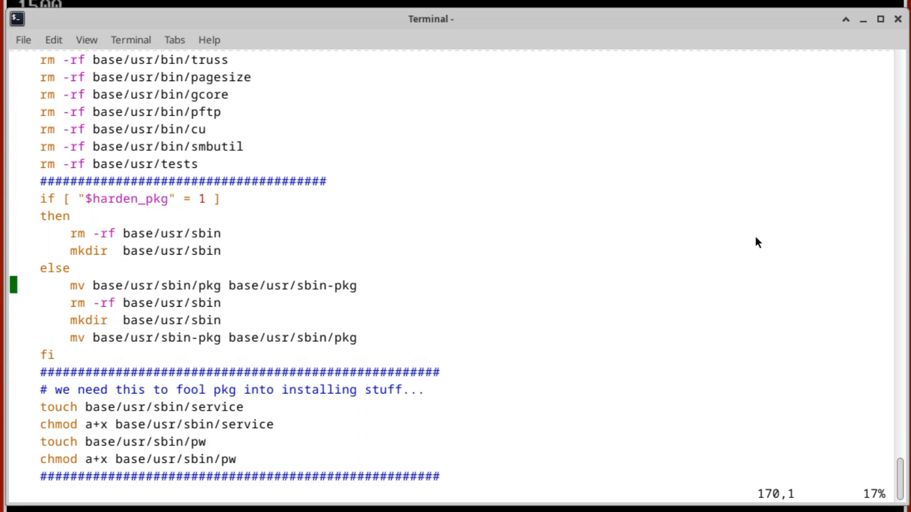
{"action": "key", "text": "Down"}
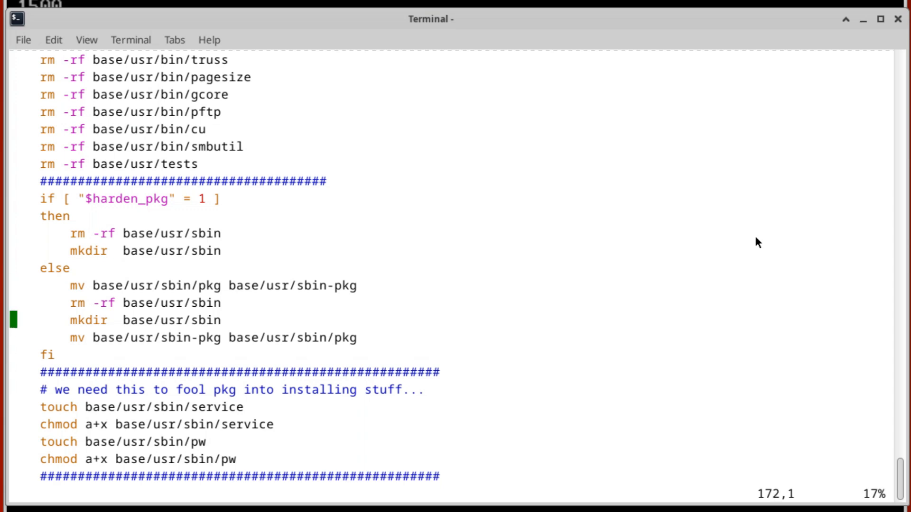
{"action": "scroll", "scroll_direction": "down", "scroll_amount": 3}
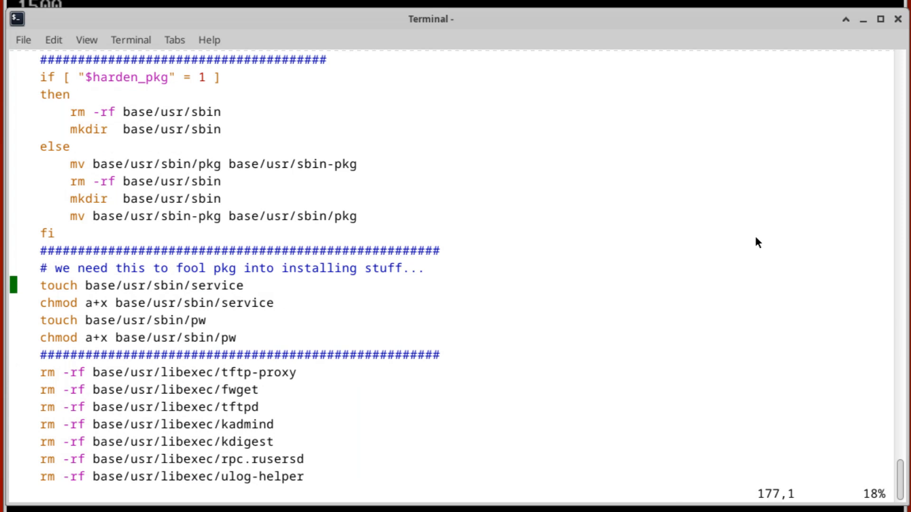
{"action": "key", "text": "Down"}
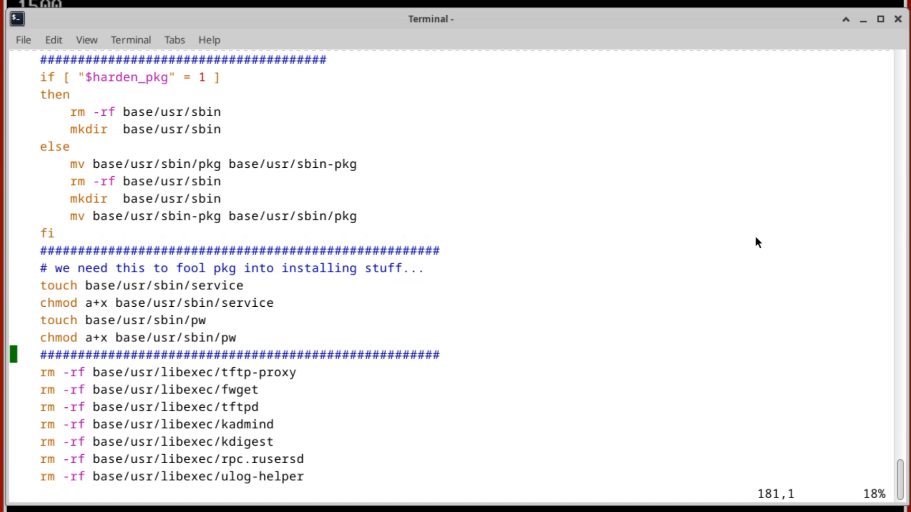
{"action": "key", "text": "Down"}
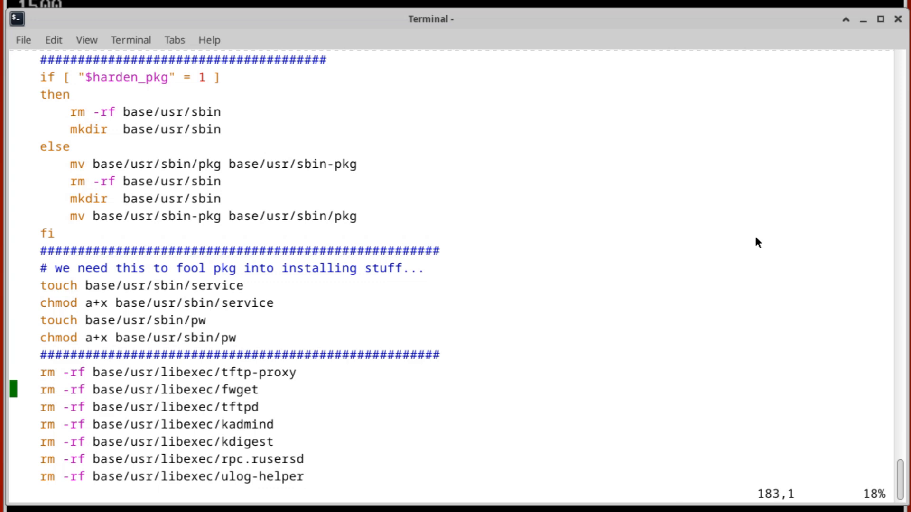
{"action": "scroll", "scroll_direction": "down", "scroll_amount": 3}
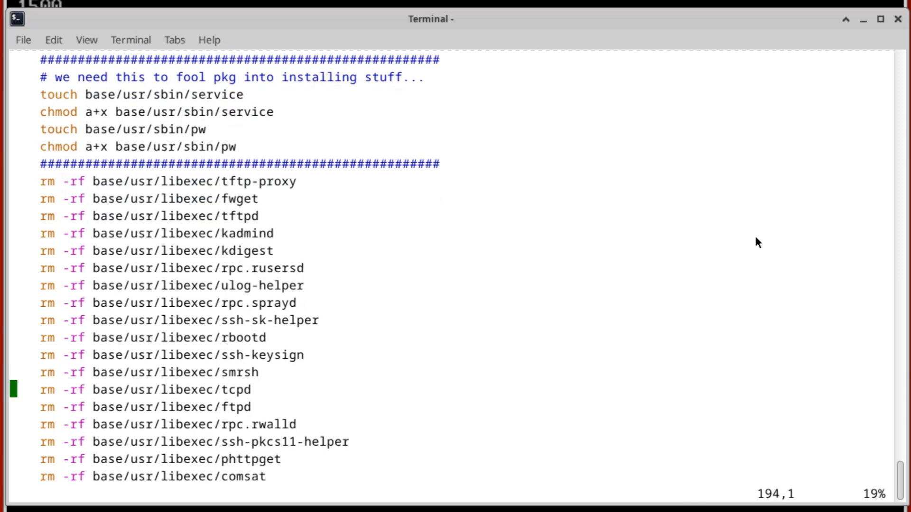
{"action": "scroll", "scroll_direction": "down", "scroll_amount": 3}
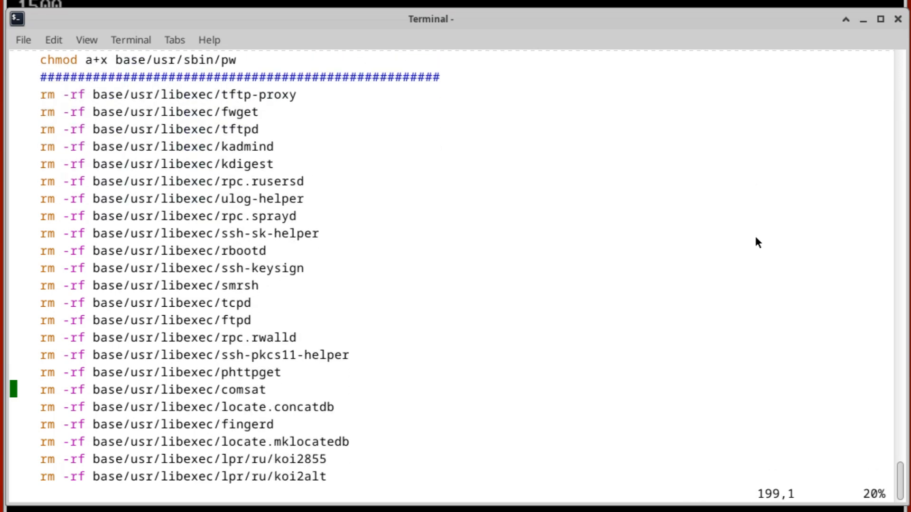
{"action": "scroll", "scroll_direction": "down", "scroll_amount": 3}
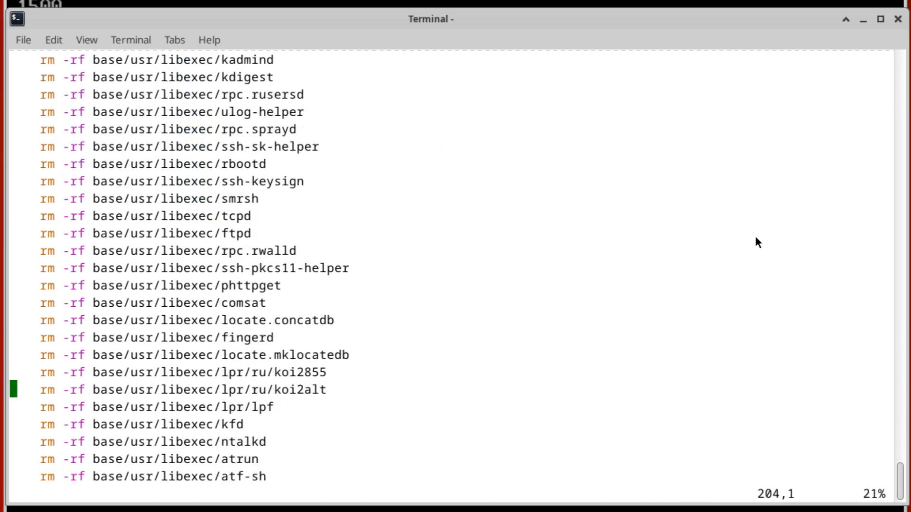
{"action": "scroll", "scroll_direction": "down", "scroll_amount": 3}
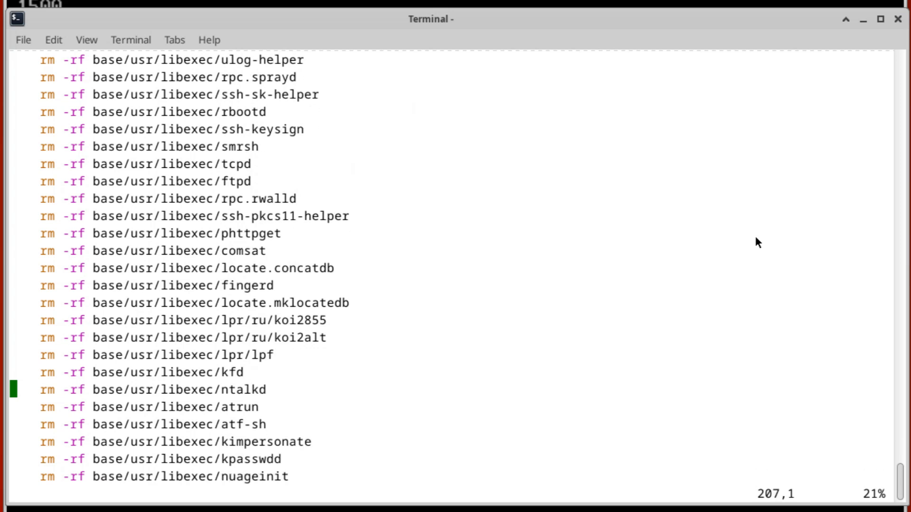
{"action": "scroll", "scroll_direction": "down", "scroll_amount": 3}
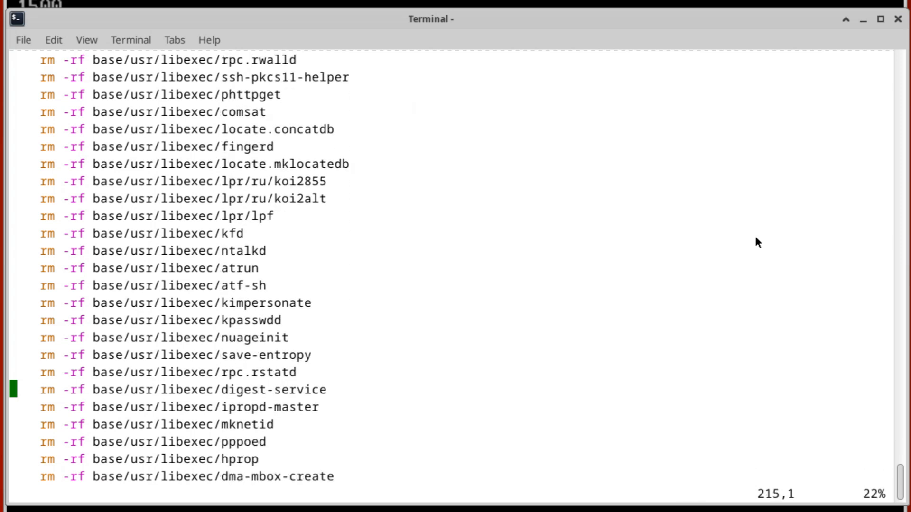
{"action": "scroll", "scroll_direction": "down", "scroll_amount": 3}
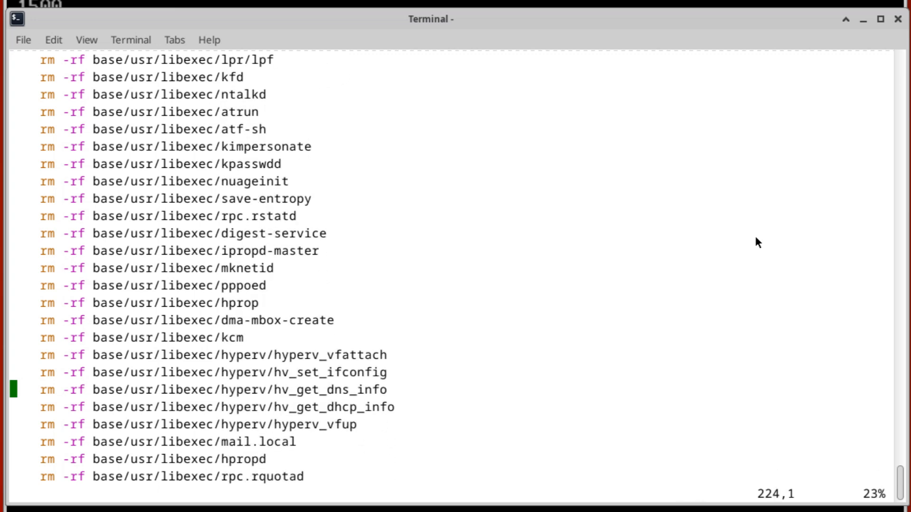
{"action": "scroll", "scroll_direction": "down", "scroll_amount": 3}
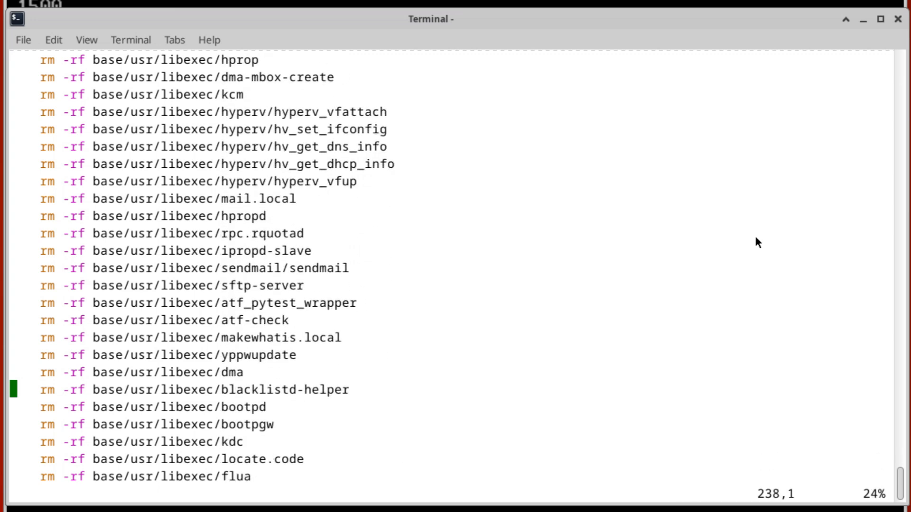
{"action": "scroll", "scroll_direction": "down", "scroll_amount": 3}
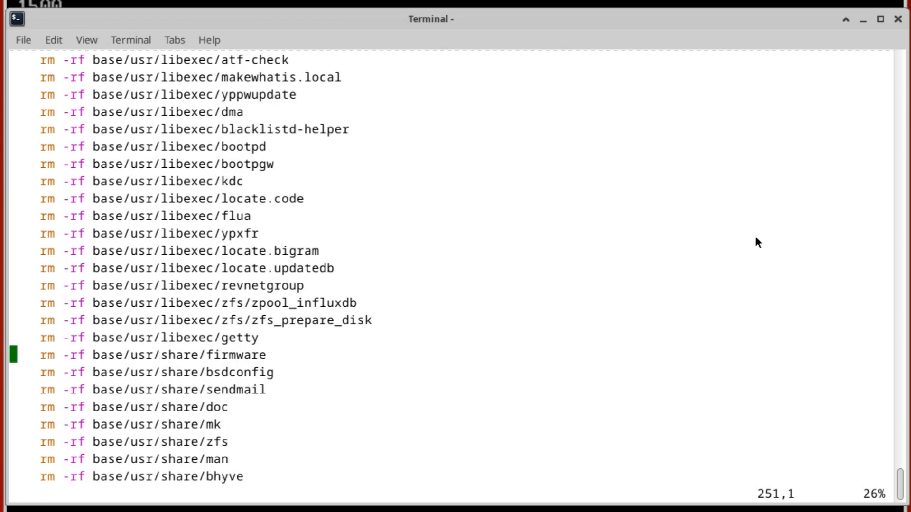
{"action": "scroll", "scroll_direction": "down", "scroll_amount": 3}
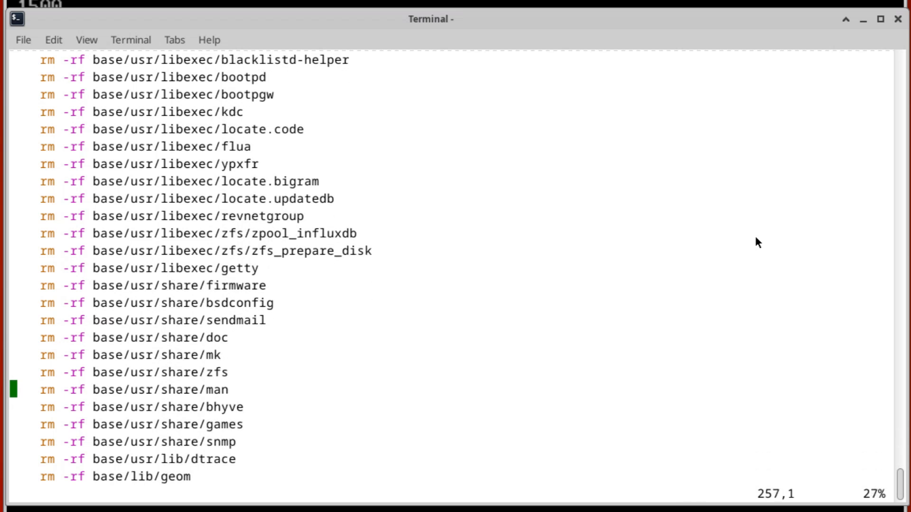
{"action": "scroll", "scroll_direction": "down", "scroll_amount": 3}
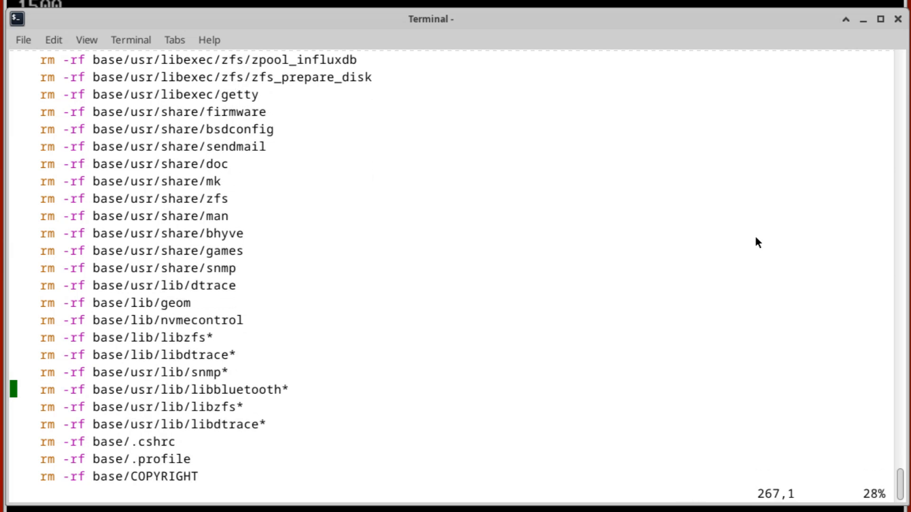
{"action": "scroll", "scroll_direction": "down", "scroll_amount": 3}
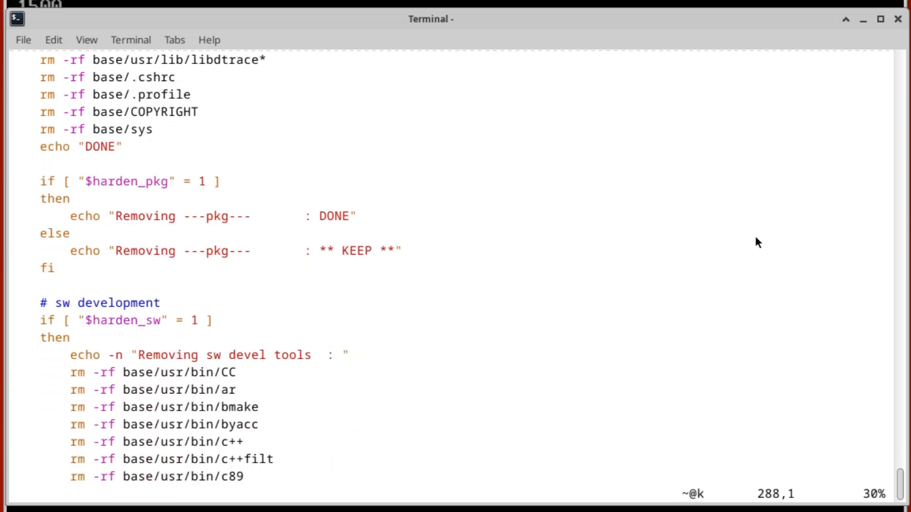
{"action": "scroll", "scroll_direction": "down", "scroll_amount": 3}
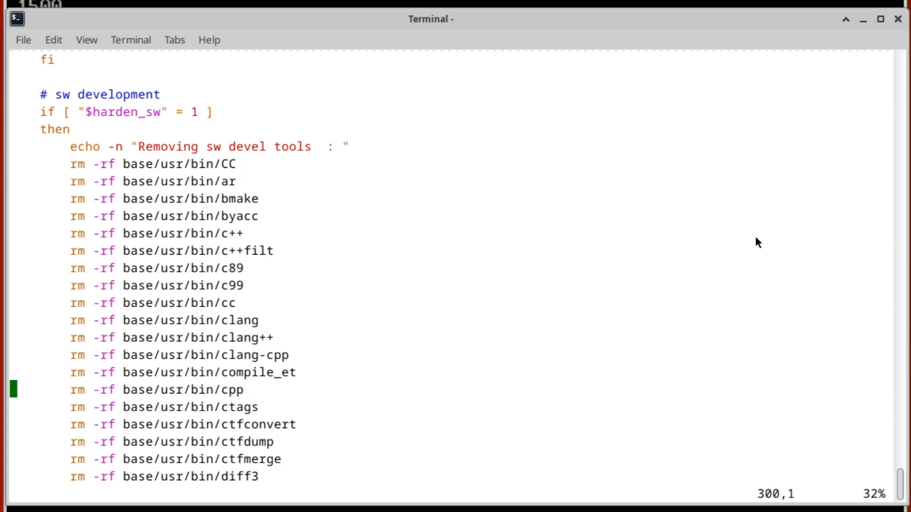
{"action": "scroll", "scroll_direction": "down", "scroll_amount": 3}
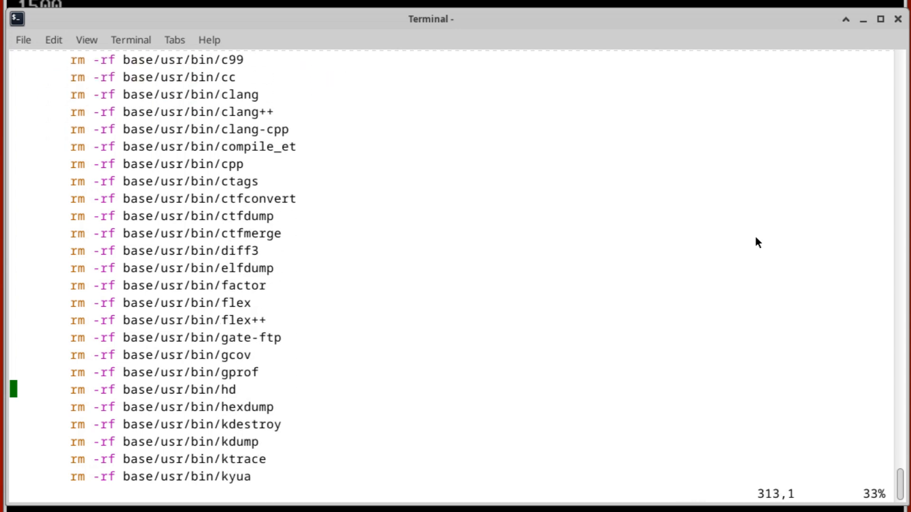
{"action": "scroll", "scroll_direction": "down", "scroll_amount": 3}
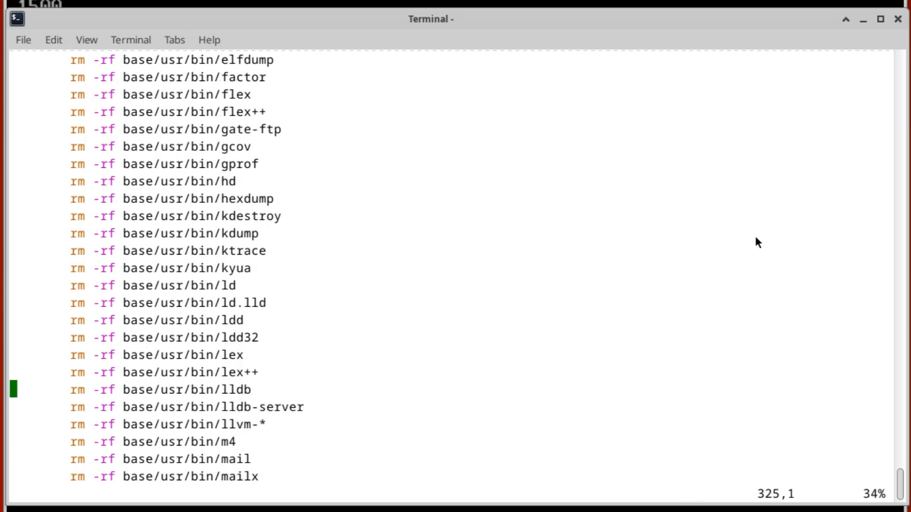
{"action": "scroll", "scroll_direction": "down", "scroll_amount": 3}
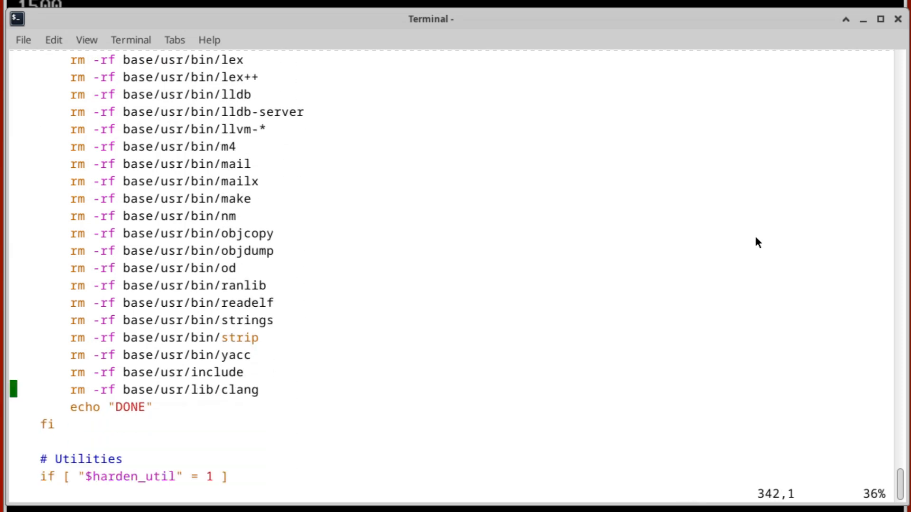
{"action": "scroll", "scroll_direction": "down", "scroll_amount": 3}
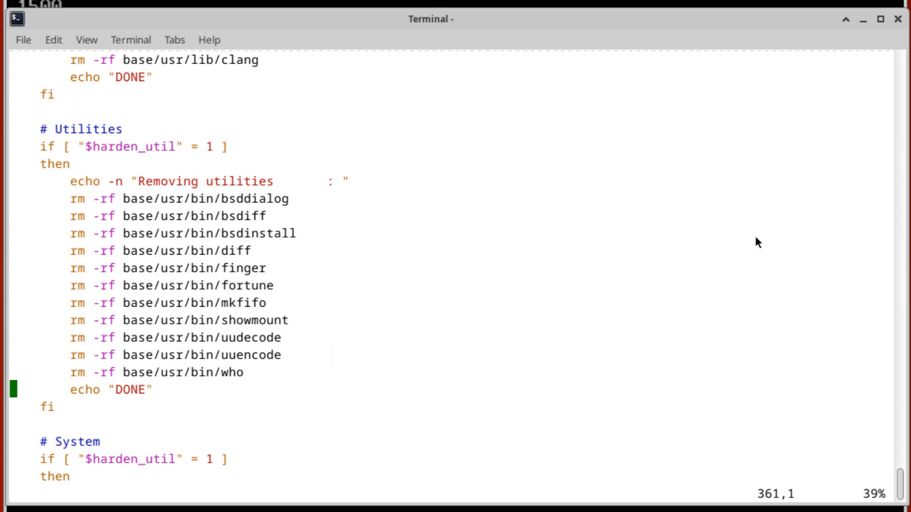
{"action": "scroll", "scroll_direction": "down", "scroll_amount": 3}
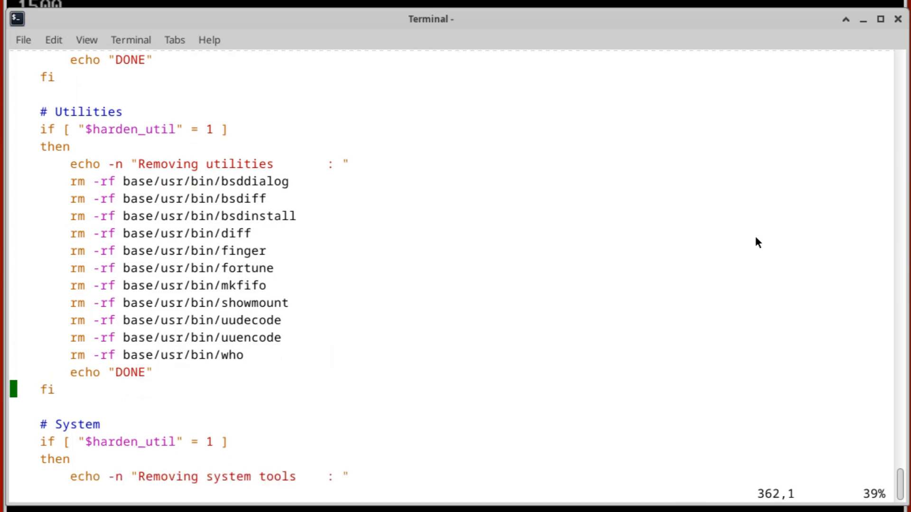
{"action": "scroll", "scroll_direction": "down", "scroll_amount": 3}
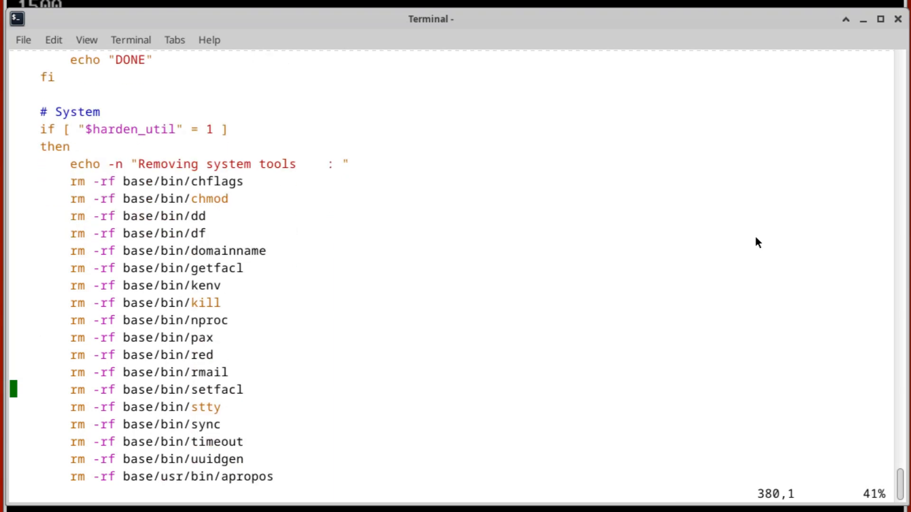
{"action": "scroll", "scroll_direction": "down", "scroll_amount": 3}
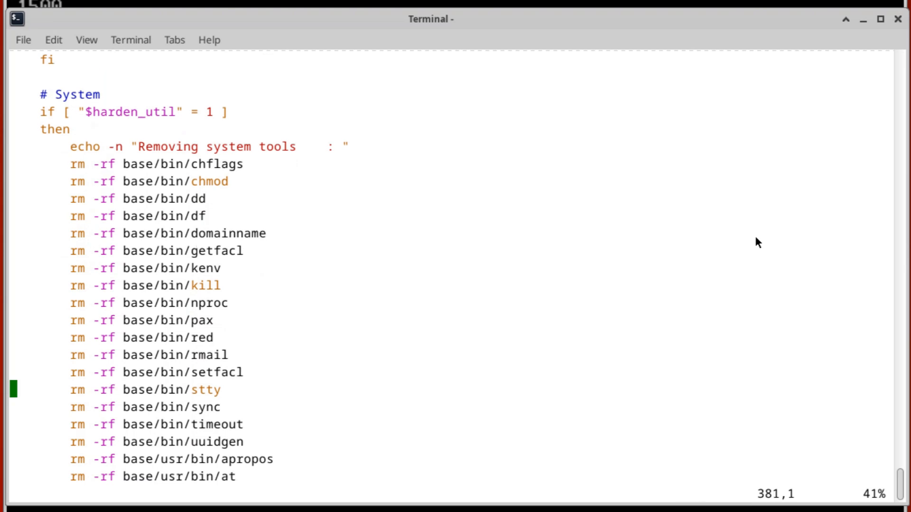
{"action": "scroll", "scroll_direction": "down", "scroll_amount": 3}
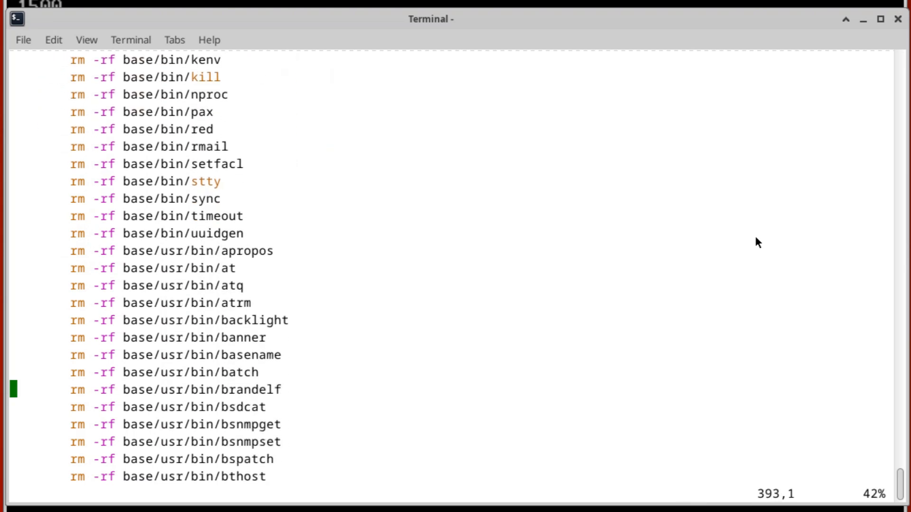
{"action": "scroll", "scroll_direction": "down", "scroll_amount": 3}
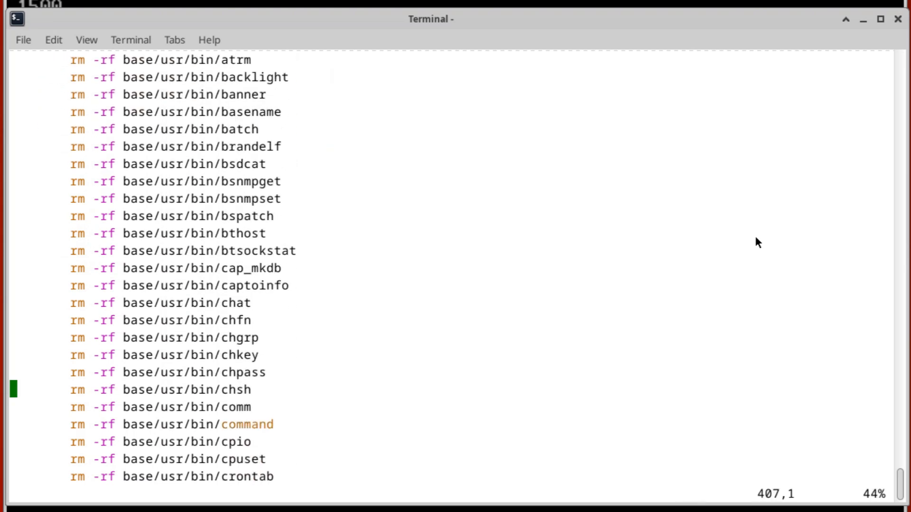
{"action": "scroll", "scroll_direction": "down", "scroll_amount": 3}
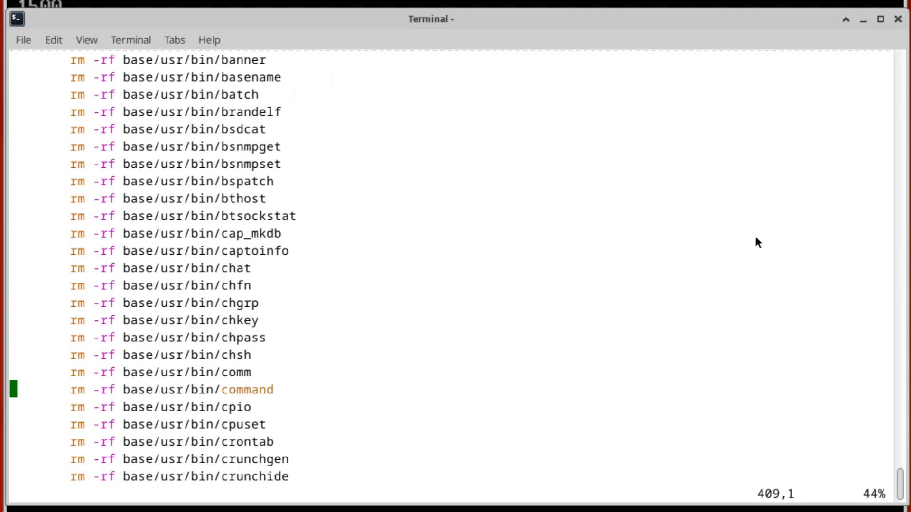
{"action": "scroll", "scroll_direction": "down", "scroll_amount": 3}
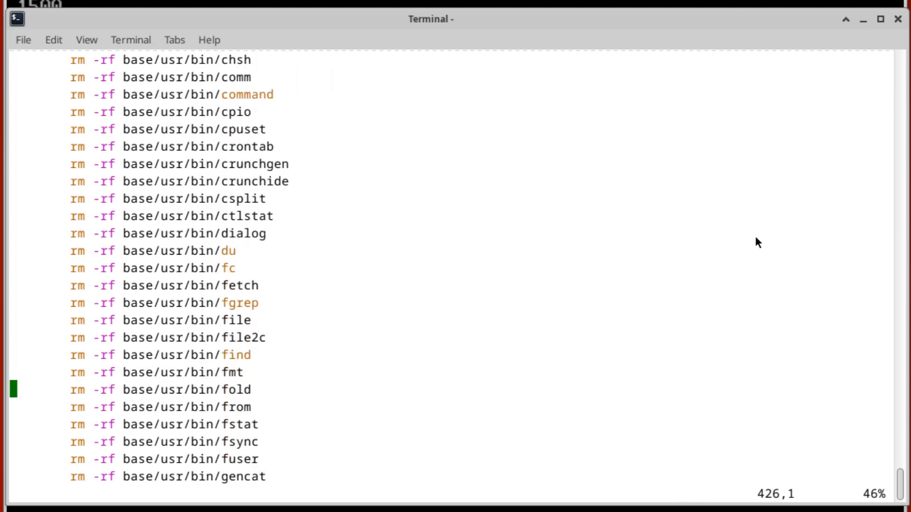
{"action": "scroll", "scroll_direction": "down", "scroll_amount": 3}
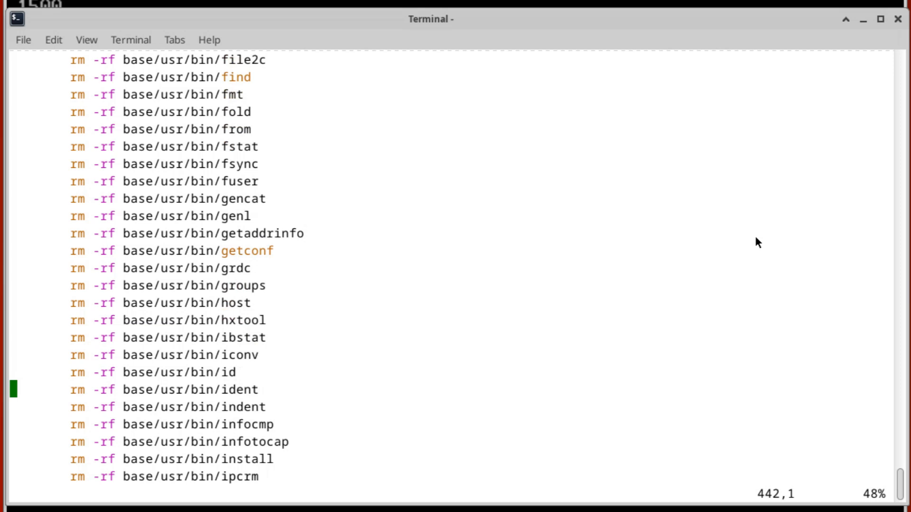
{"action": "scroll", "scroll_direction": "down", "scroll_amount": 3}
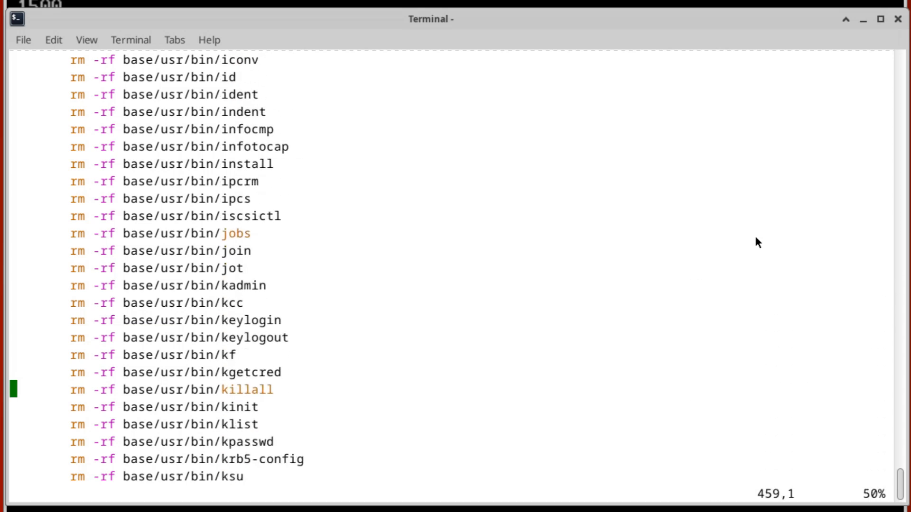
{"action": "scroll", "scroll_direction": "down", "scroll_amount": 3}
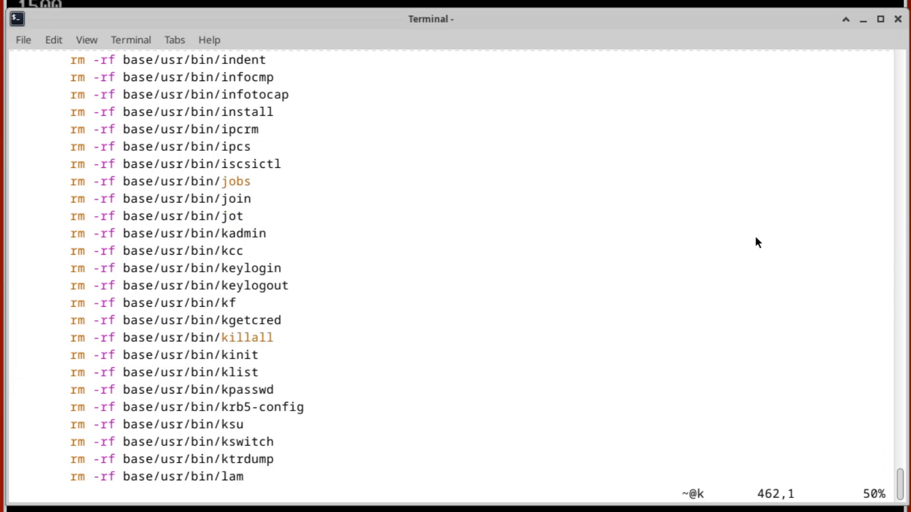
{"action": "scroll", "scroll_direction": "down", "scroll_amount": 3}
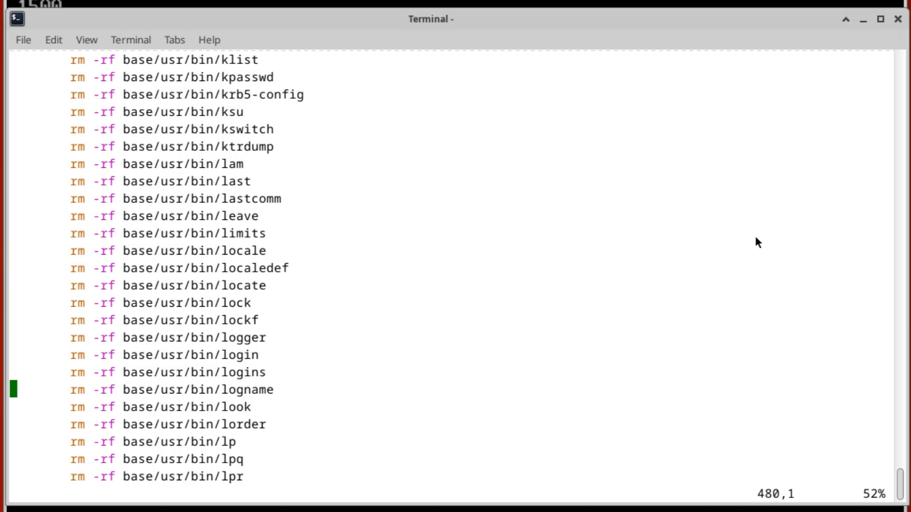
{"action": "scroll", "scroll_direction": "down", "scroll_amount": 3}
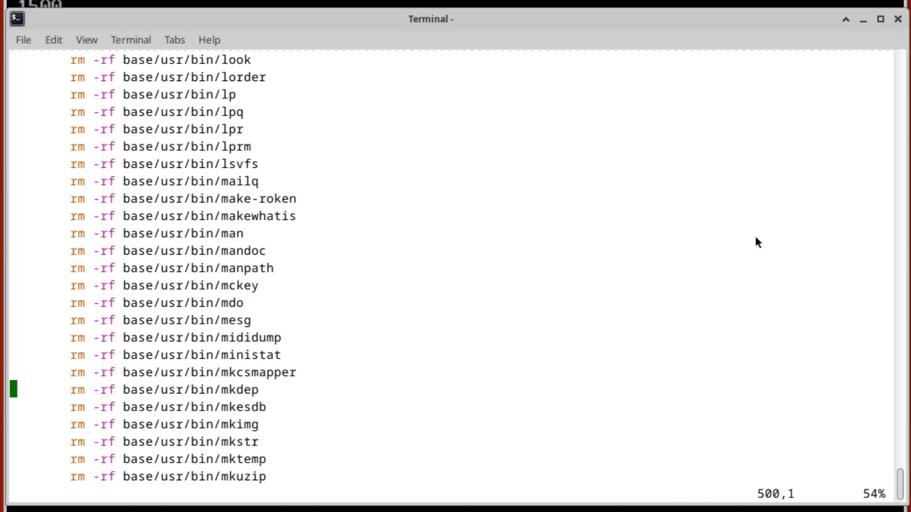
{"action": "scroll", "scroll_direction": "down", "scroll_amount": 3}
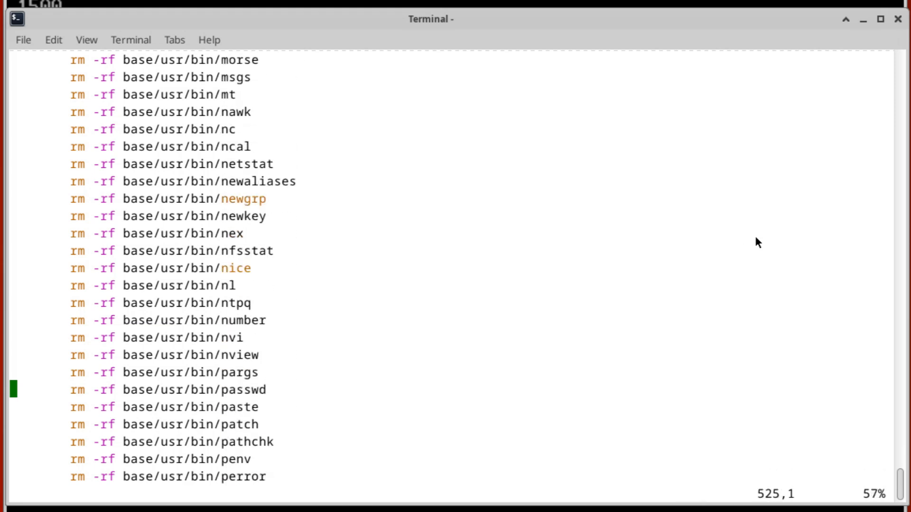
{"action": "scroll", "scroll_direction": "down", "scroll_amount": 3}
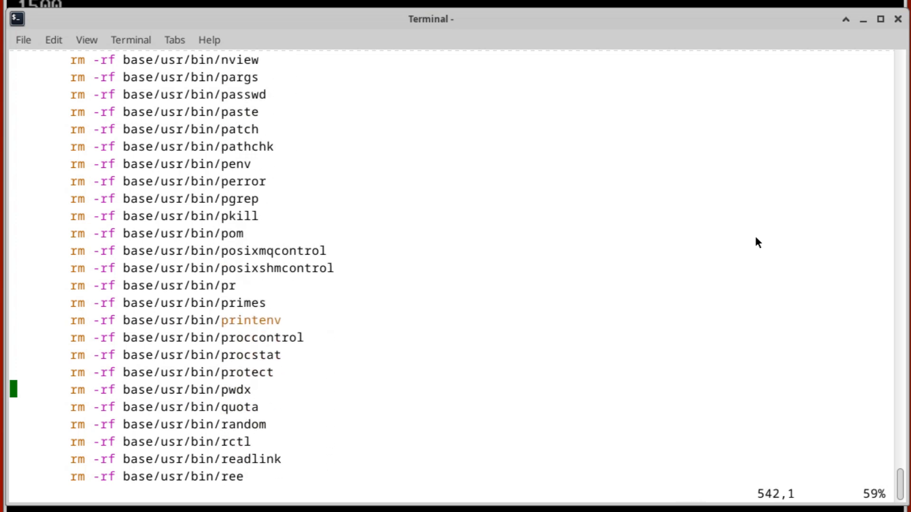
{"action": "scroll", "scroll_direction": "down", "scroll_amount": 3}
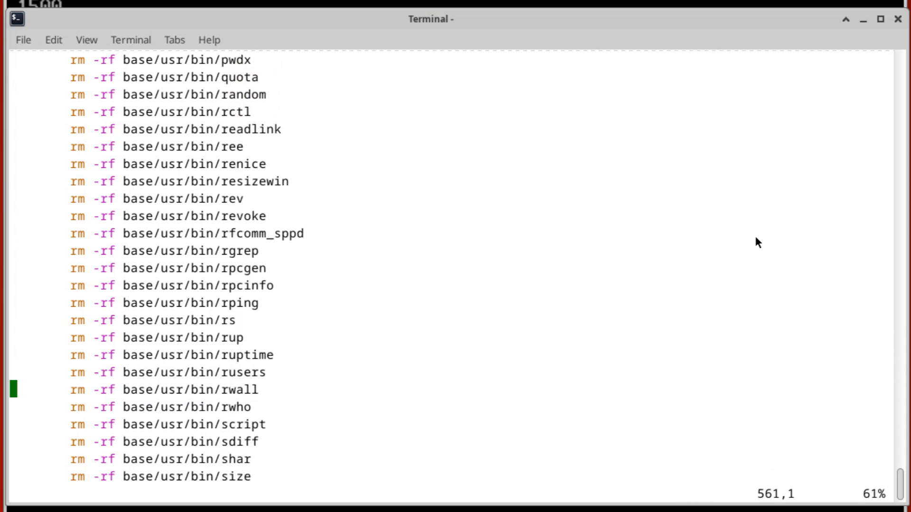
{"action": "scroll", "scroll_direction": "down", "scroll_amount": 3}
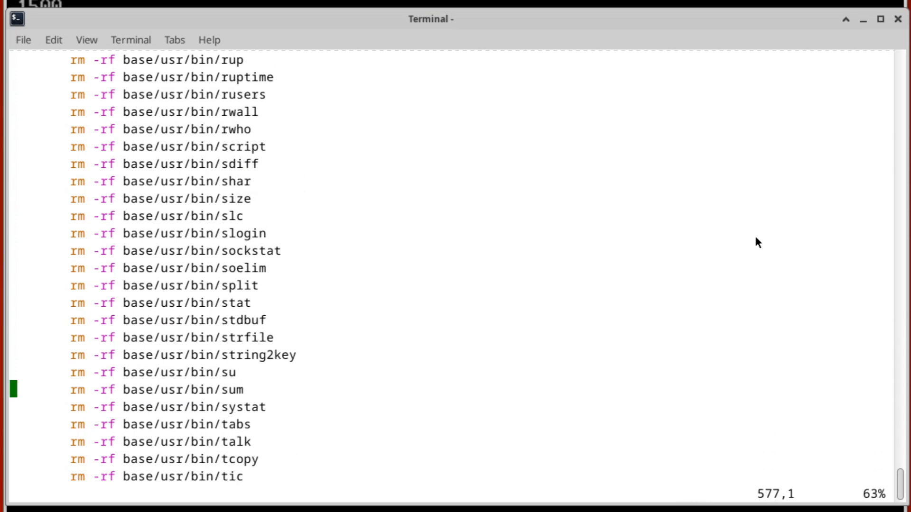
{"action": "scroll", "scroll_direction": "down", "scroll_amount": 3}
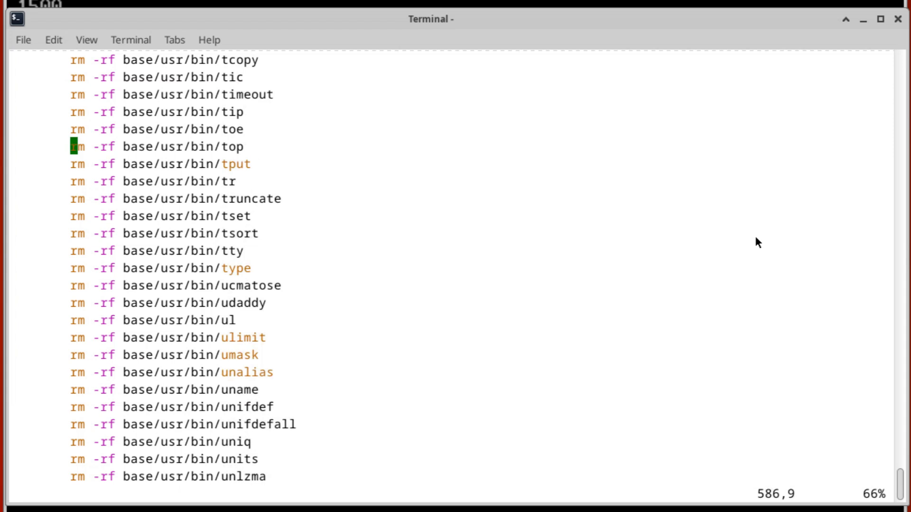
{"action": "scroll", "scroll_direction": "down", "scroll_amount": 3}
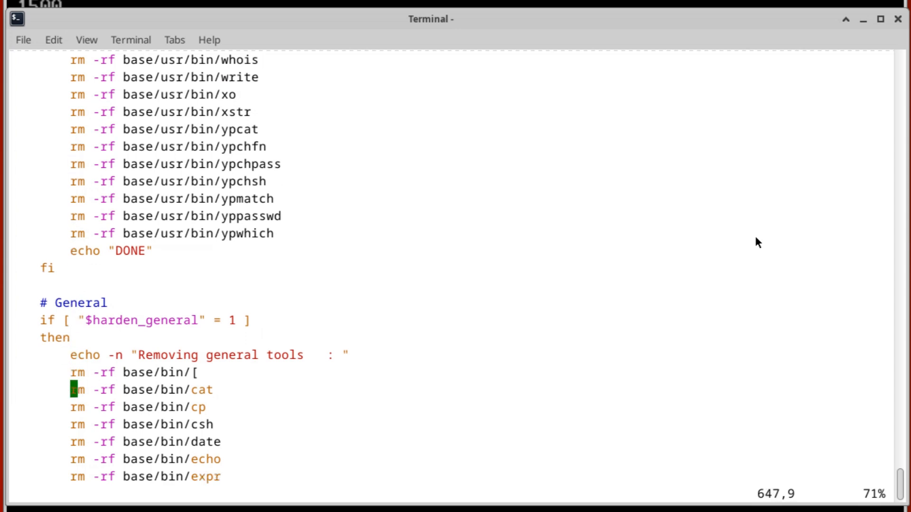
{"action": "scroll", "scroll_direction": "down", "scroll_amount": 3}
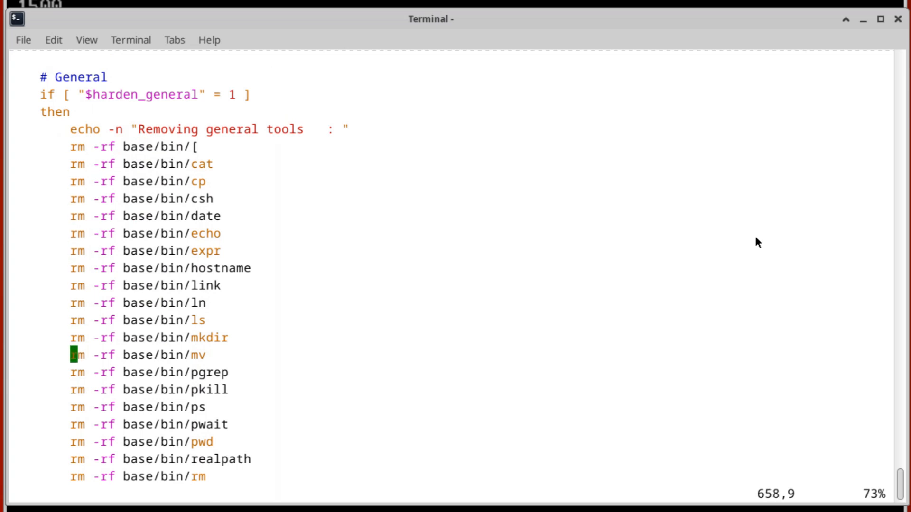
{"action": "scroll", "scroll_direction": "down", "scroll_amount": 3}
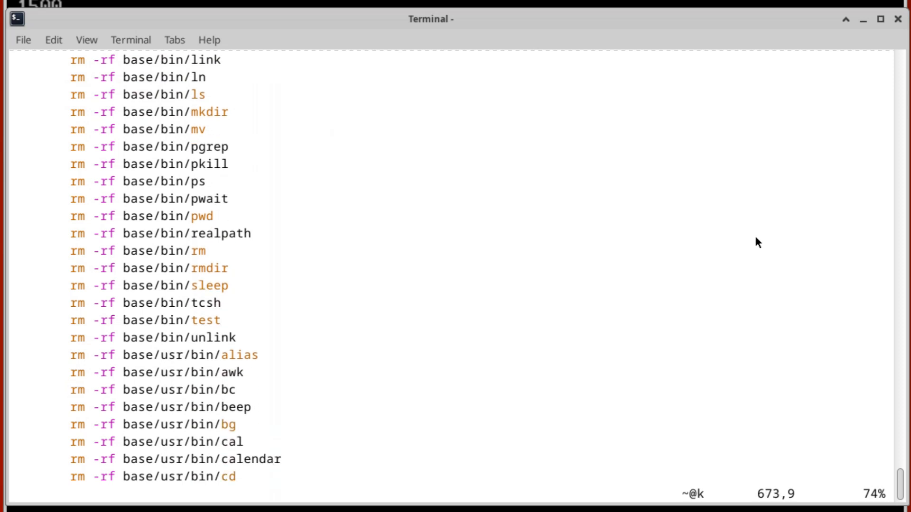
{"action": "scroll", "scroll_direction": "down", "scroll_amount": 3}
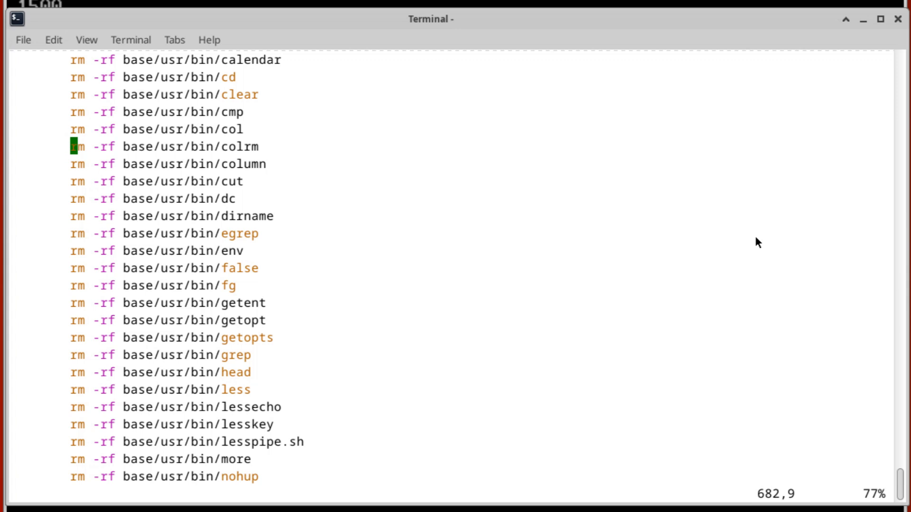
{"action": "scroll", "scroll_direction": "down", "scroll_amount": 3}
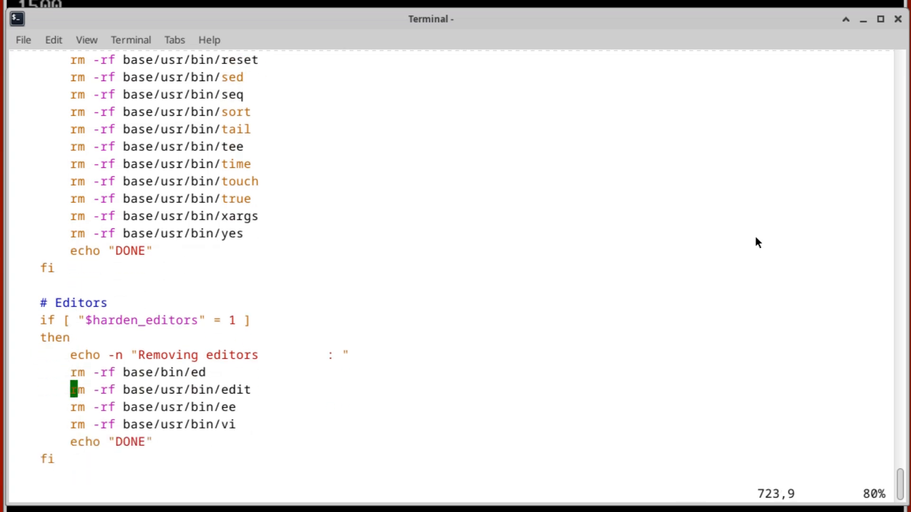
{"action": "scroll", "scroll_direction": "down", "scroll_amount": 3}
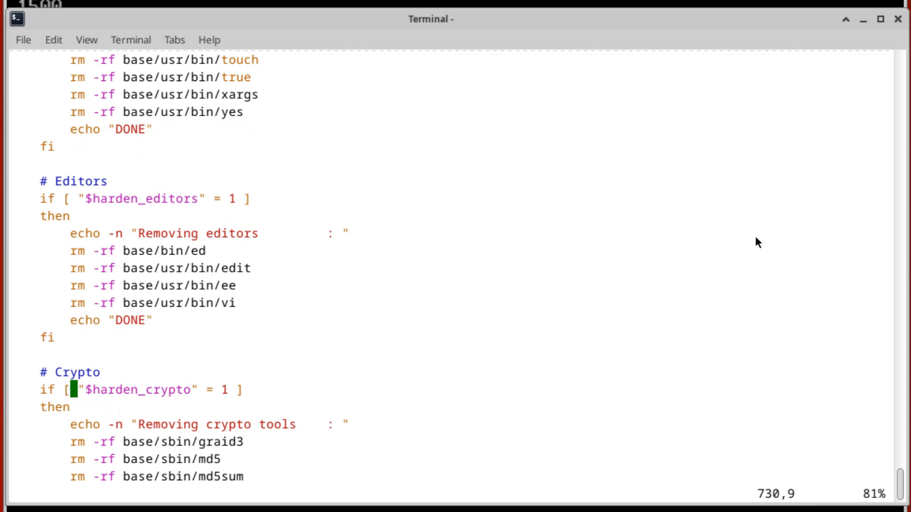
{"action": "scroll", "scroll_direction": "down", "scroll_amount": 3}
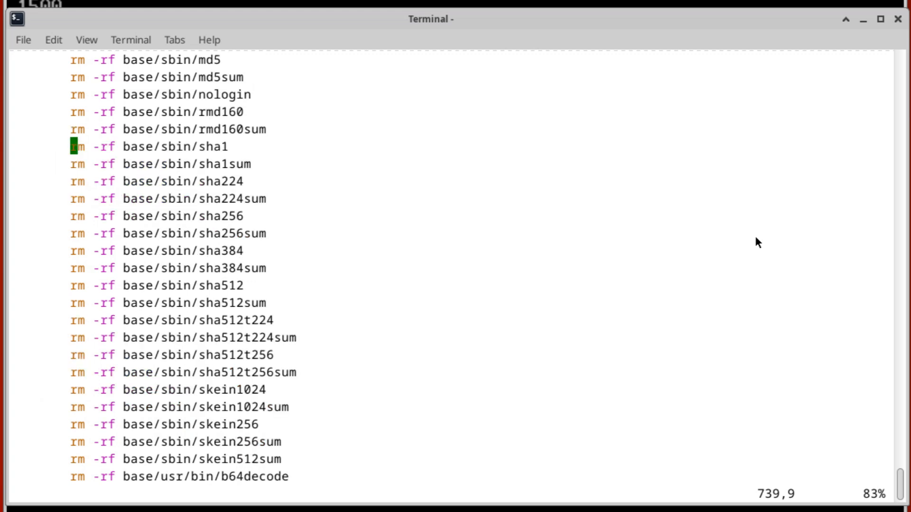
{"action": "scroll", "scroll_direction": "down", "scroll_amount": 3}
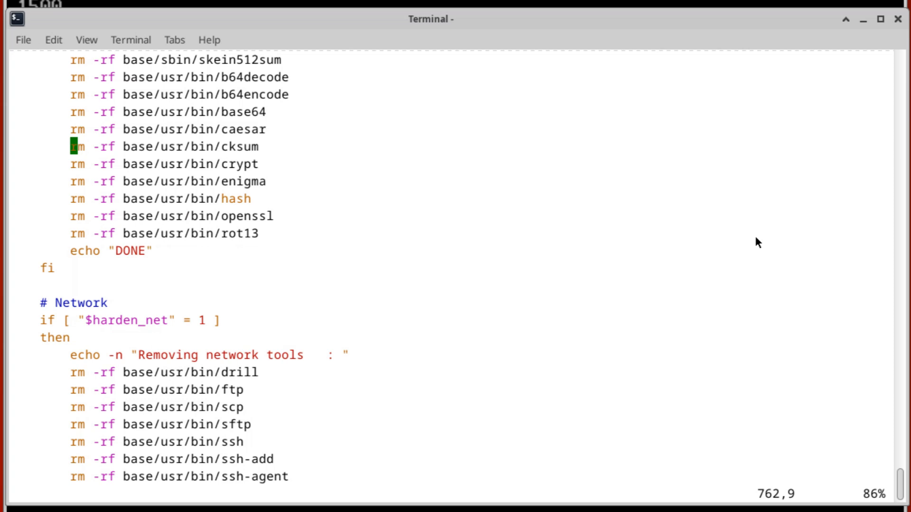
{"action": "scroll", "scroll_direction": "down", "scroll_amount": 3}
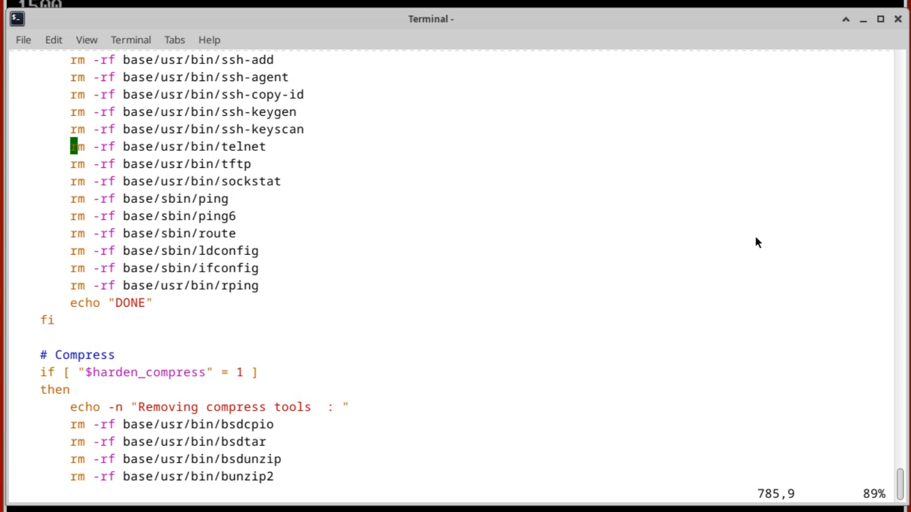
{"action": "scroll", "scroll_direction": "down", "scroll_amount": 3}
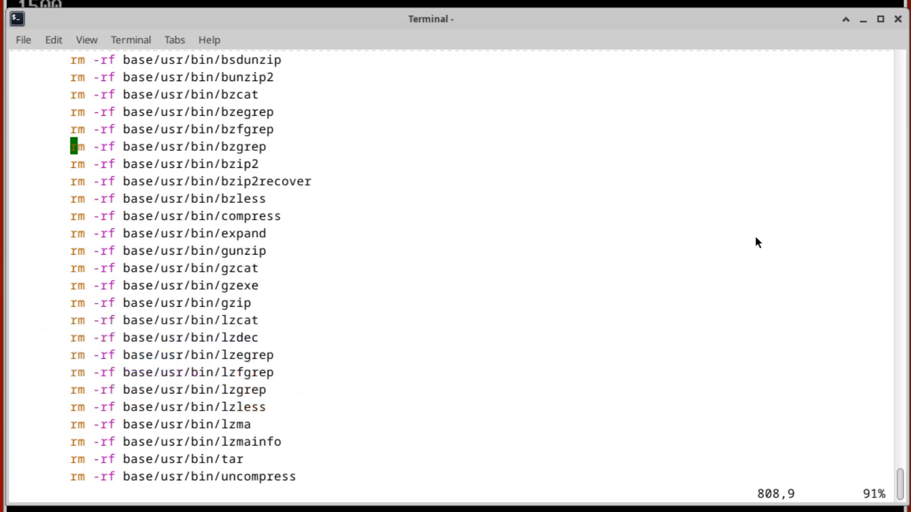
{"action": "scroll", "scroll_direction": "down", "scroll_amount": 3}
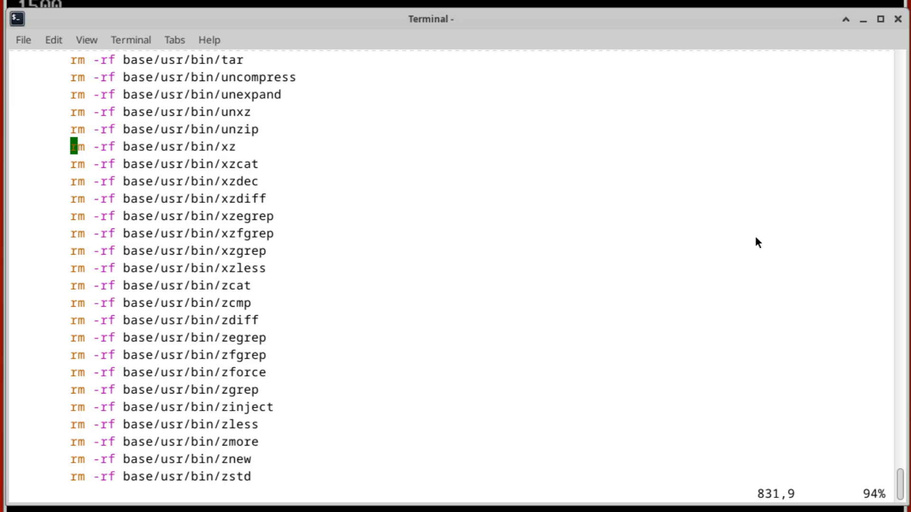
{"action": "scroll", "scroll_direction": "down", "scroll_amount": 3}
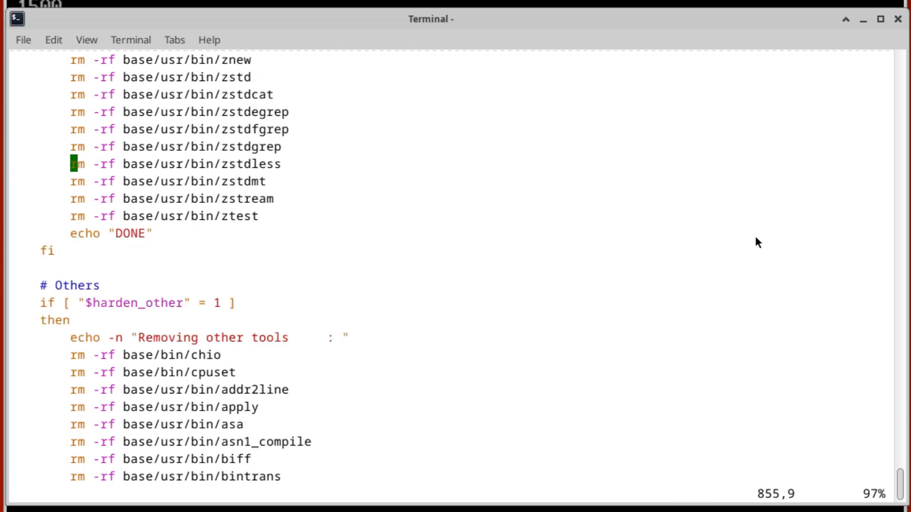
{"action": "scroll", "scroll_direction": "down", "scroll_amount": 3}
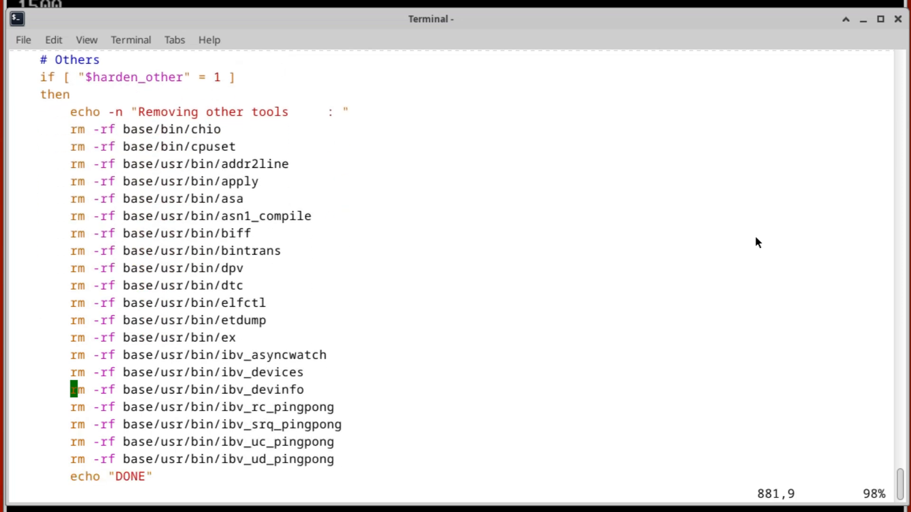
{"action": "scroll", "scroll_direction": "down", "scroll_amount": 3}
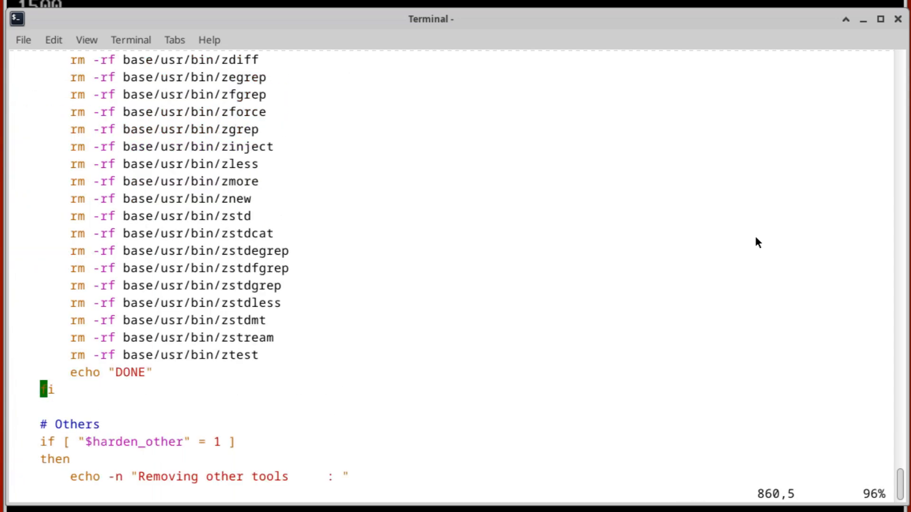
Step: Run sh make.sh to build and tag localhost/base-14.2-minimal:latest, waiting for Ready
{"action": "key", "text": "gg"}
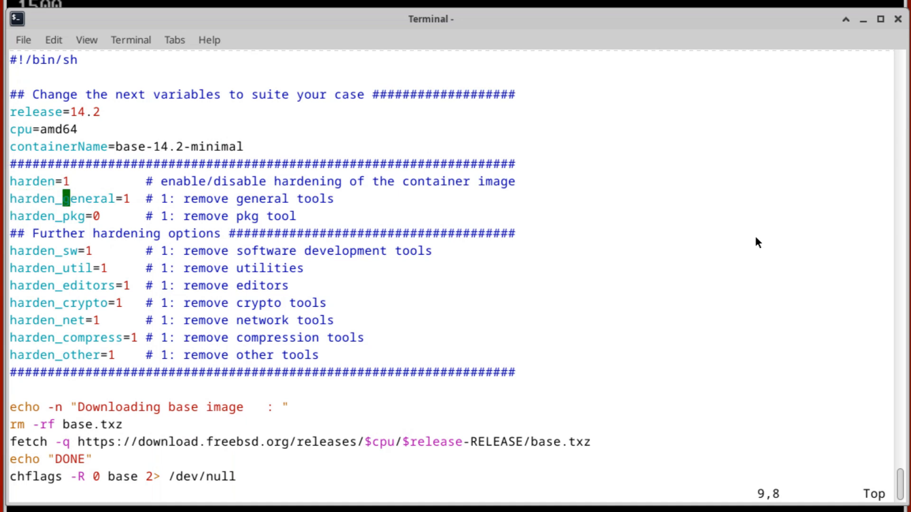
{"action": "key", "text": "Down"}
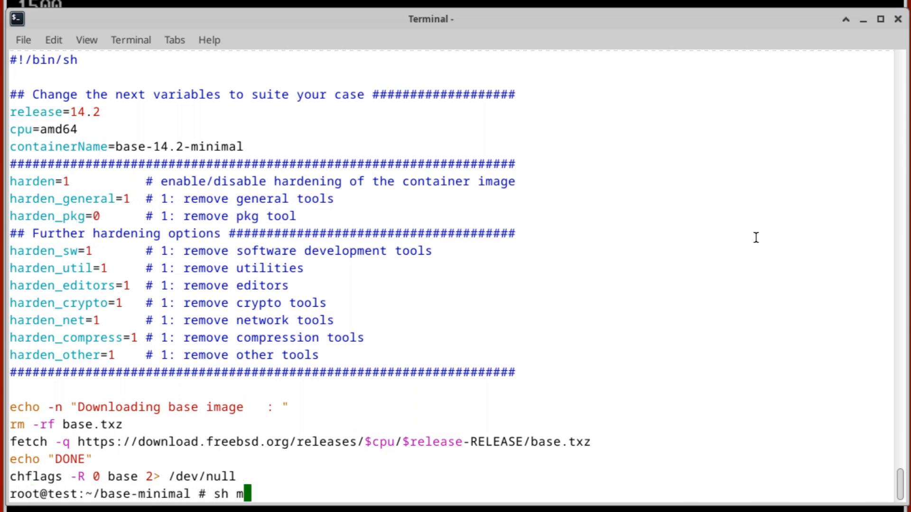
{"action": "key", "text": "Return"}
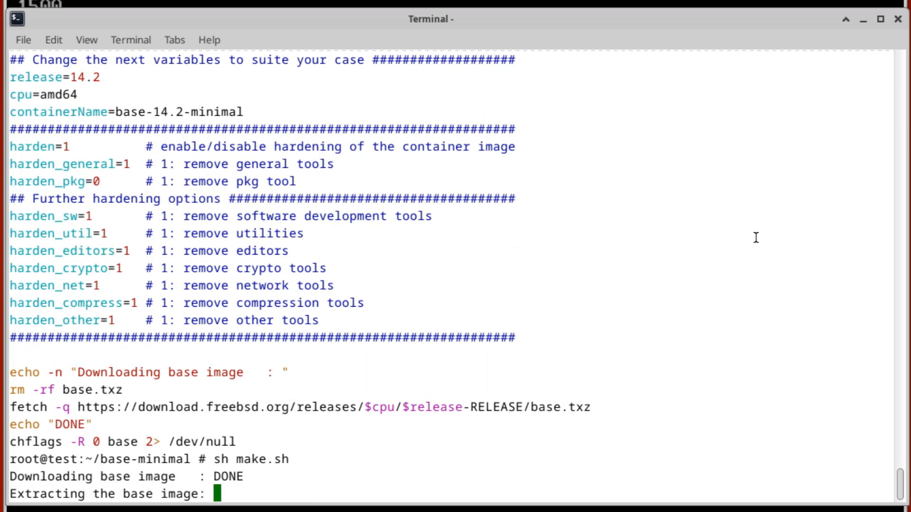
{"action": "scroll", "scroll_direction": "down", "scroll_amount": 3}
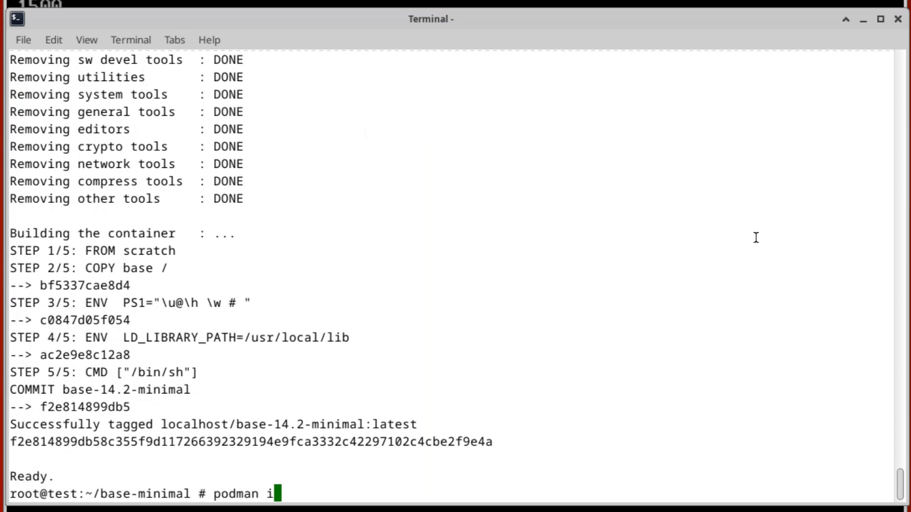
Step: List images (minimal 305 MB, base 901 MB) and type podman run --rm -it localhost/base-14.2-minimal
{"action": "key", "text": "Return"}
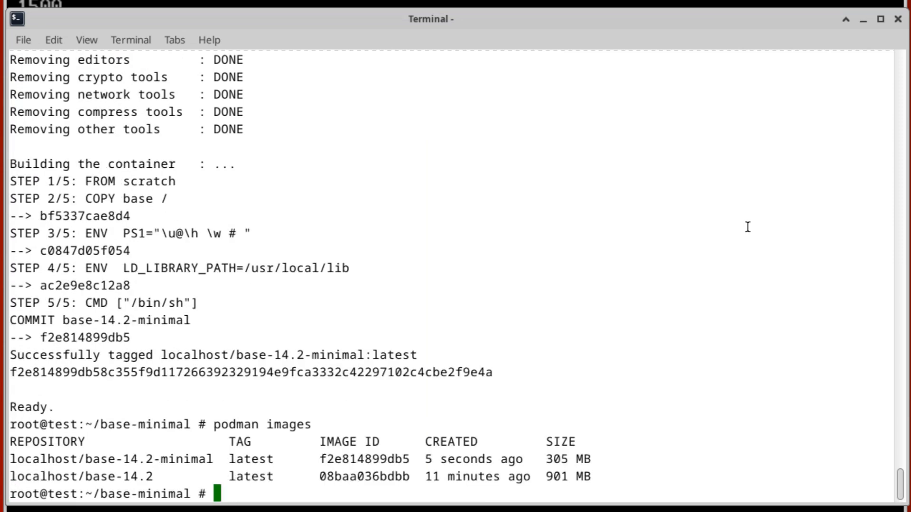
{"action": "mouse_move", "coordinate": [601, 475]}
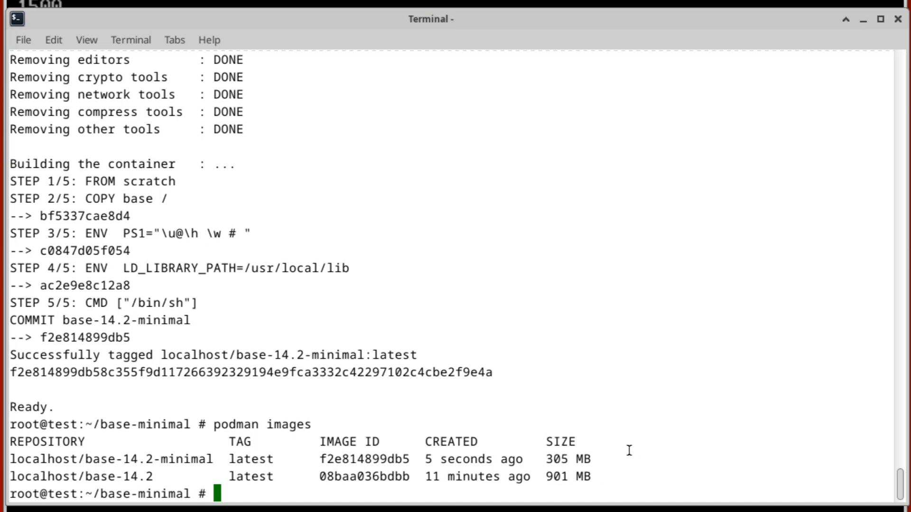
{"action": "type", "text": "pk"}
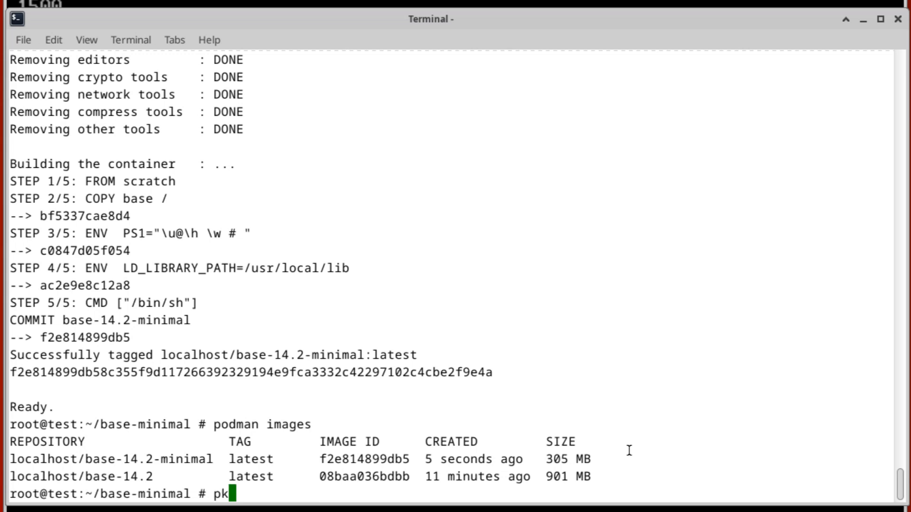
{"action": "type", "text": "odman run -"}
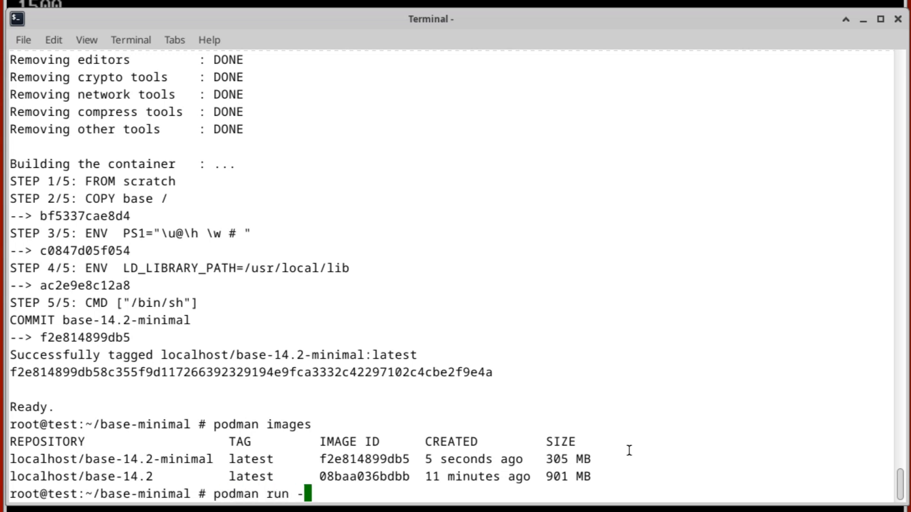
{"action": "type", "text": "-rm -it"}
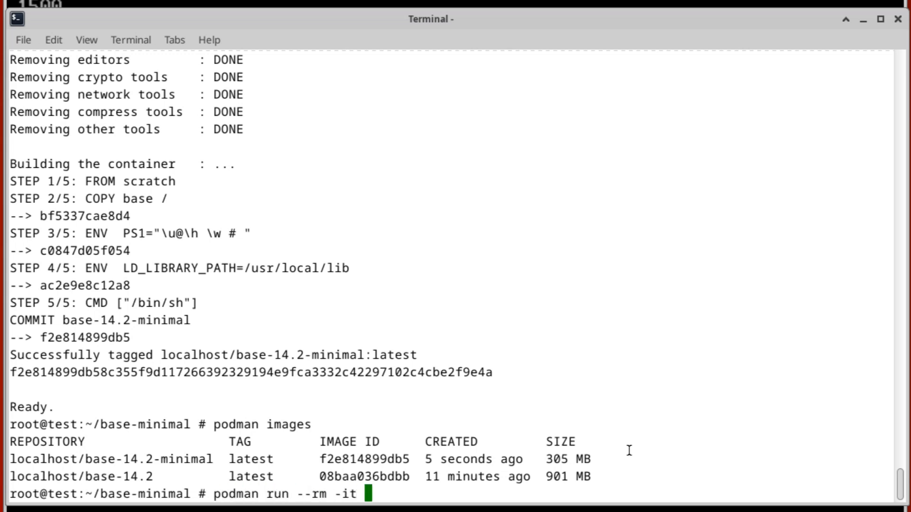
{"action": "type", "text": "localhost/base-14.2-minimal"}
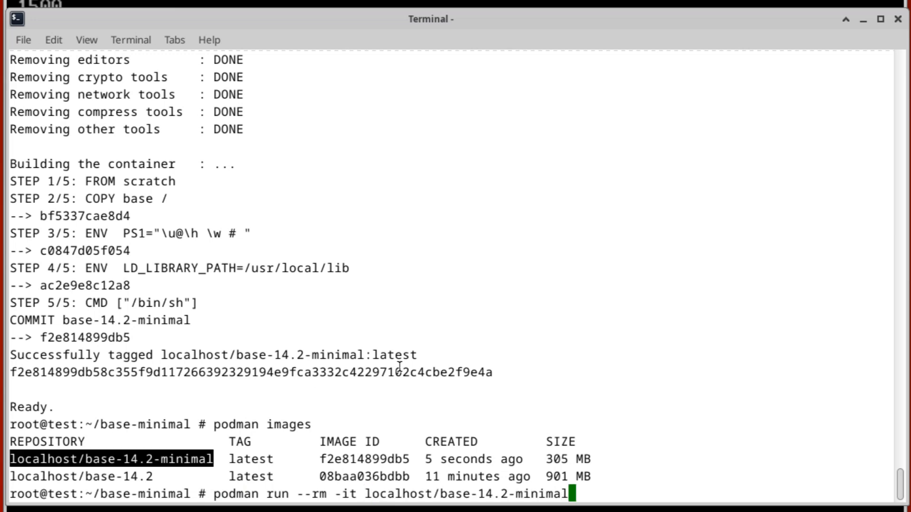
Step: Start the minimal container and try ls and hostname, which are not found
{"action": "key", "text": "Return"}
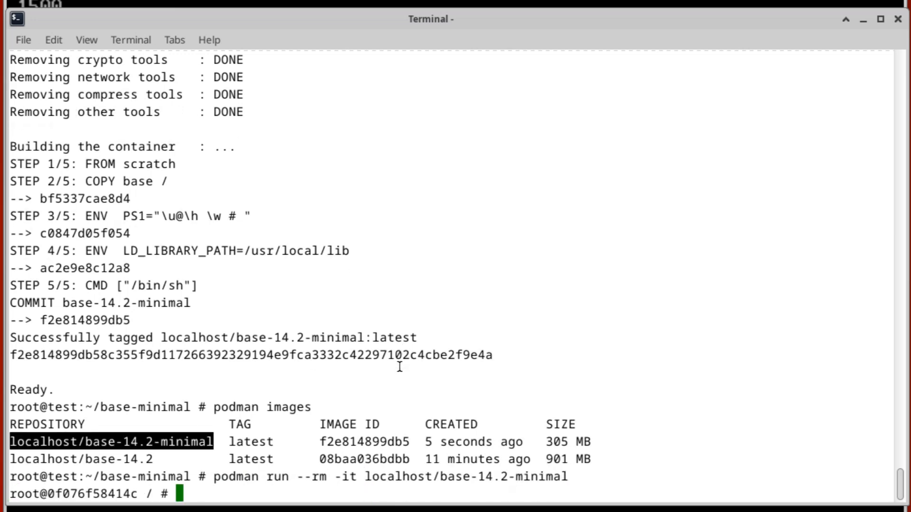
{"action": "type", "text": "l"}
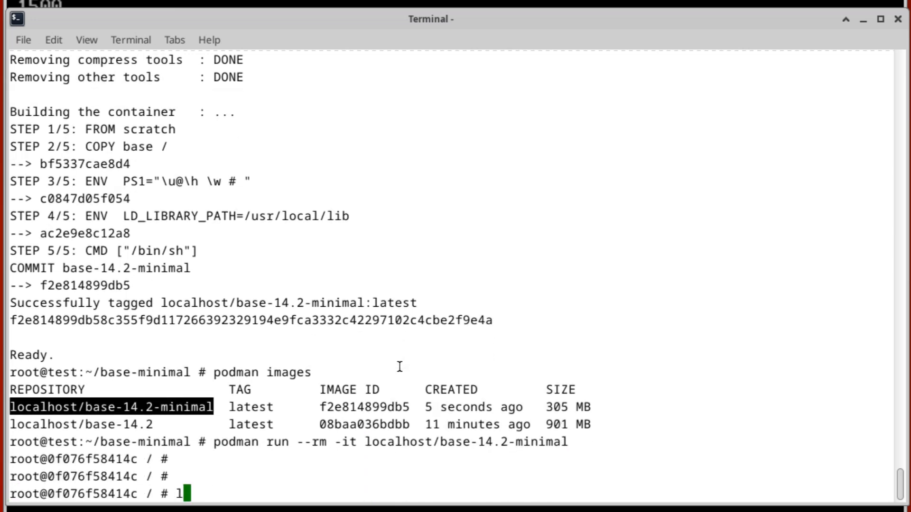
{"action": "key", "text": "Return"}
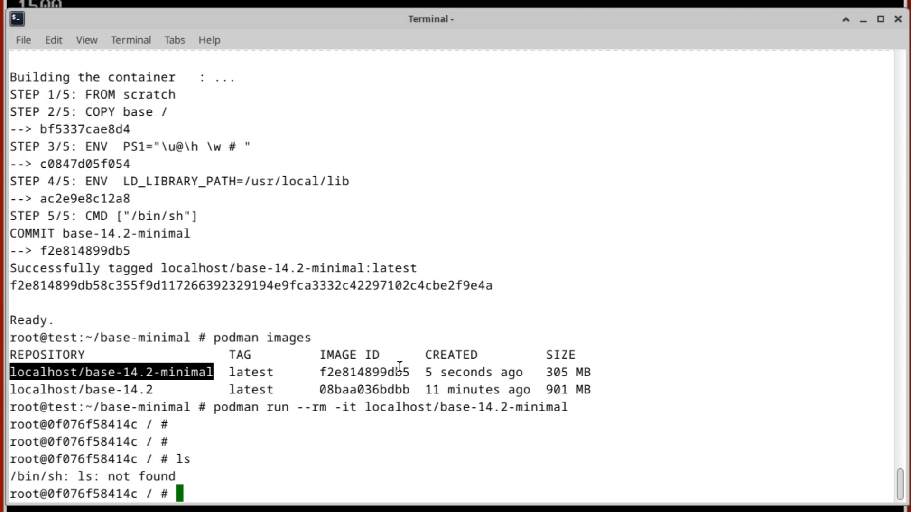
{"action": "type", "text": "hostname"}
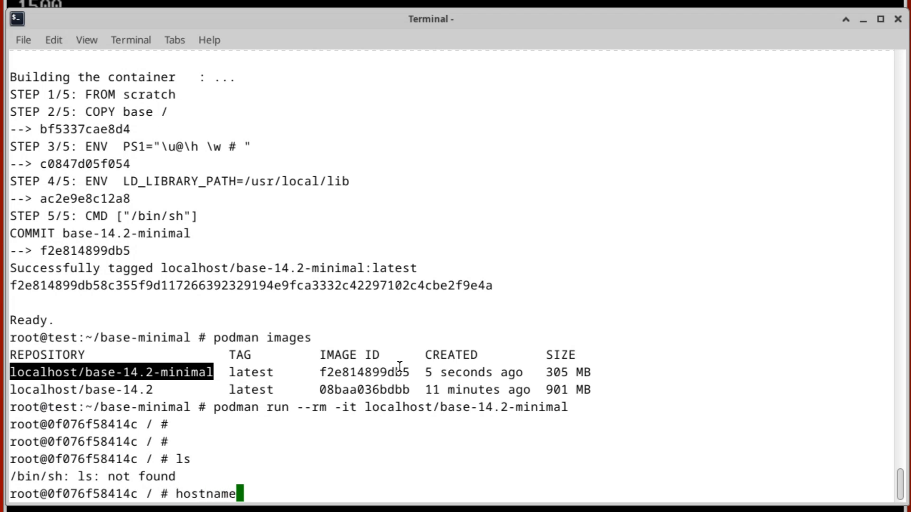
{"action": "key", "text": "Return"}
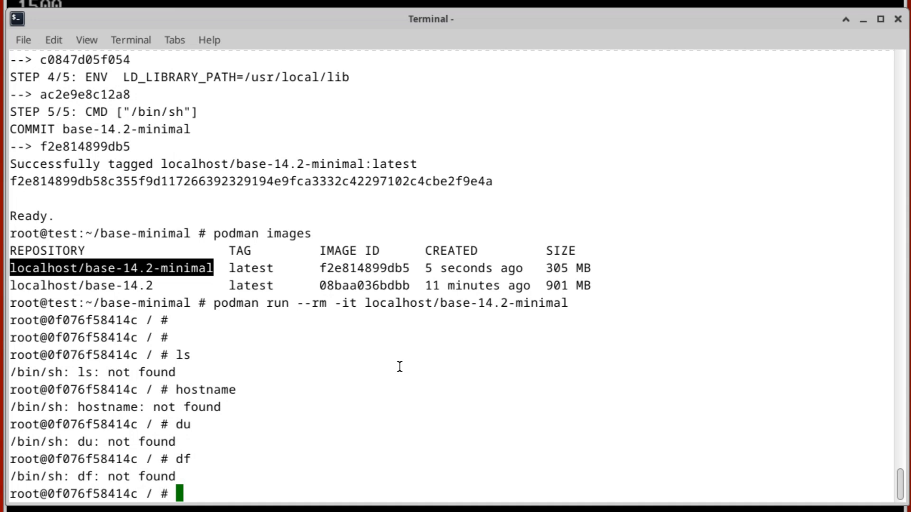
Step: Try pkg install, ls / and browsing / and /sbin to see which binaries remain
{"action": "type", "text": "pkg instal"}
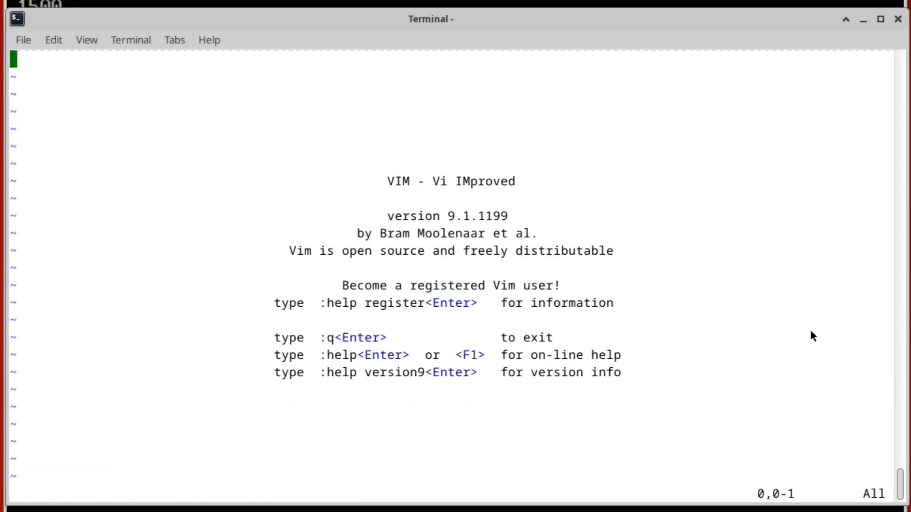
{"action": "key", "text": "Return"}
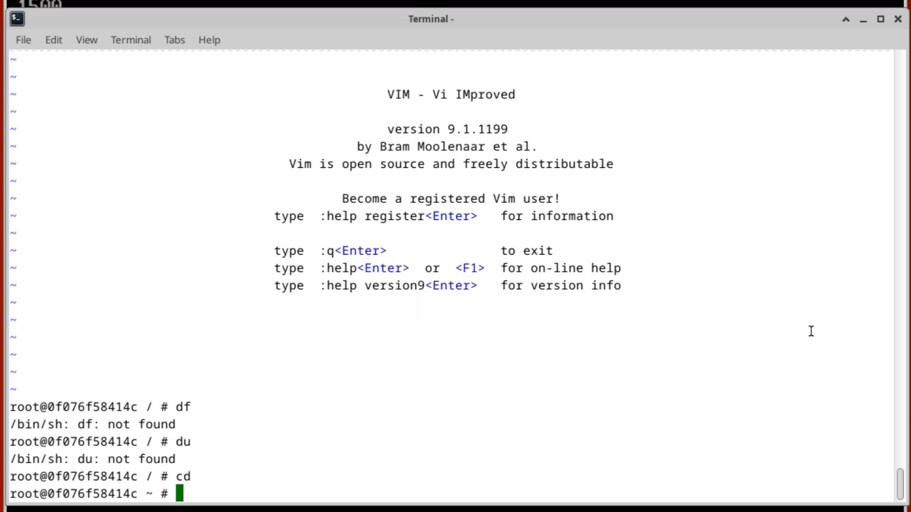
{"action": "type", "text": "ls /"}
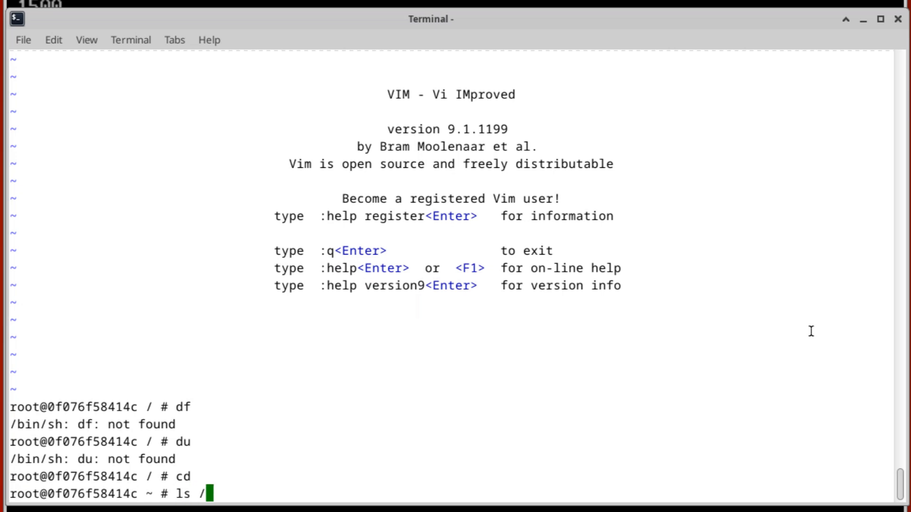
{"action": "key", "text": "Return"}
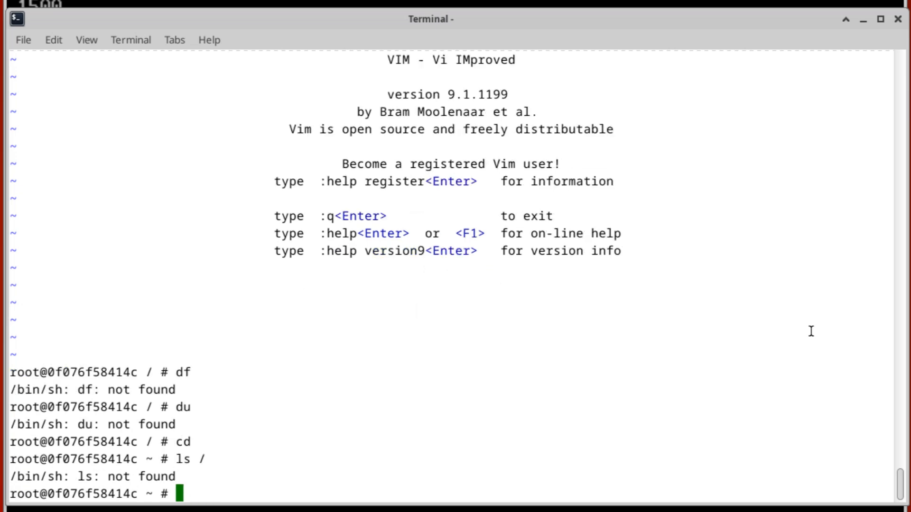
{"action": "type", "text": "cd /"}
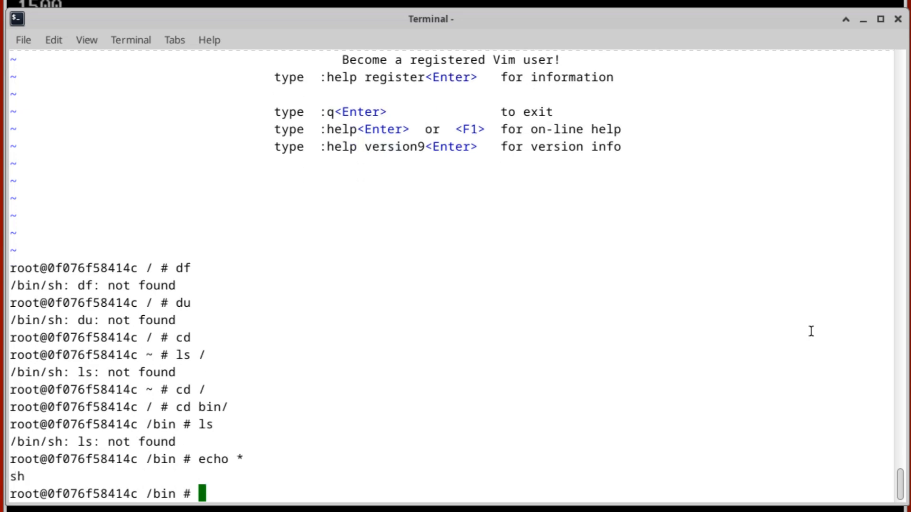
{"action": "type", "text": "cd /sbin/"}
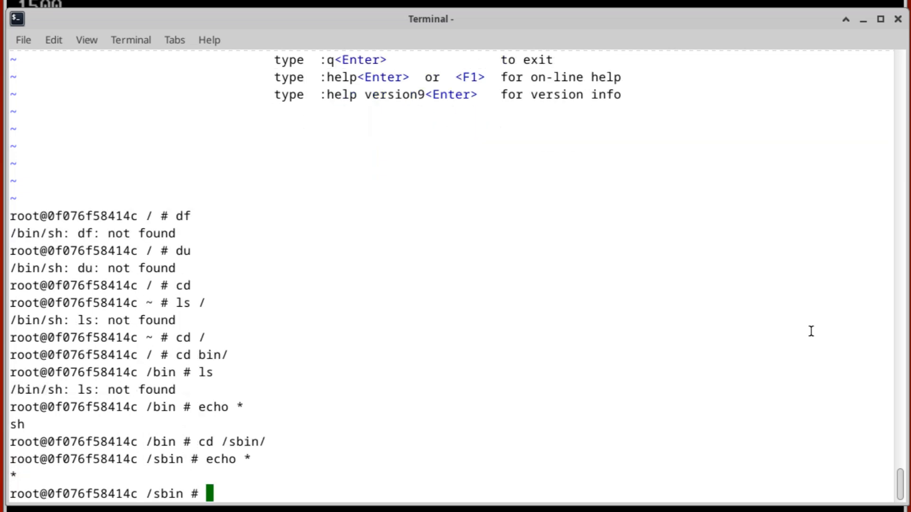
{"action": "type", "text": "cd .."}
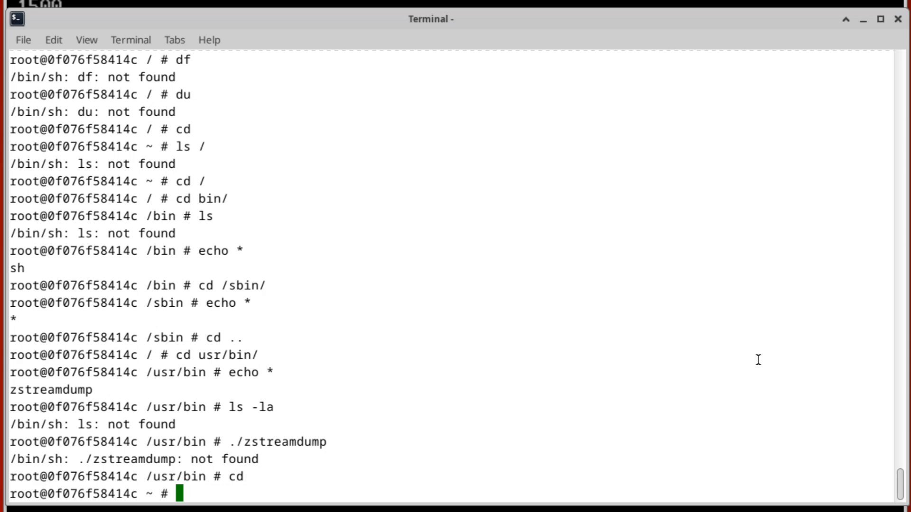
Step: Install ttyd with pkg install -y ttyd, pulling in libuv, json-c and libwebsockets
{"action": "type", "text": "p"}
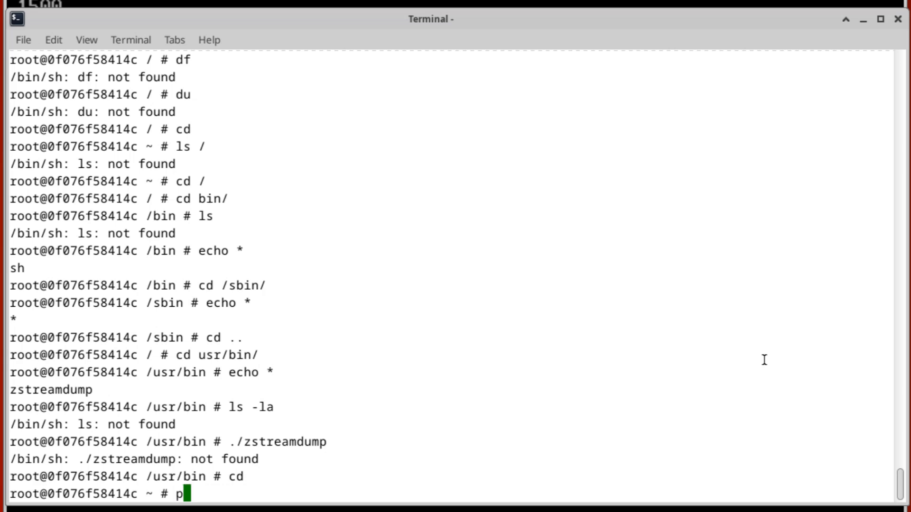
{"action": "type", "text": "kg install"}
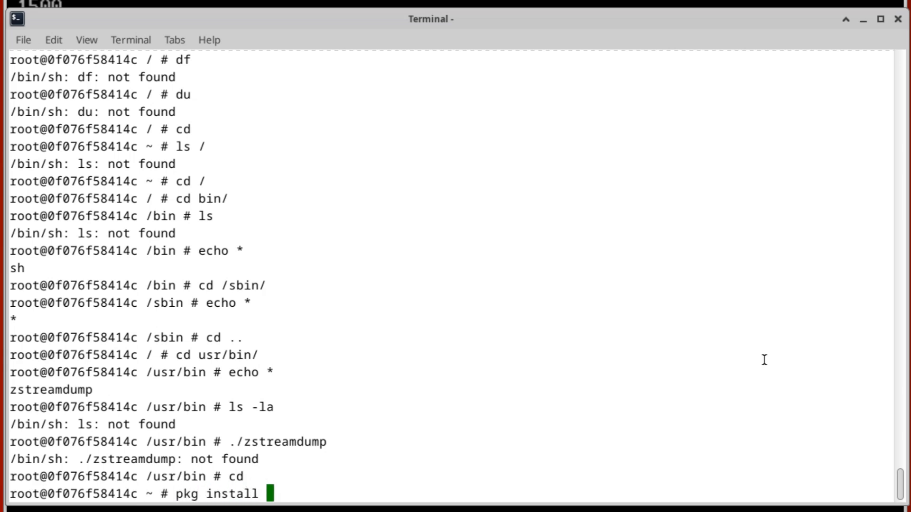
{"action": "type", "text": "-y ttyd"}
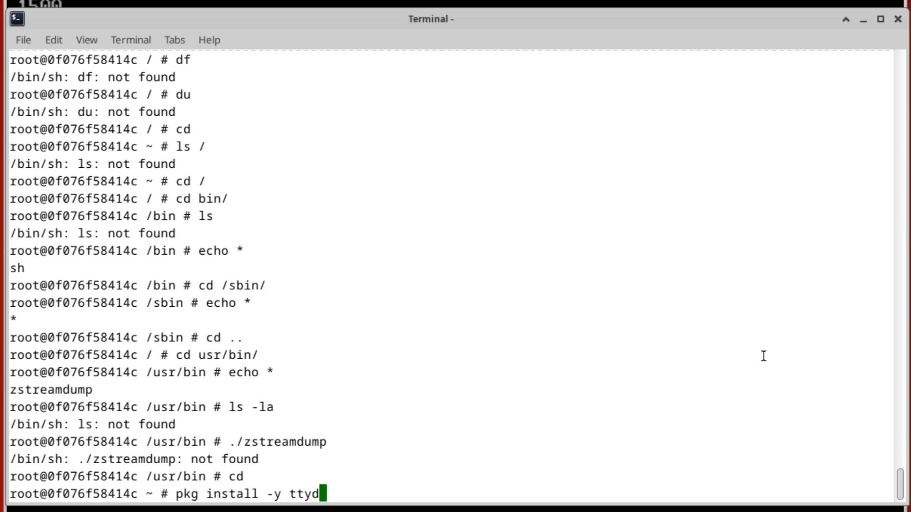
{"action": "key", "text": "Return"}
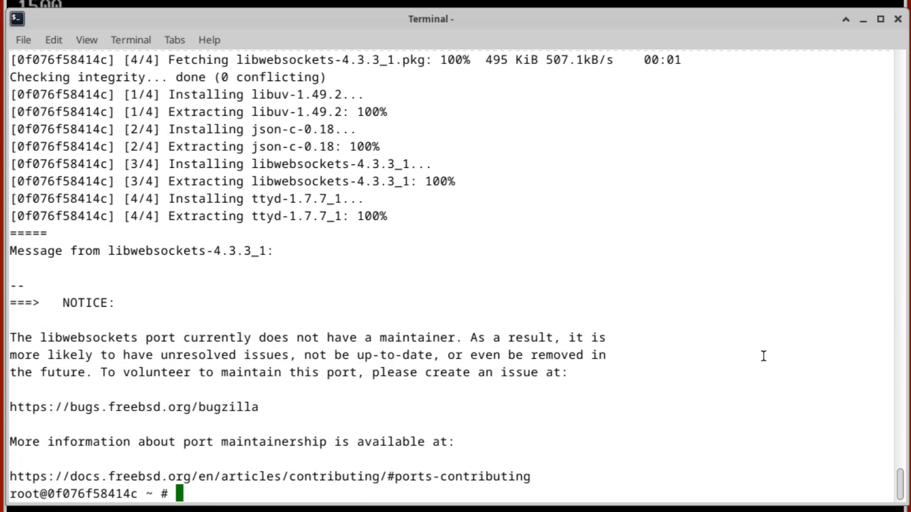
{"action": "type", "text": "ifcon"}
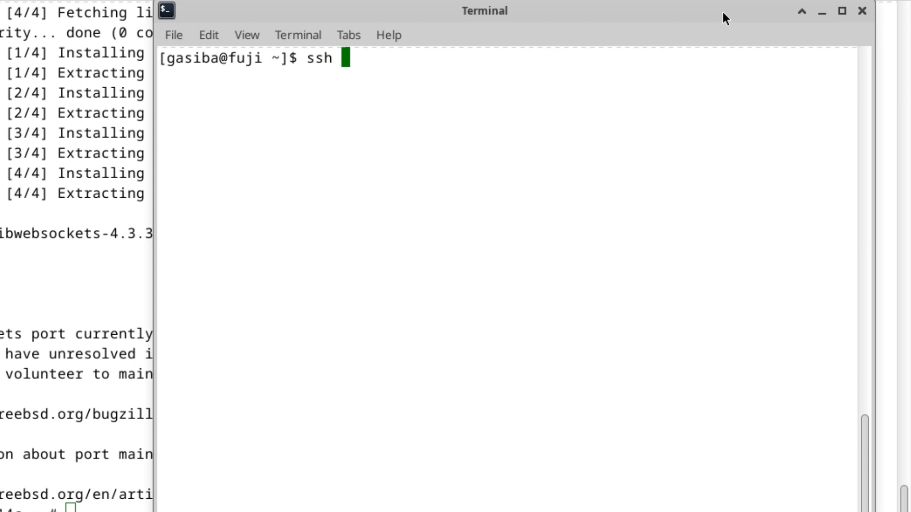
Step: SSH into the FreeBSD host as root and list running containers with podman ps
{"action": "type", "text": "root@"}
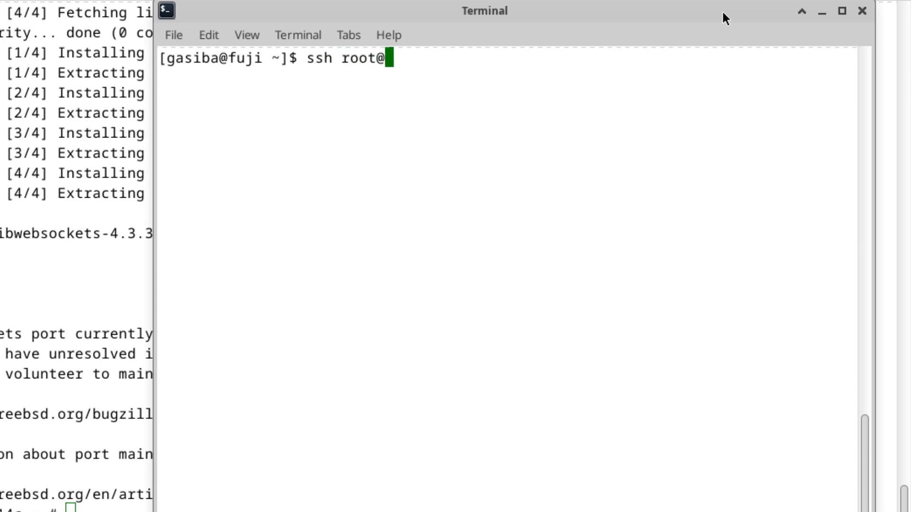
{"action": "type", "text": "192.168.8.172"}
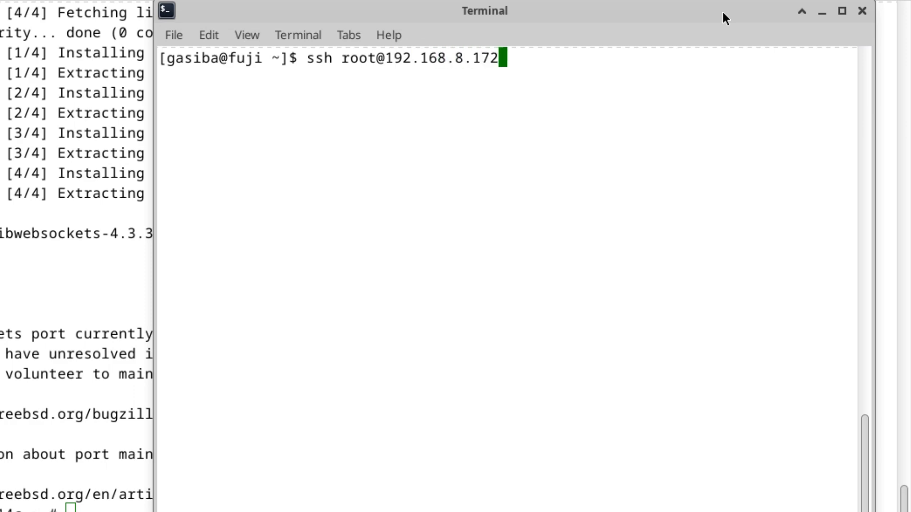
{"action": "key", "text": "Return"}
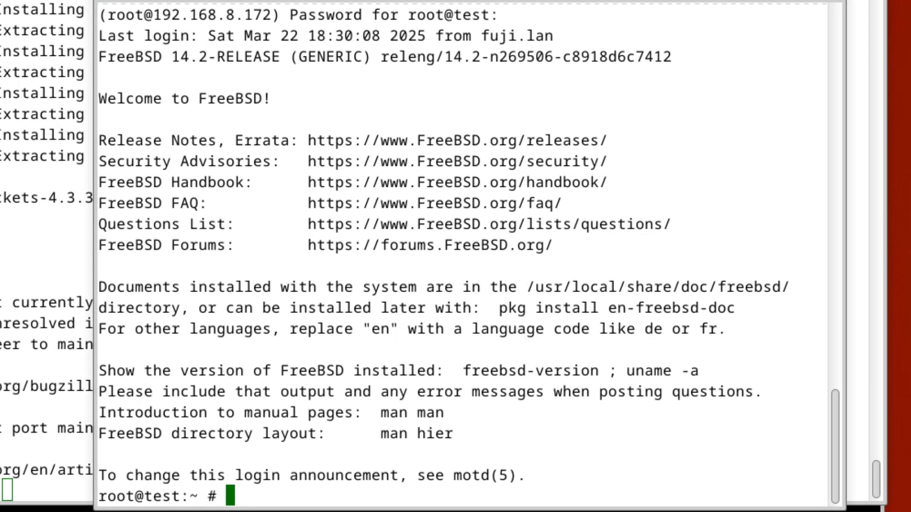
{"action": "type", "text": "pod"}
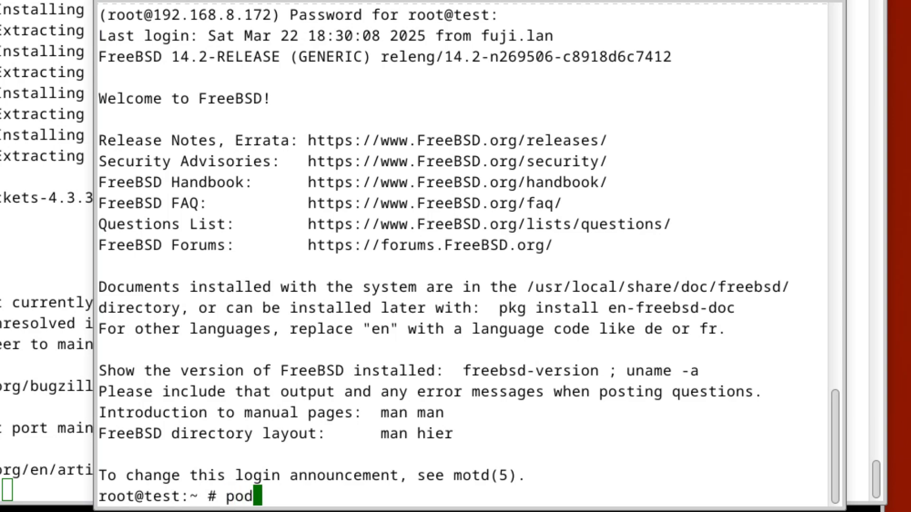
{"action": "type", "text": "man ps"}
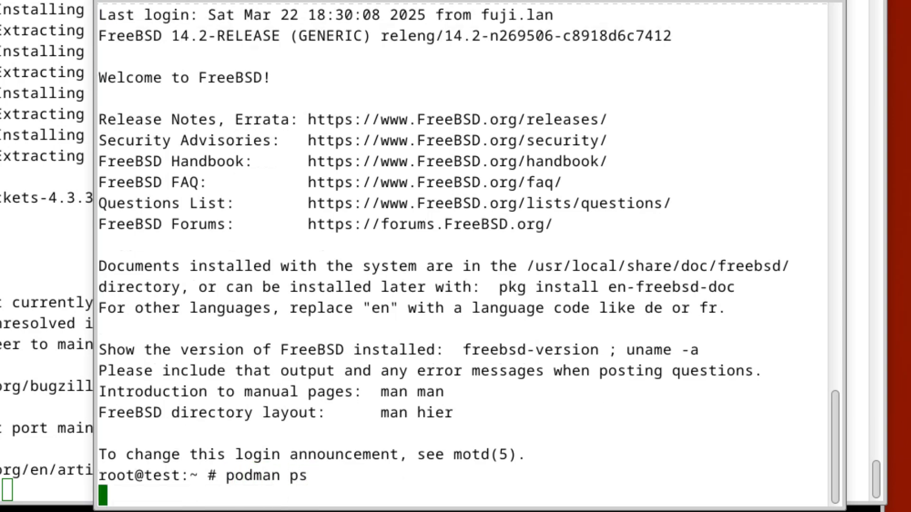
{"action": "key", "text": "Return"}
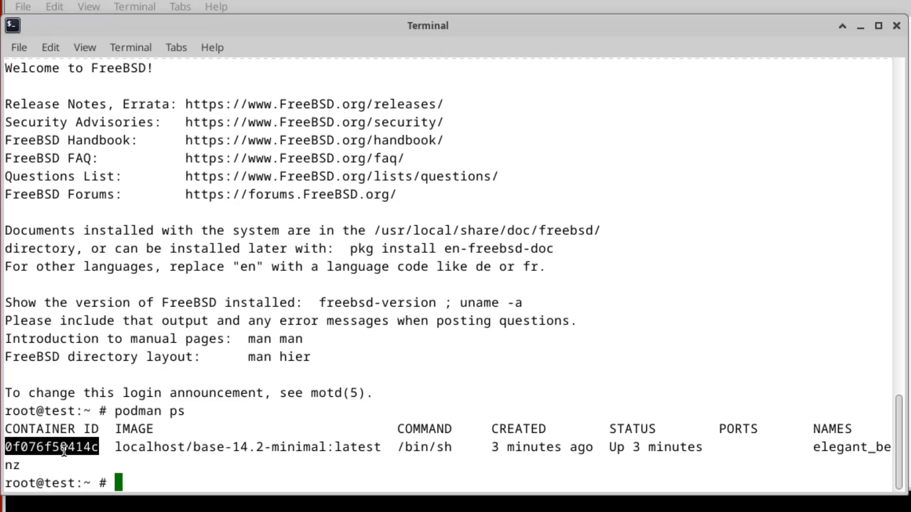
Step: Show the container's size with podman ps --size: 421MB, virtual 726MB
{"action": "type", "text": "podman ps"}
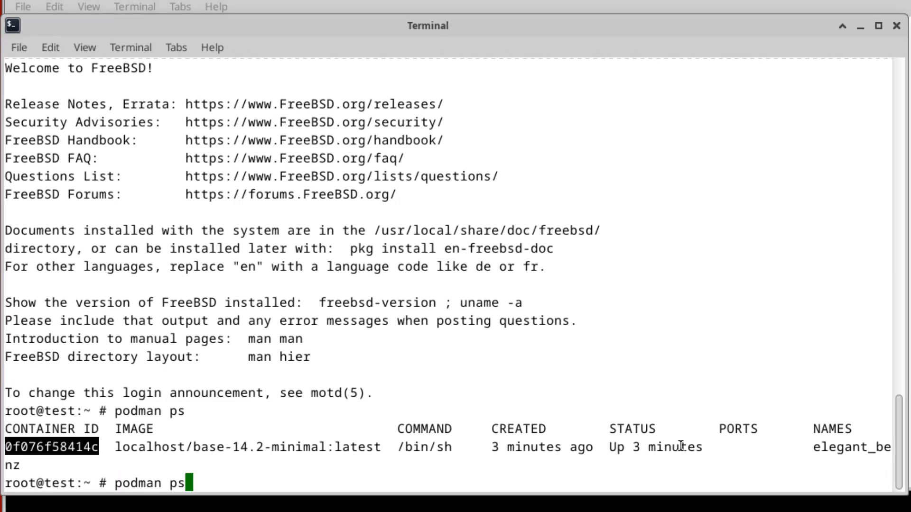
{"action": "type", "text": "--size"}
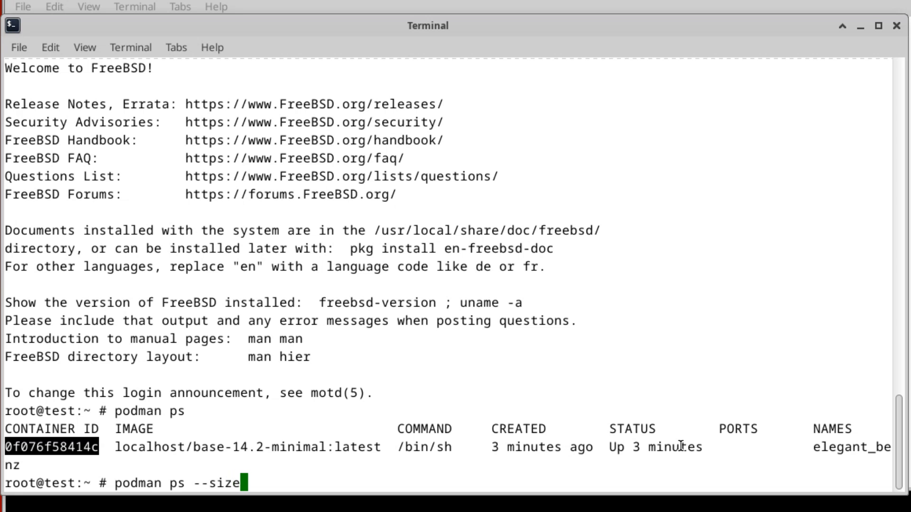
{"action": "key", "text": "Return"}
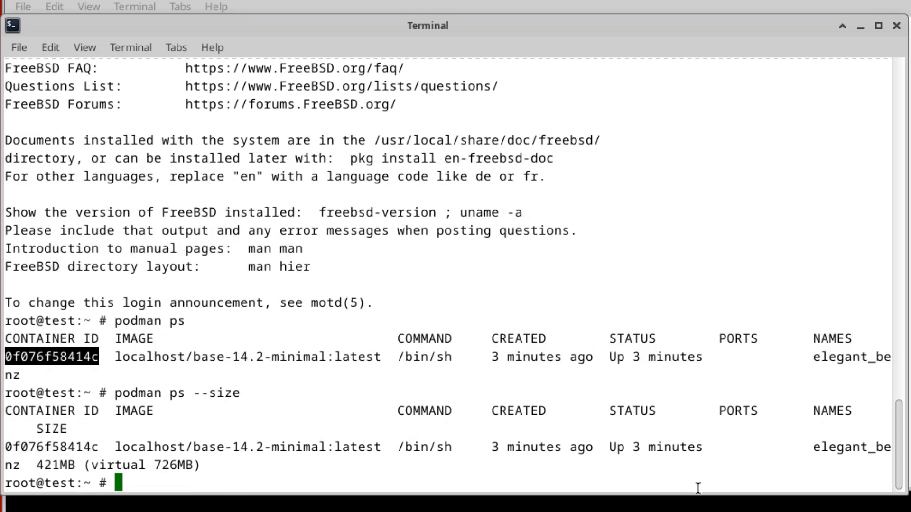
{"action": "mouse_move", "coordinate": [55, 462]}
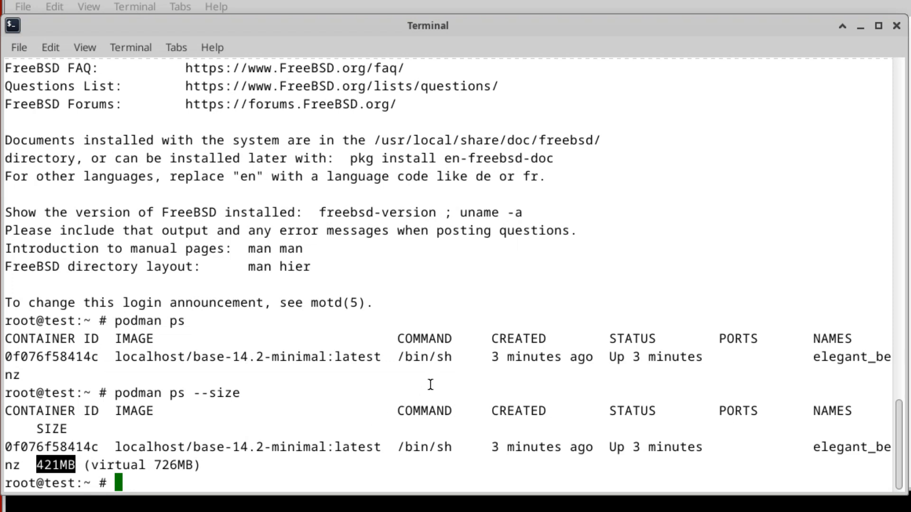
{"action": "mouse_move", "coordinate": [408, 255]}
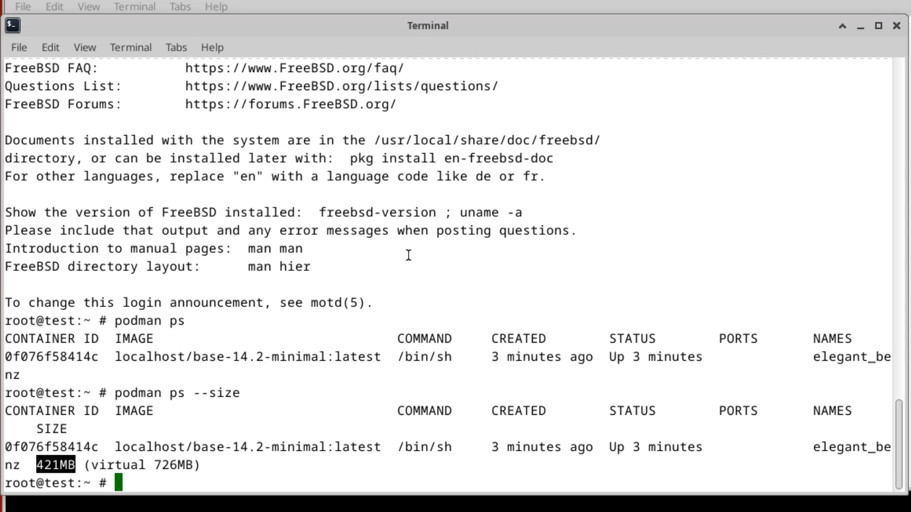
Step: Run podman inspect 0f076f58414c to view the container's full JSON configuration
{"action": "type", "text": "podman"}
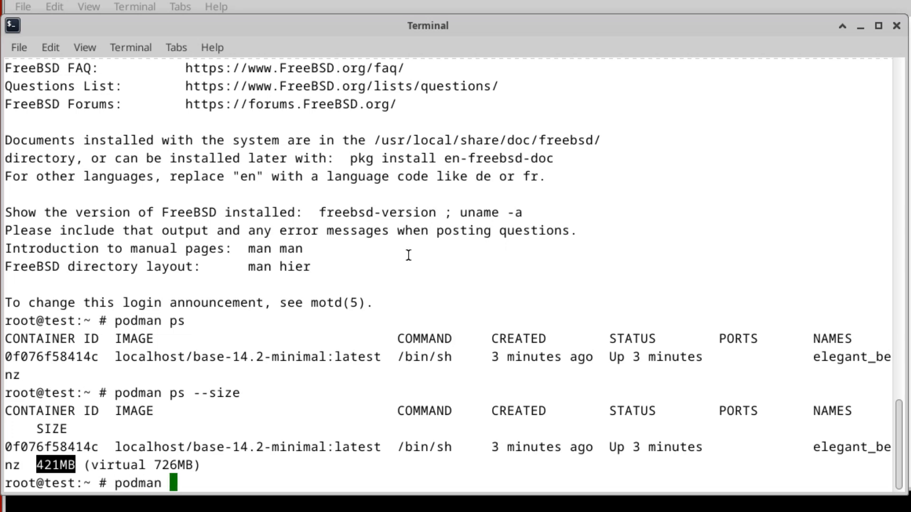
{"action": "type", "text": "inspect 0f076f58414c"}
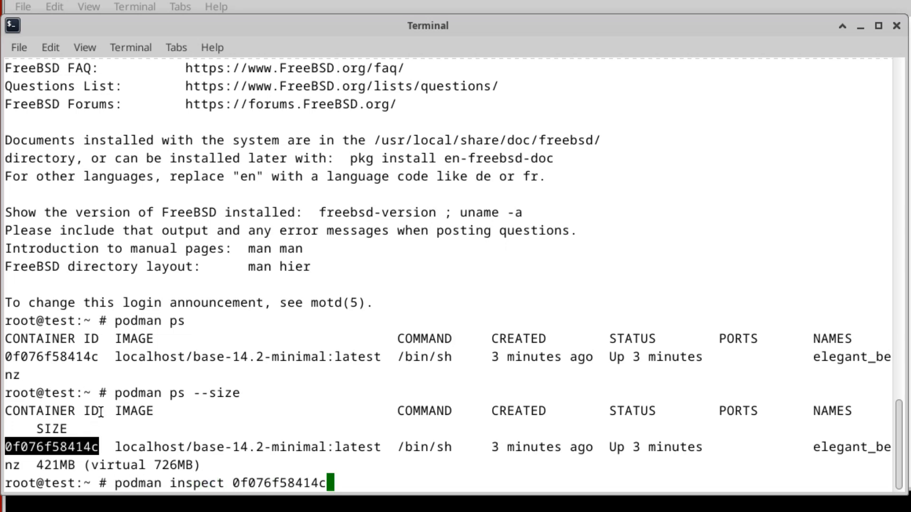
{"action": "key", "text": "Return"}
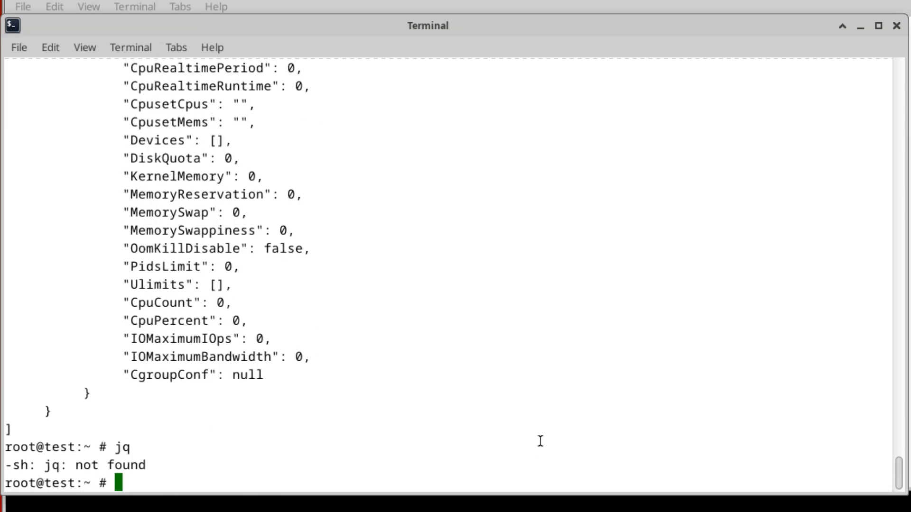
{"action": "type", "text": "pkg install"}
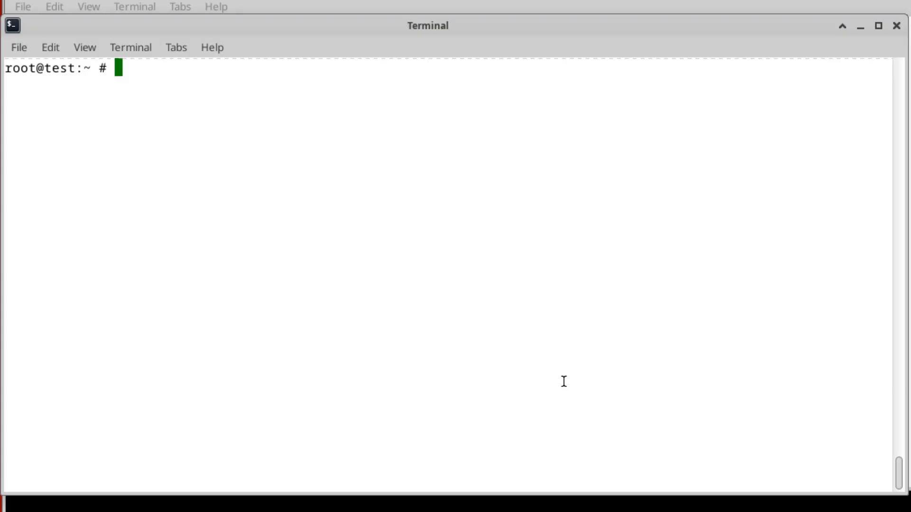
Step: Extract the container IP via podman inspect 0f076f58414c piped to jq '.[].NetworkSettings.IPAddress'
{"action": "key", "text": "Return"}
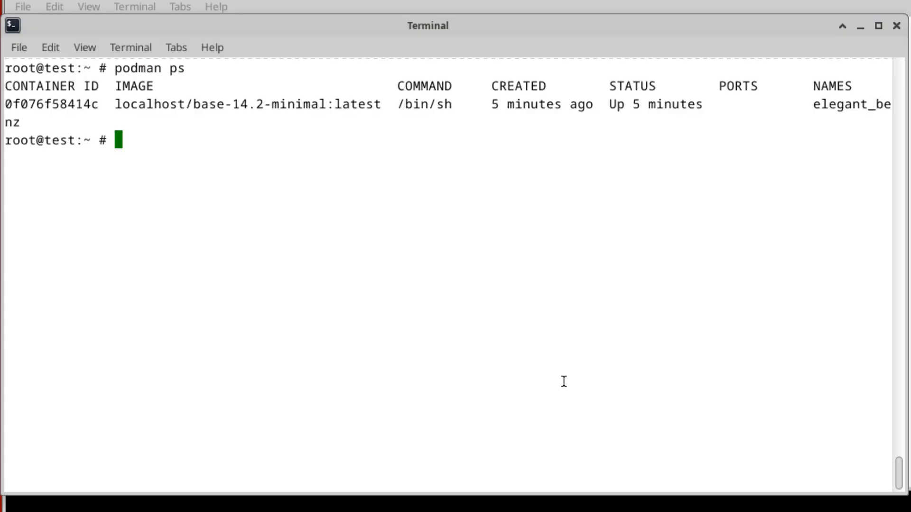
{"action": "type", "text": "podman inspe"}
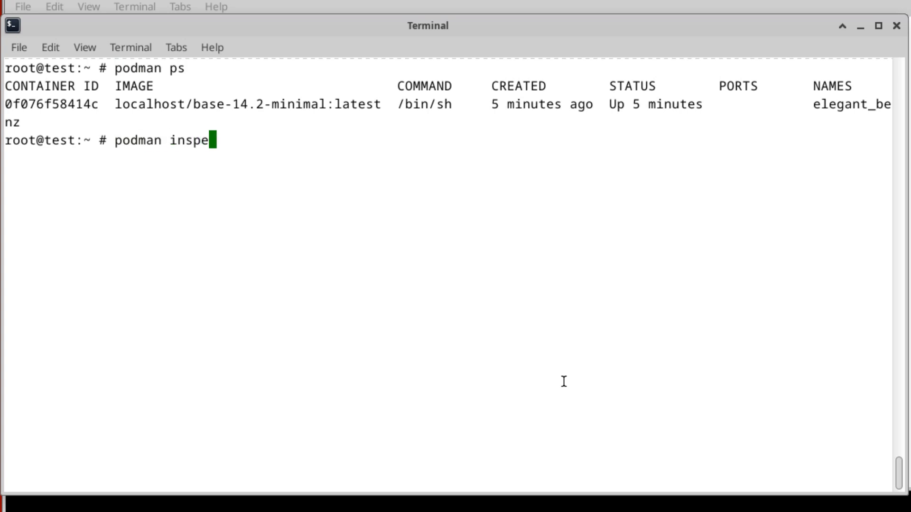
{"action": "type", "text": "ct 0f |"}
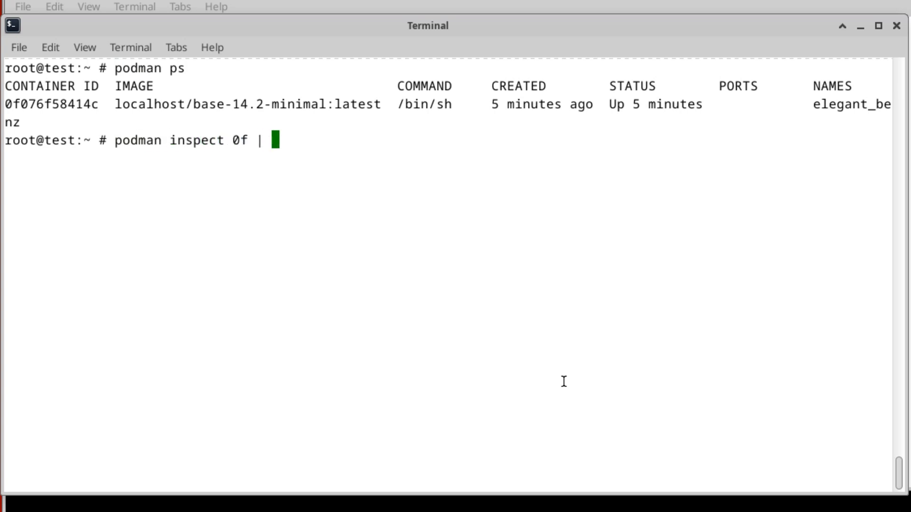
{"action": "type", "text": "jq -r"}
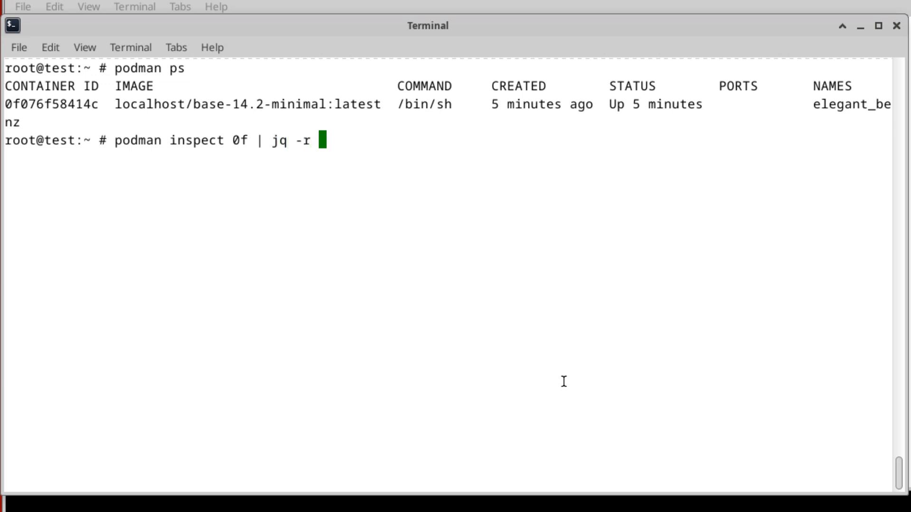
{"action": "type", "text": "'.[]."}
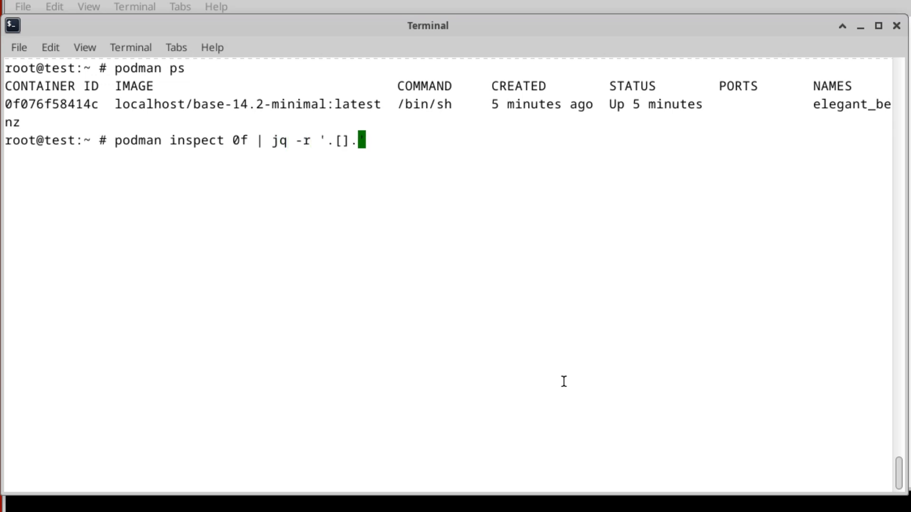
{"action": "type", "text": "NetworkSe"}
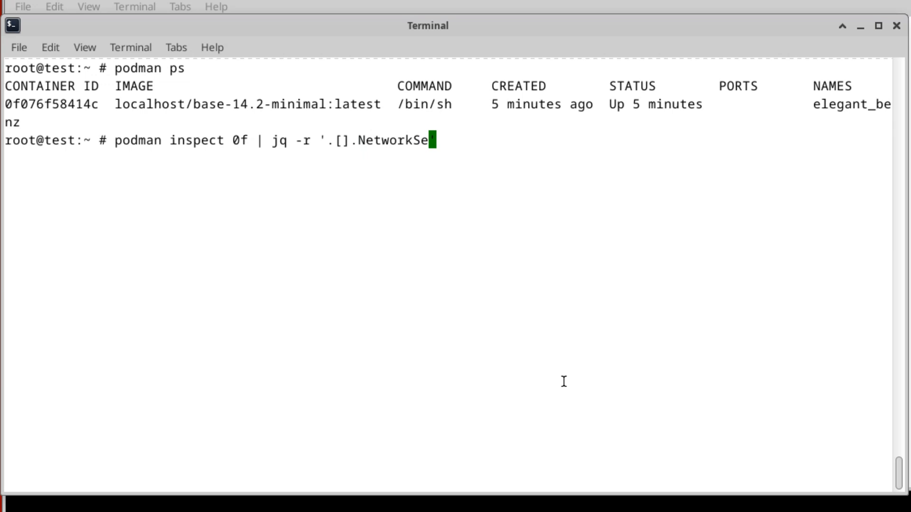
{"action": "key", "text": "Return"}
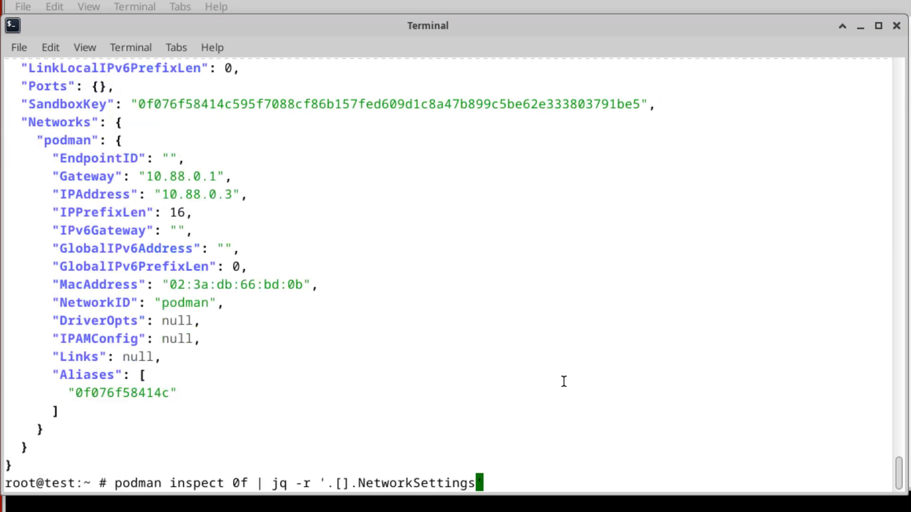
{"action": "type", "text": ".IPAdd"}
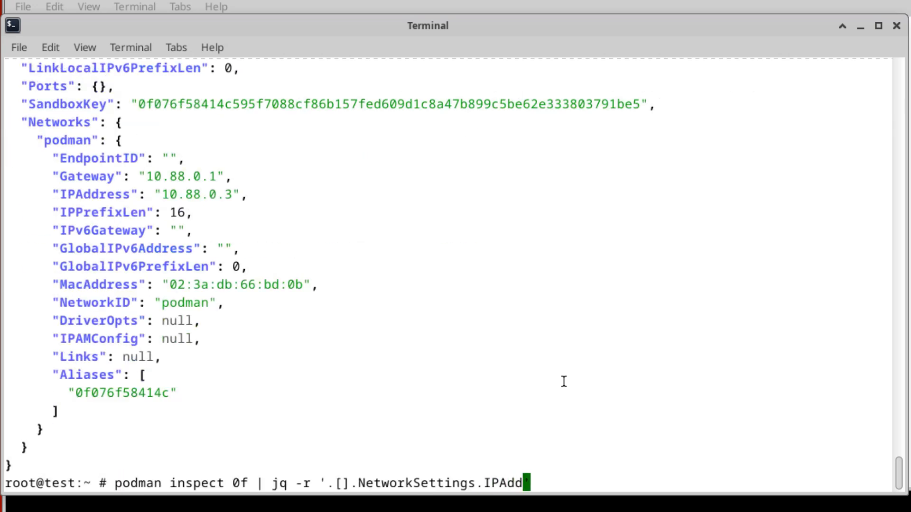
{"action": "key", "text": "Return"}
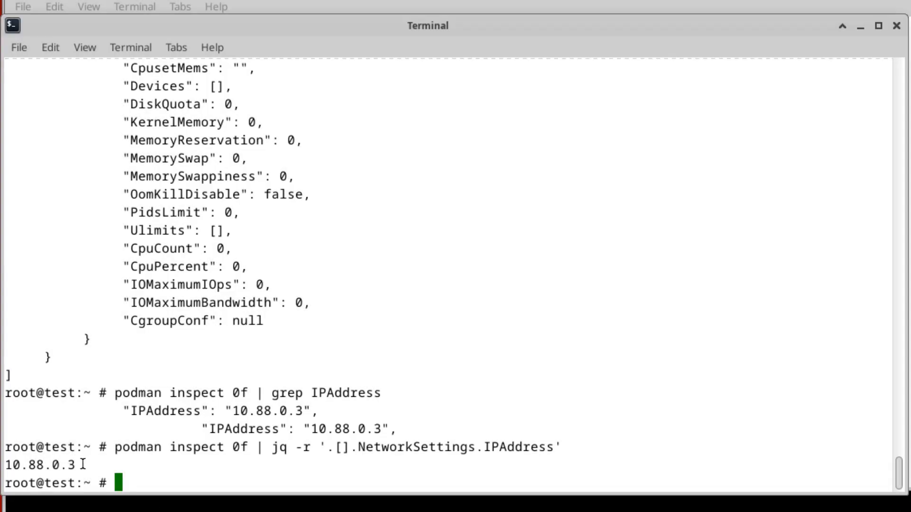
Step: Copy the IP 10.88.0.3 and start pinging it from the host
{"action": "double_click", "coordinate": [38, 465]}
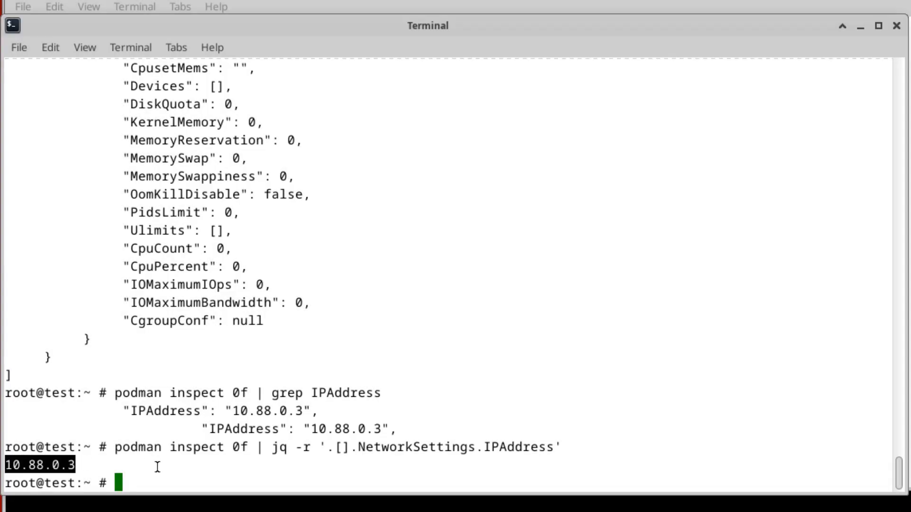
{"action": "type", "text": "ping 10.88.0.3"}
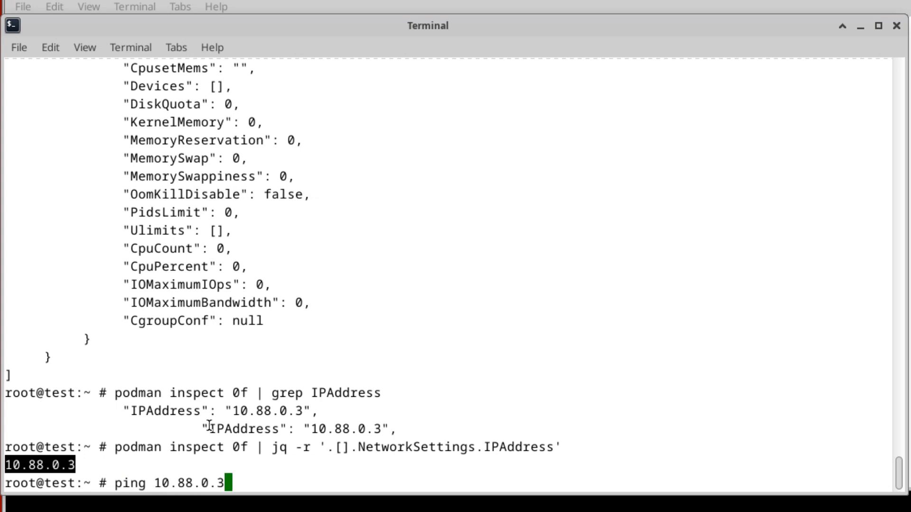
{"action": "key", "text": "Return"}
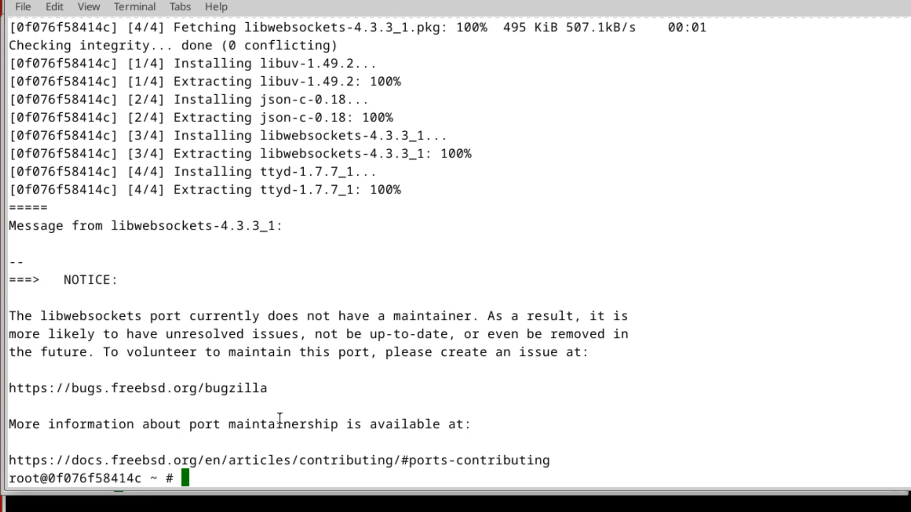
Step: Run ttyd -W /bin/sh in the container, confirm port 7681, then stop it
{"action": "type", "text": "ttyd"}
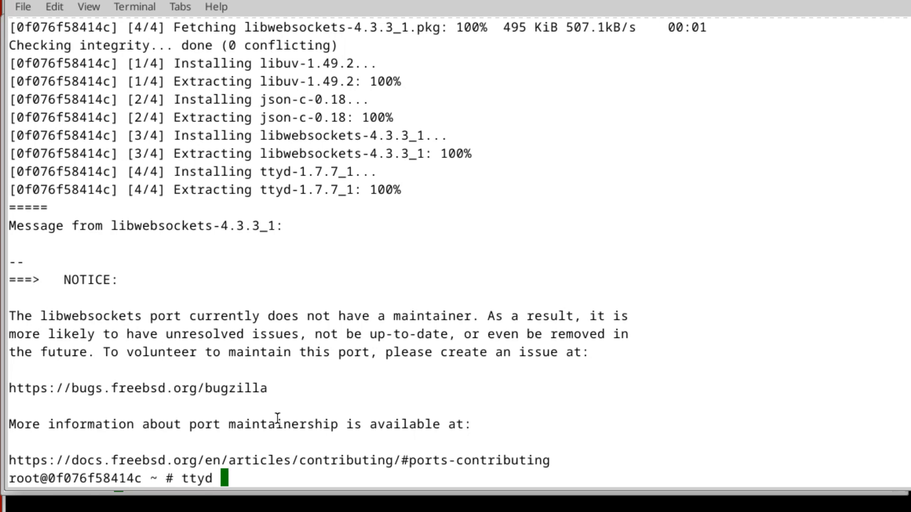
{"action": "type", "text": "-W /bin/sh"}
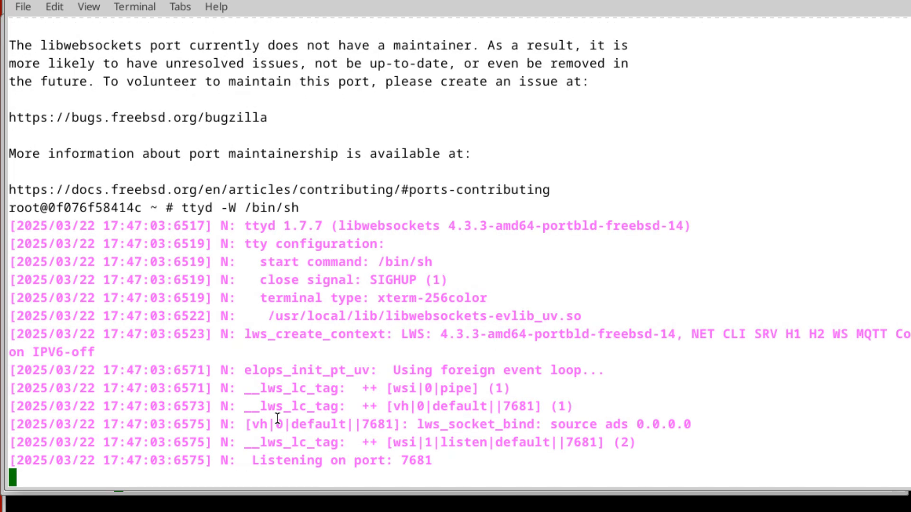
{"action": "key", "text": "ctrl+c"}
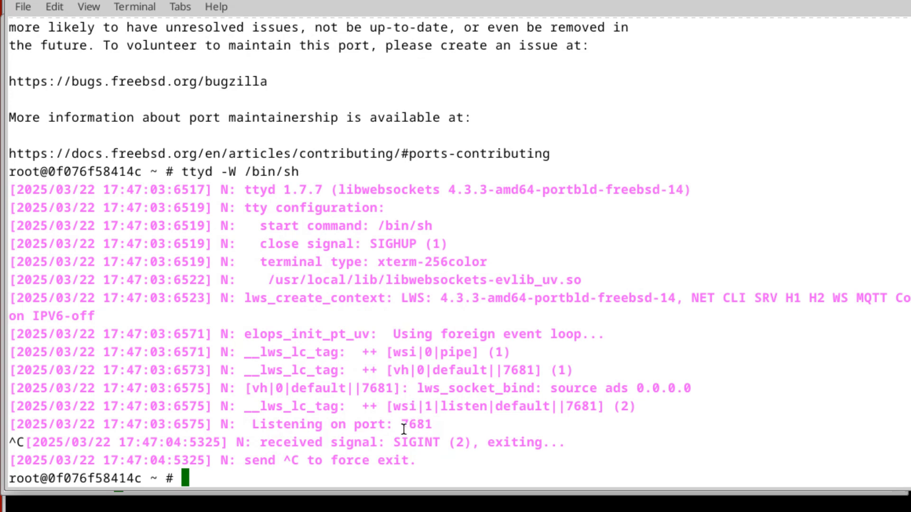
{"action": "mouse_move", "coordinate": [431, 460]}
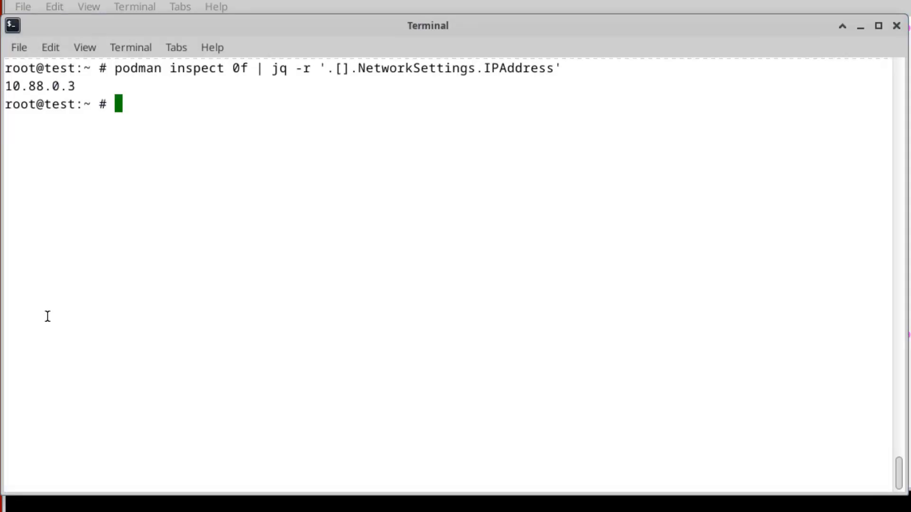
{"action": "type", "text": "fetch"}
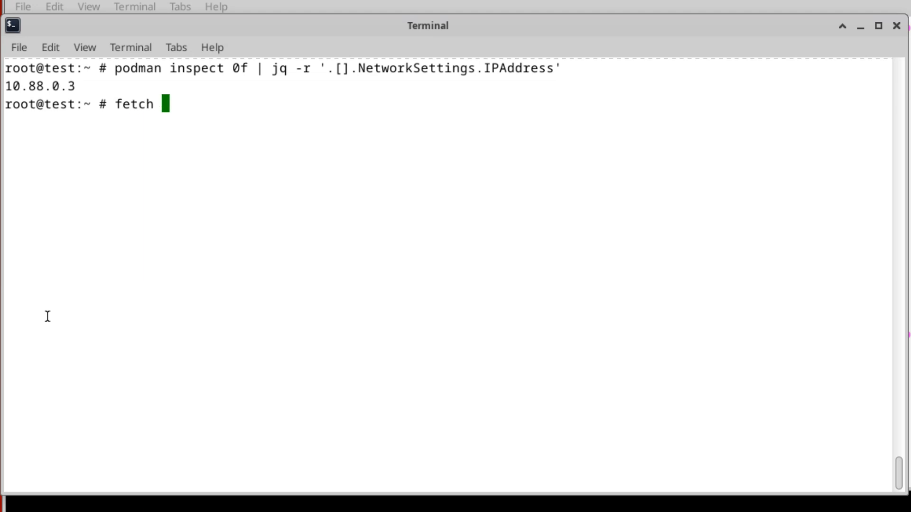
{"action": "type", "text": "http:"}
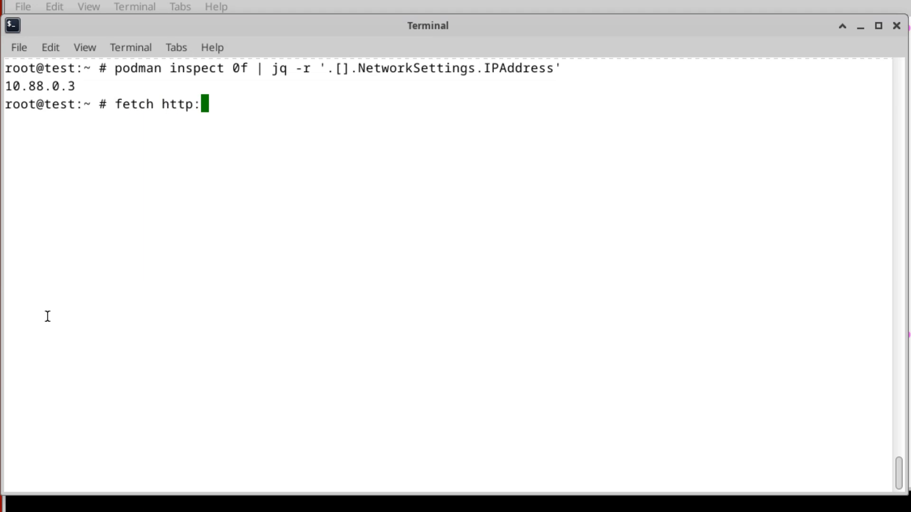
{"action": "type", "text": "//10."}
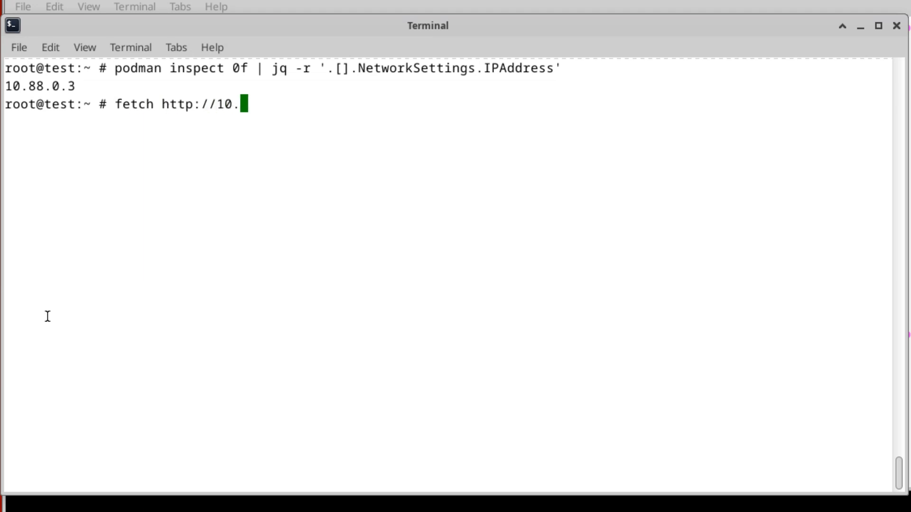
{"action": "type", "text": "88.0.3:7"}
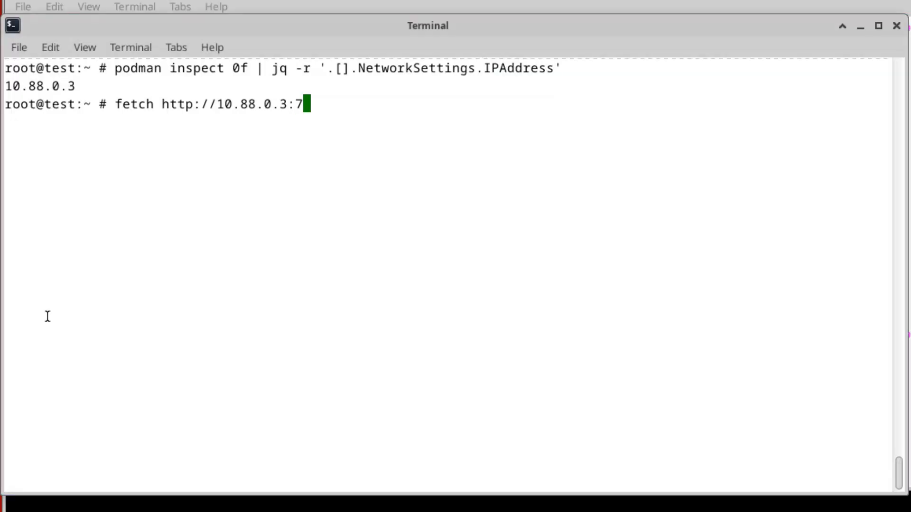
{"action": "type", "text": "681"}
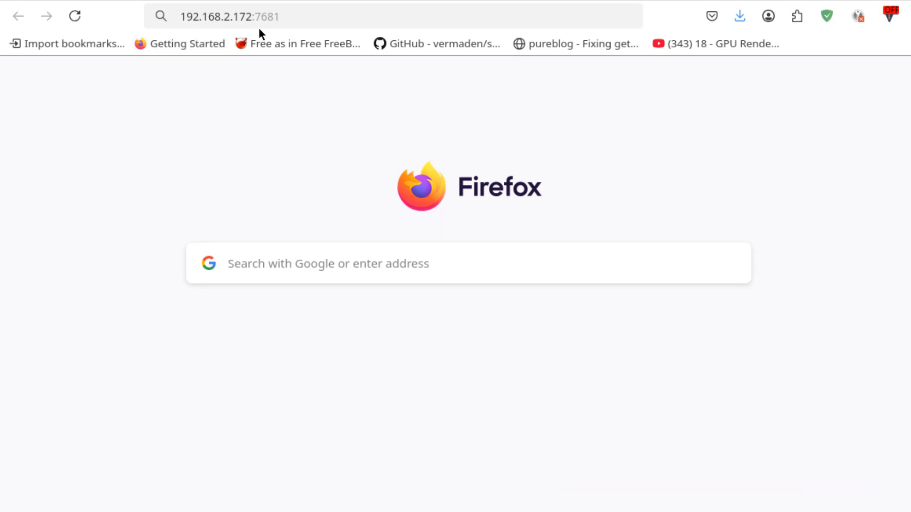
Step: Load 192.168.2.172:7681 in Firefox; the page keeps loading without finishing
{"action": "left_click", "coordinate": [232, 16]}
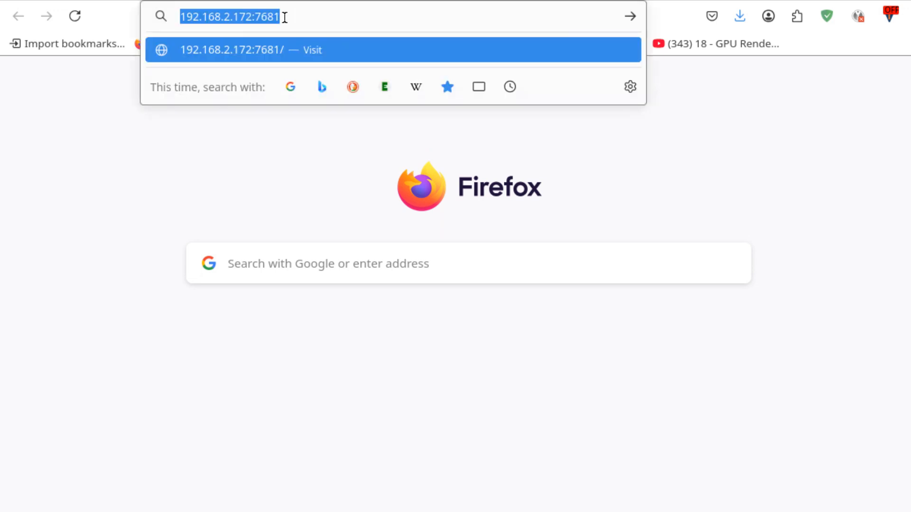
{"action": "key", "text": "Return"}
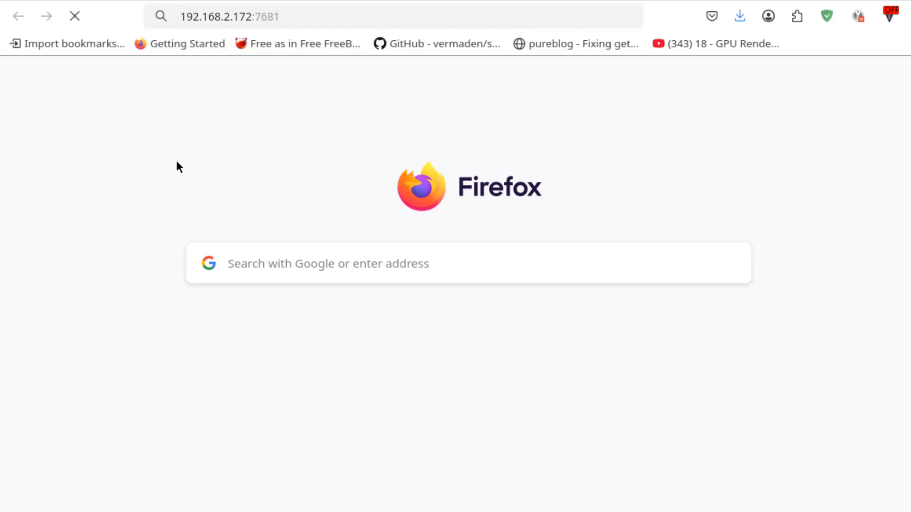
{"action": "mouse_move", "coordinate": [176, 135]}
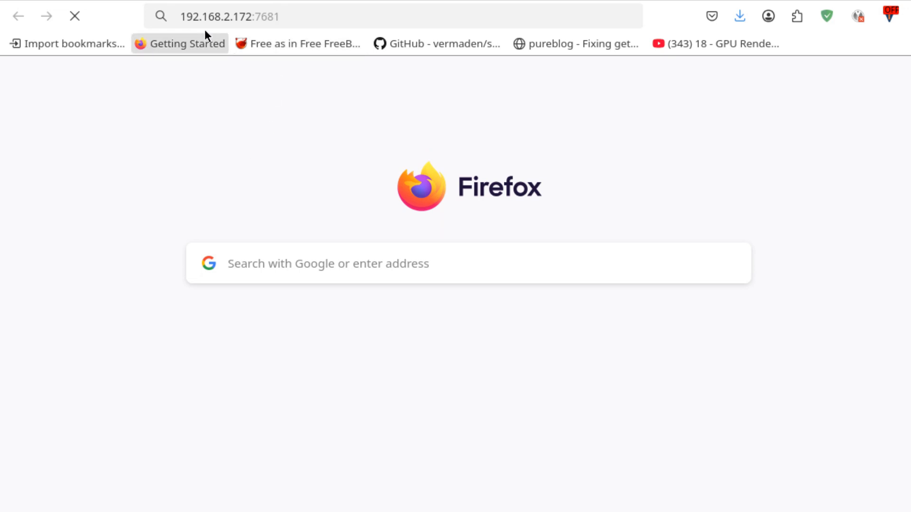
{"action": "mouse_move", "coordinate": [235, 74]}
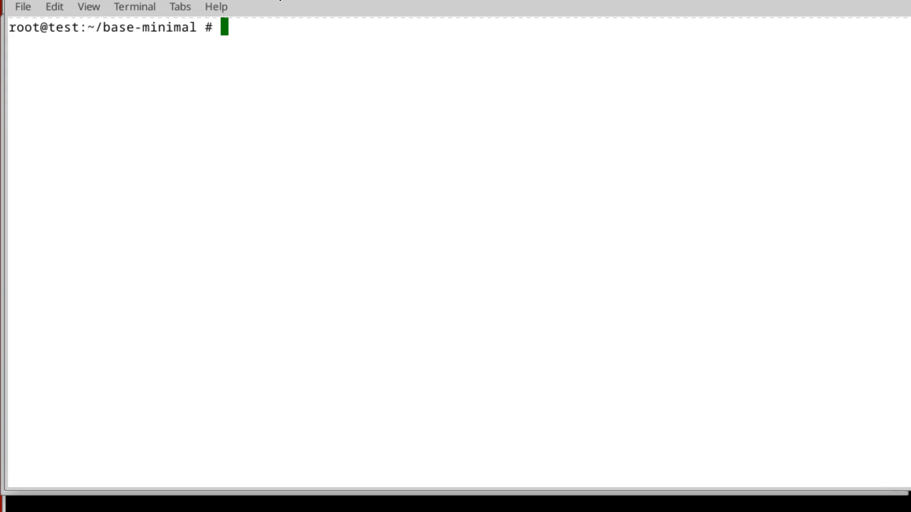
Step: Draft the port-mapped podman run command for base-14.2-minimal, then abandon it unrun
{"action": "type", "text": "podman run -p 8888:7681 --rm -it localhost/base-14.2-minimal"}
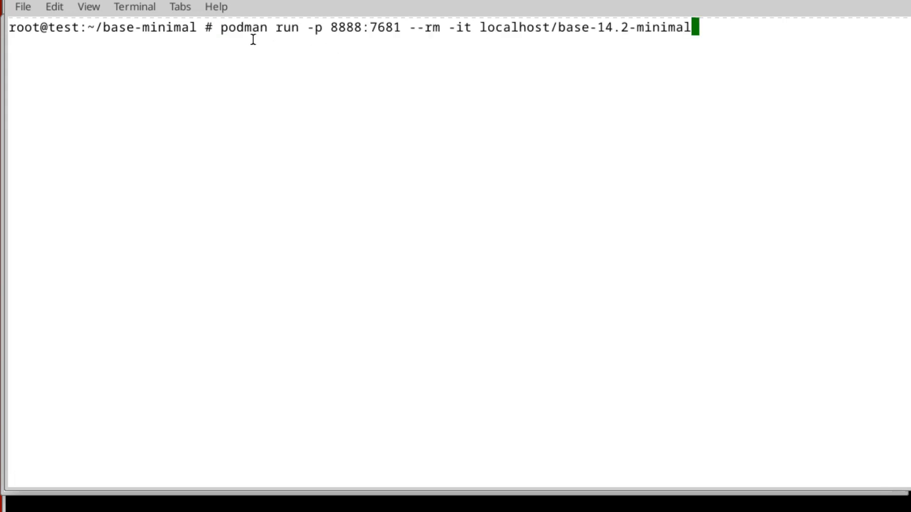
{"action": "double_click", "coordinate": [380, 27]}
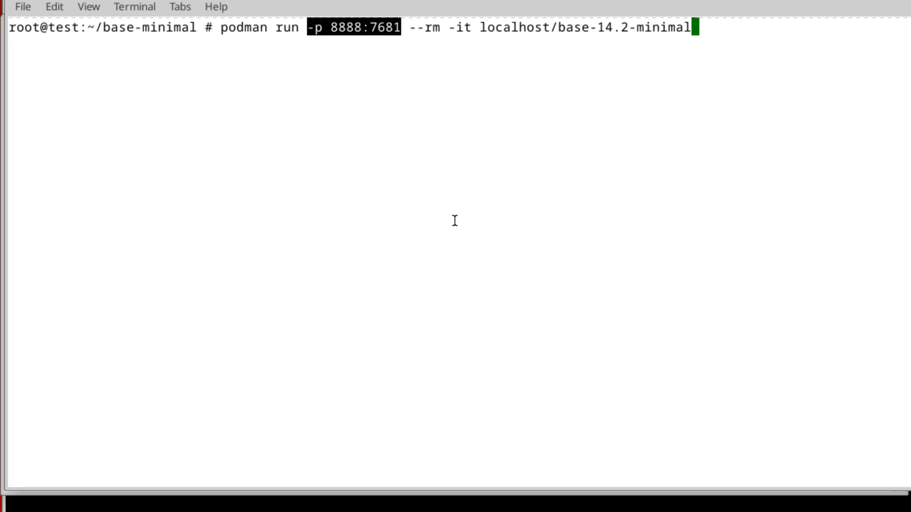
{"action": "key", "text": "Return"}
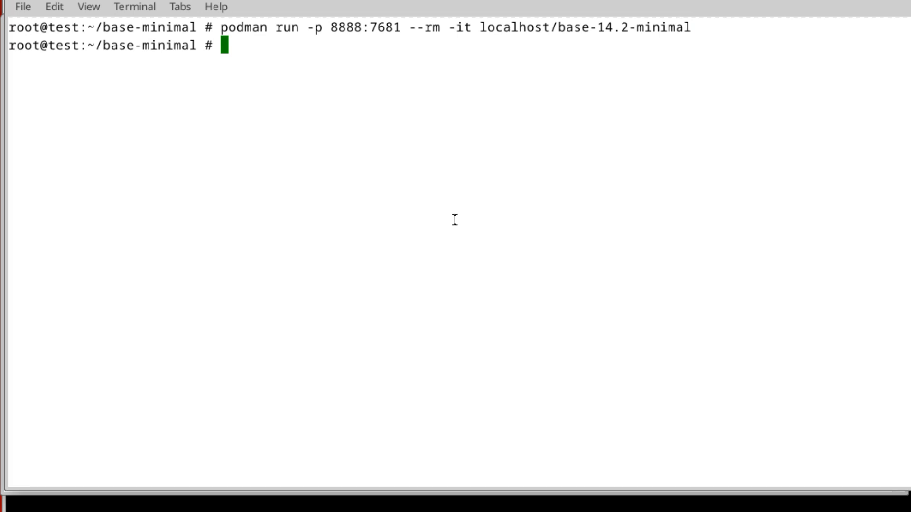
Step: Check podman run --help options, then start the container with port 8888 mapped to 7681
{"action": "type", "text": "podman run"}
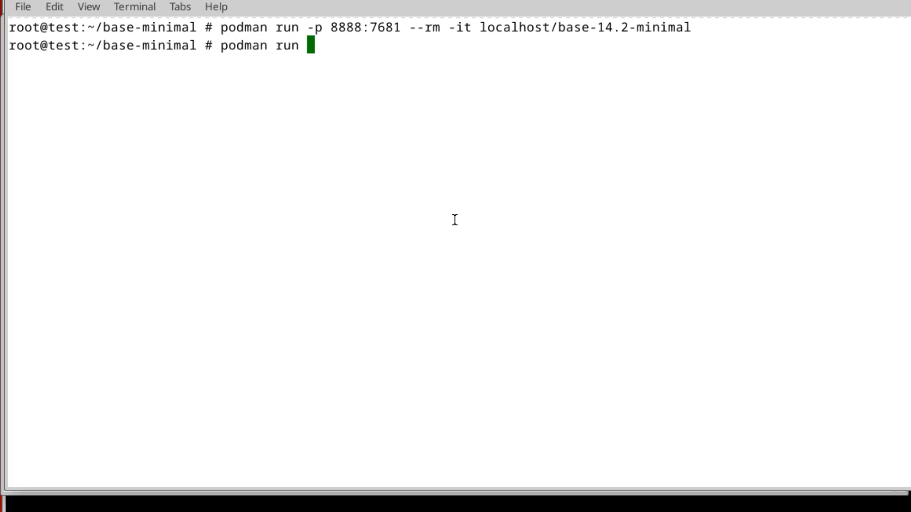
{"action": "type", "text": "--help"}
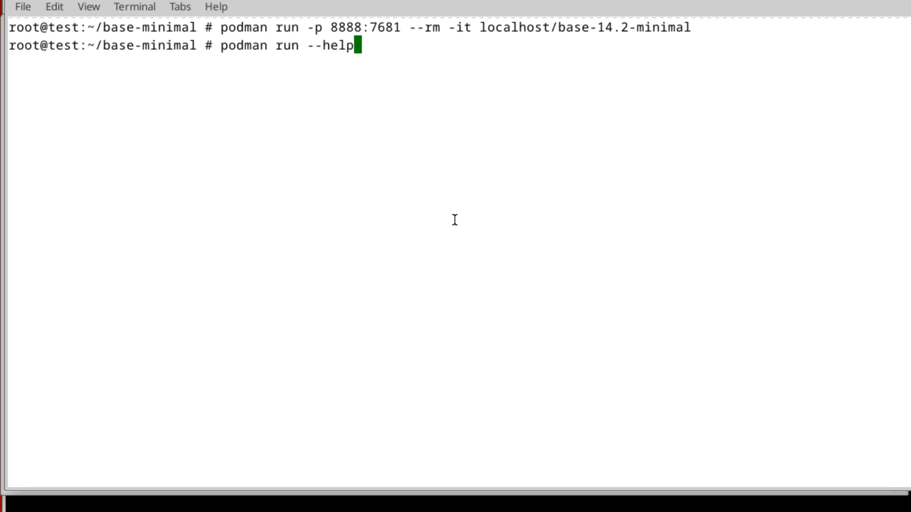
{"action": "key", "text": "Return"}
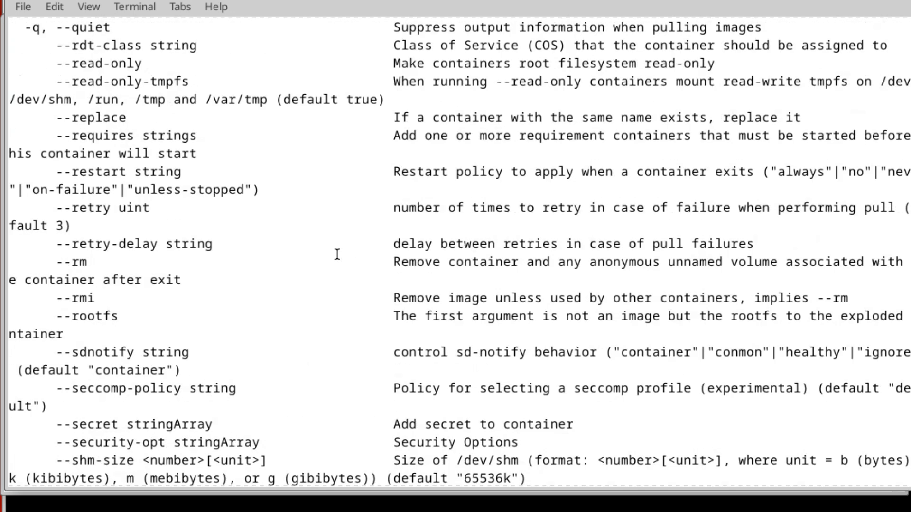
{"action": "scroll", "scroll_direction": "up", "scroll_amount": 3}
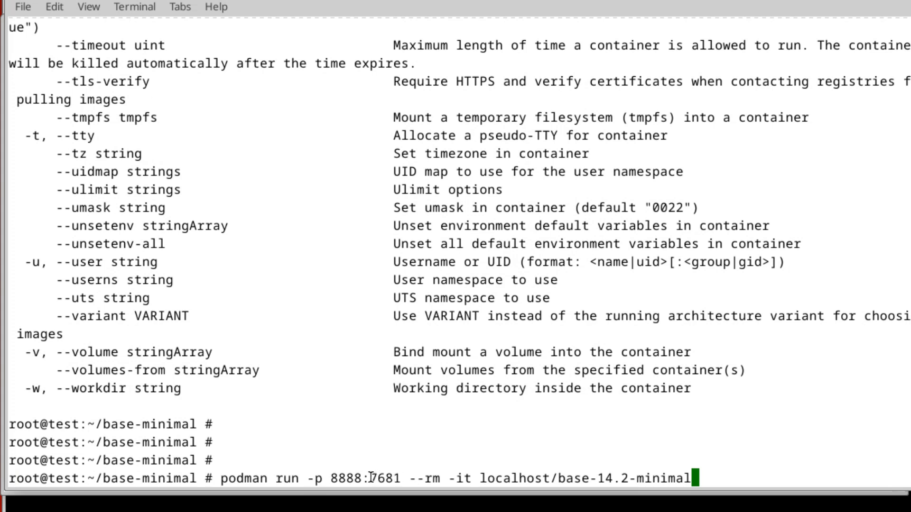
{"action": "double_click", "coordinate": [381, 478]}
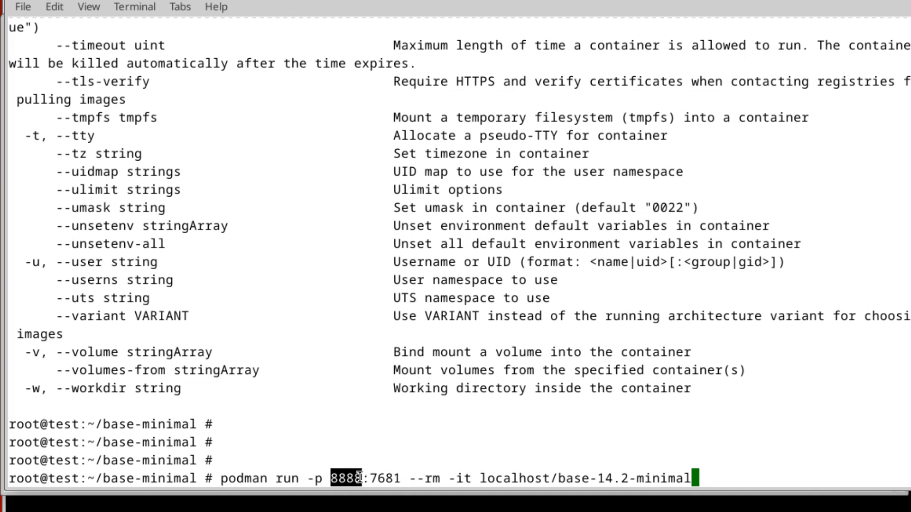
{"action": "mouse_move", "coordinate": [399, 392]}
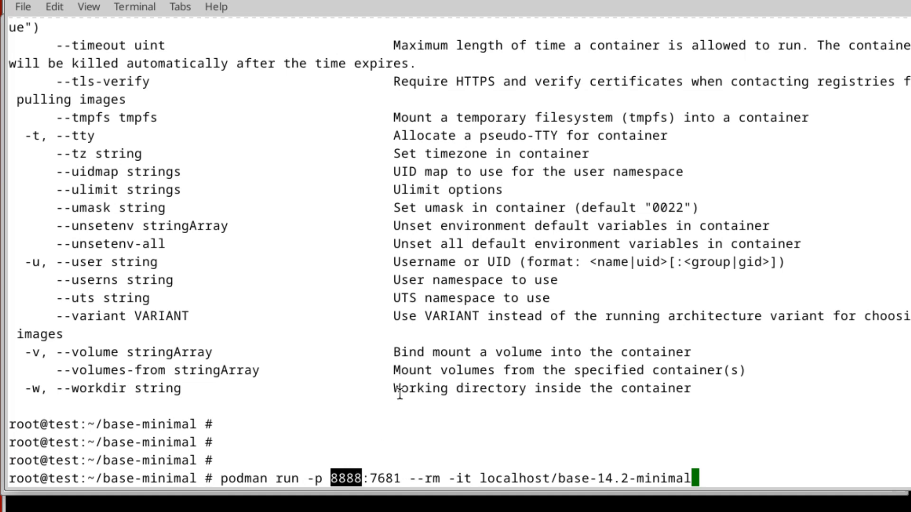
{"action": "mouse_move", "coordinate": [370, 447]}
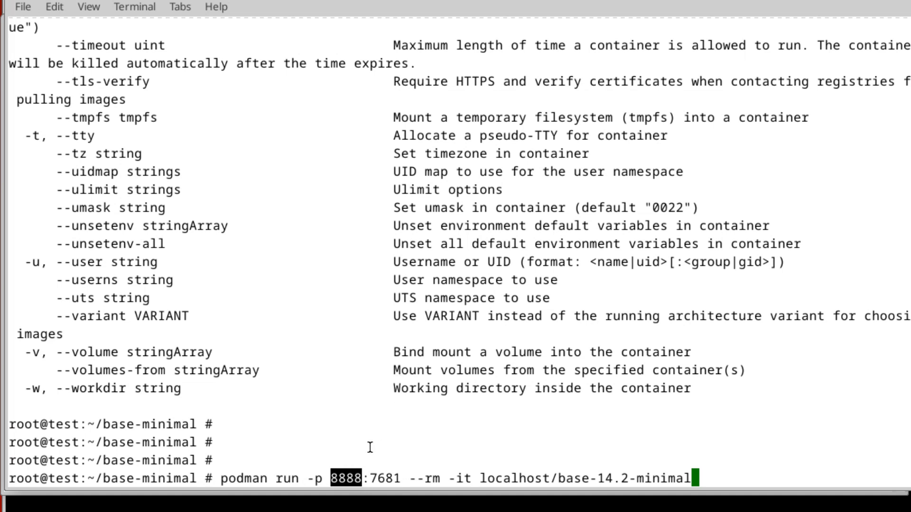
{"action": "key", "text": "Return"}
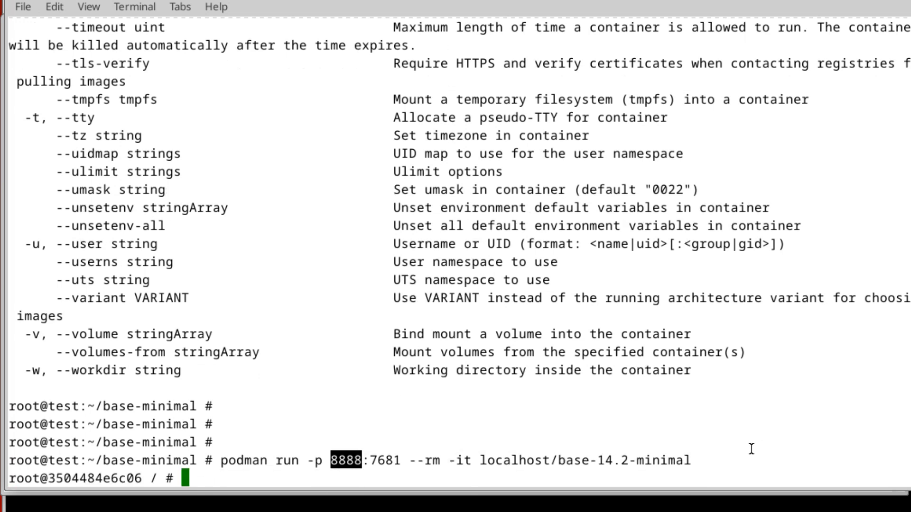
{"action": "mouse_move", "coordinate": [331, 455]}
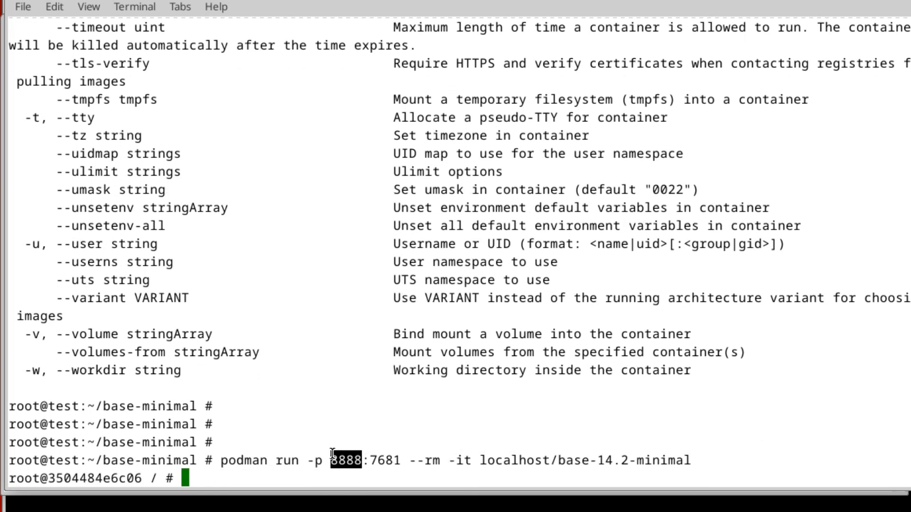
Step: Install ttyd and vim with pkg install -y in the container, then start ttyd -W
{"action": "type", "text": "pkg in"}
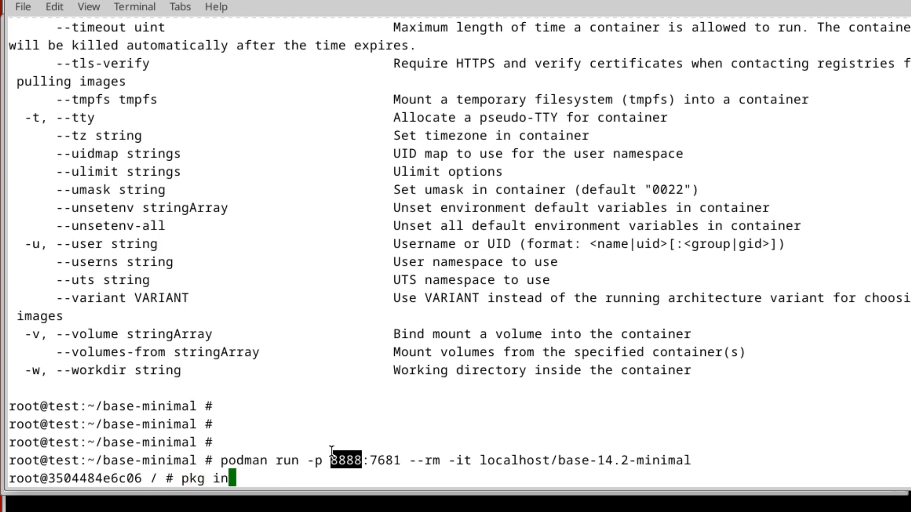
{"action": "type", "text": "s"}
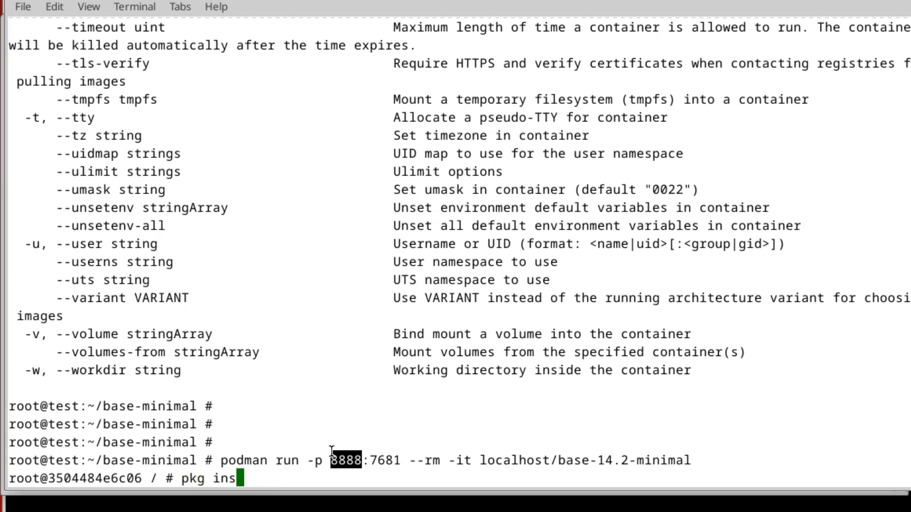
{"action": "type", "text": "tall -y ttyd"}
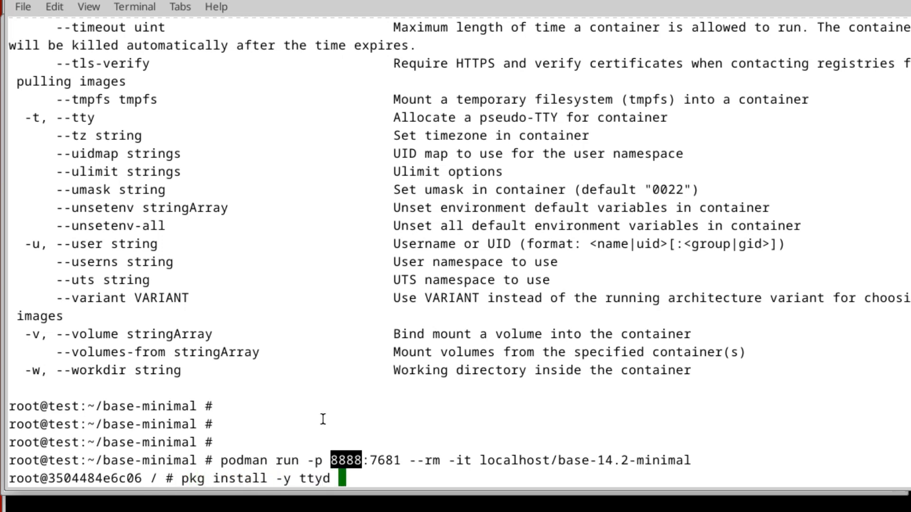
{"action": "type", "text": "vim"}
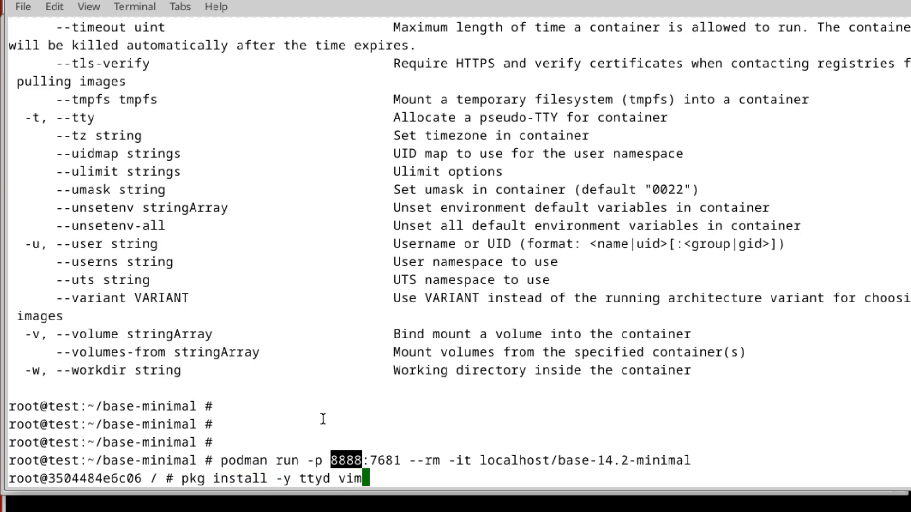
{"action": "key", "text": "Return"}
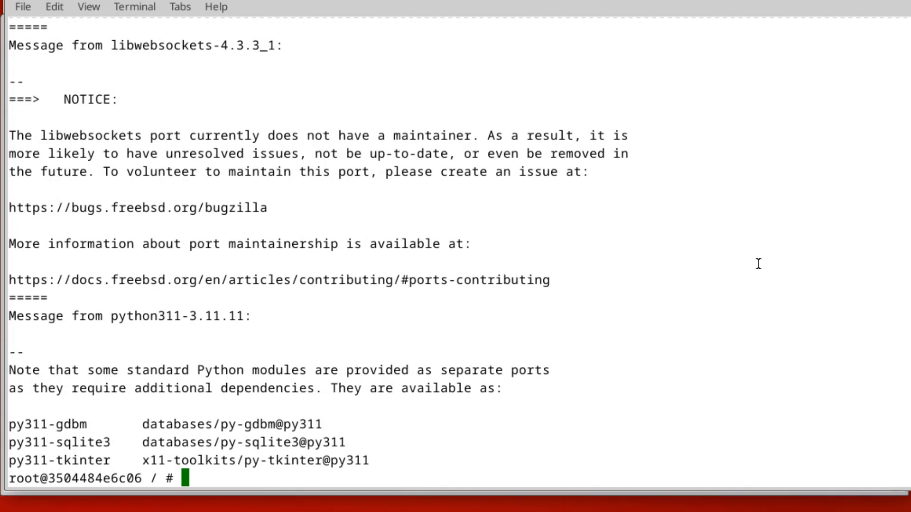
{"action": "type", "text": "tt"}
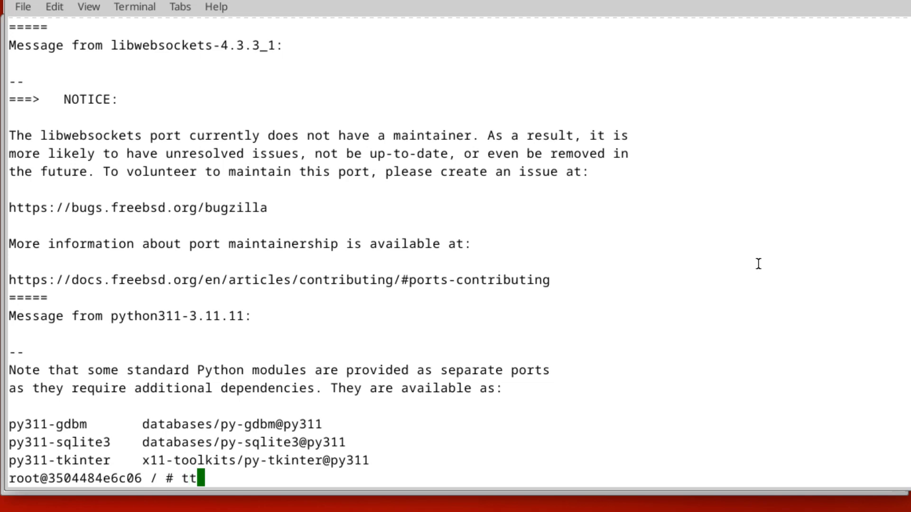
{"action": "type", "text": "yd -W"}
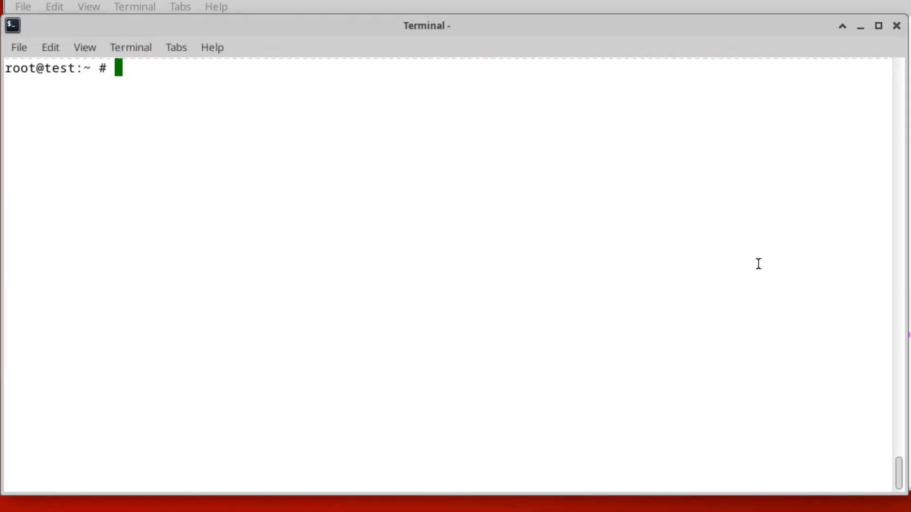
Step: Get container 350's IP with podman inspect and jq, then ping 10.88.0.7
{"action": "type", "text": "podman inspect 350 | jq -r '.[].NetworkSettings.IPAddress'"}
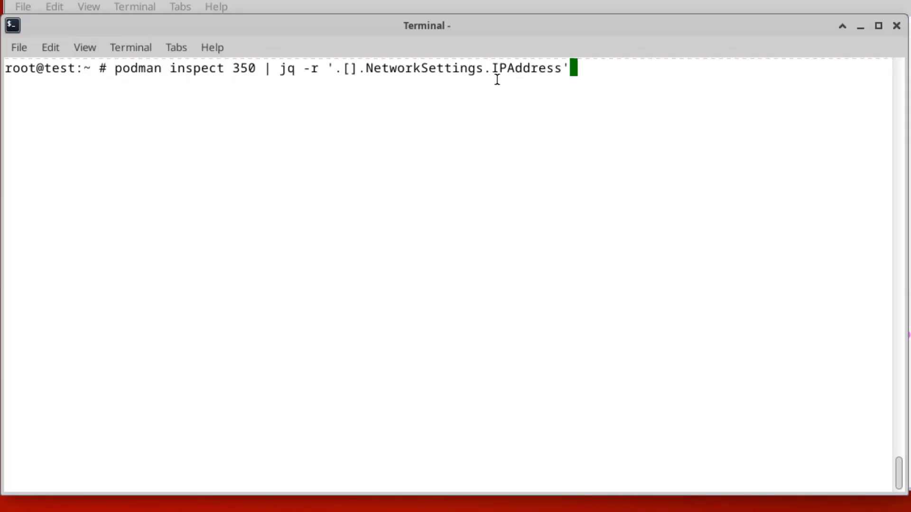
{"action": "key", "text": "Return"}
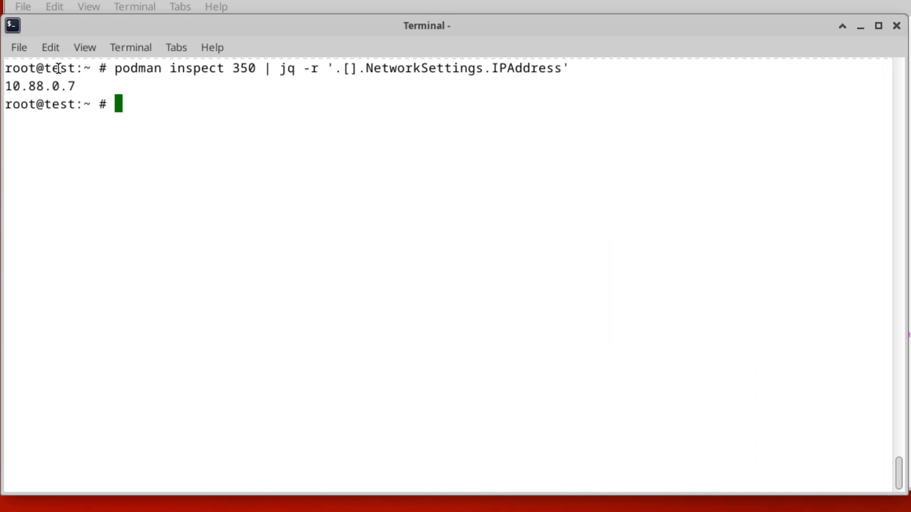
{"action": "type", "text": "ping"}
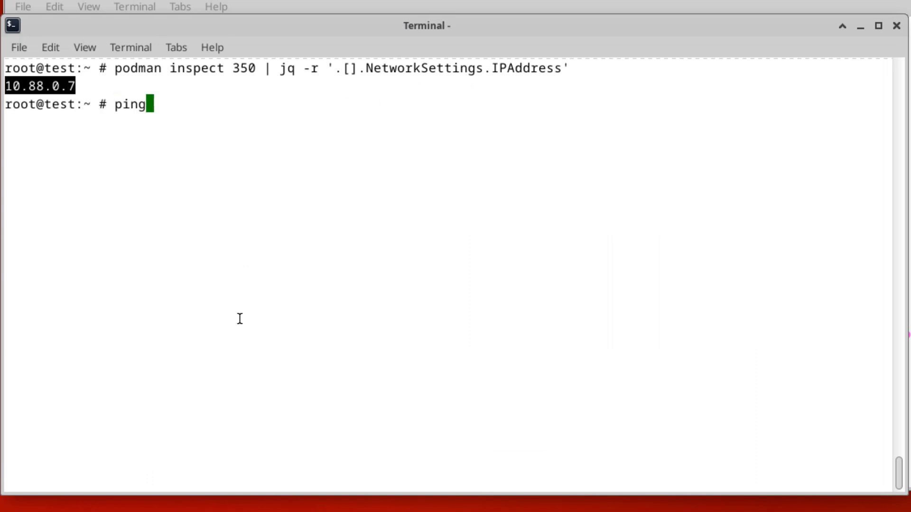
{"action": "type", "text": "10.88.0.7"}
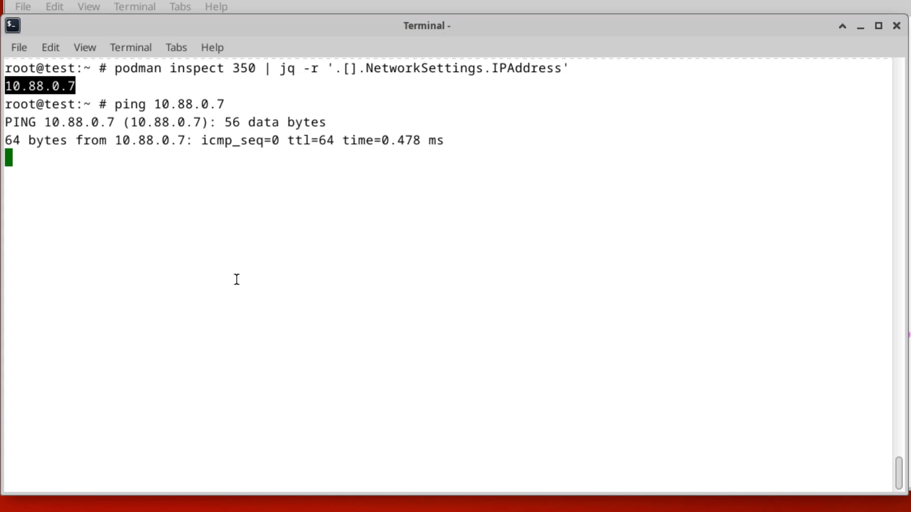
{"action": "key", "text": "ctrl+c"}
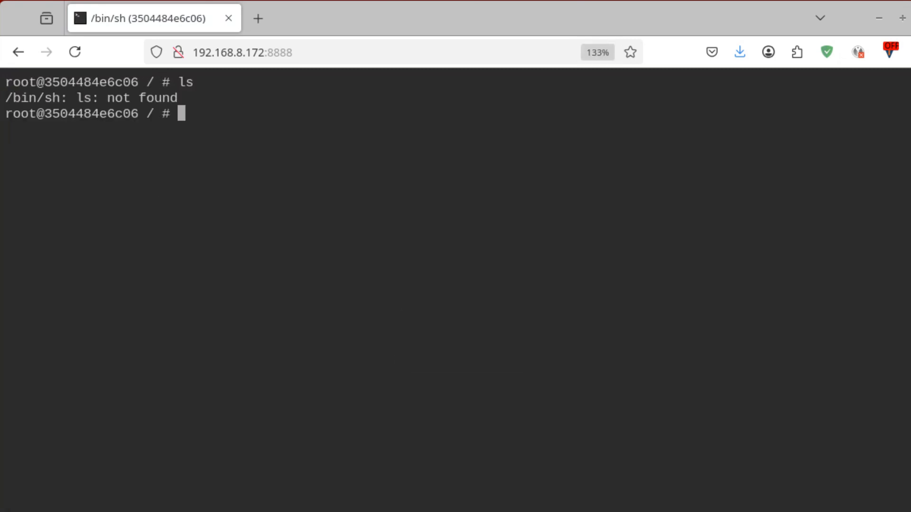
Step: Enter vim in the port-8888 web shell, then launch Midnight Commander at the root directory
{"action": "type", "text": "vim"}
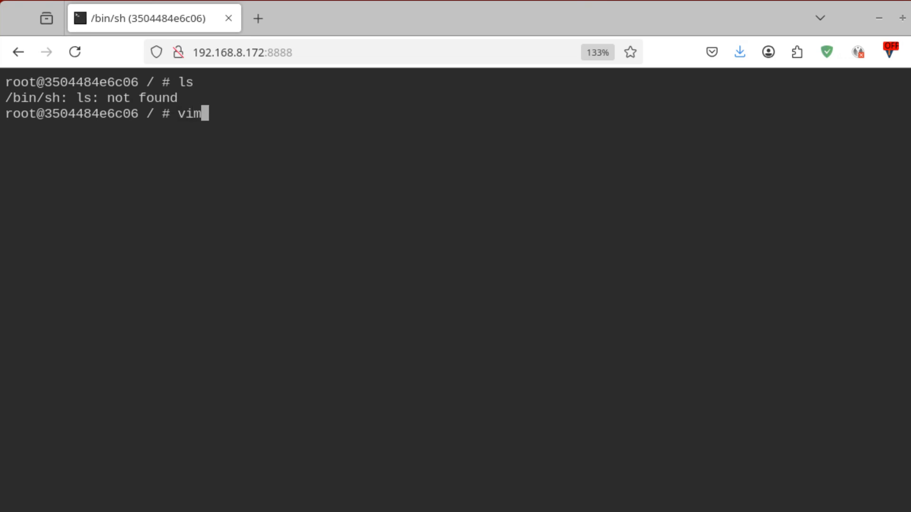
{"action": "key", "text": "Return"}
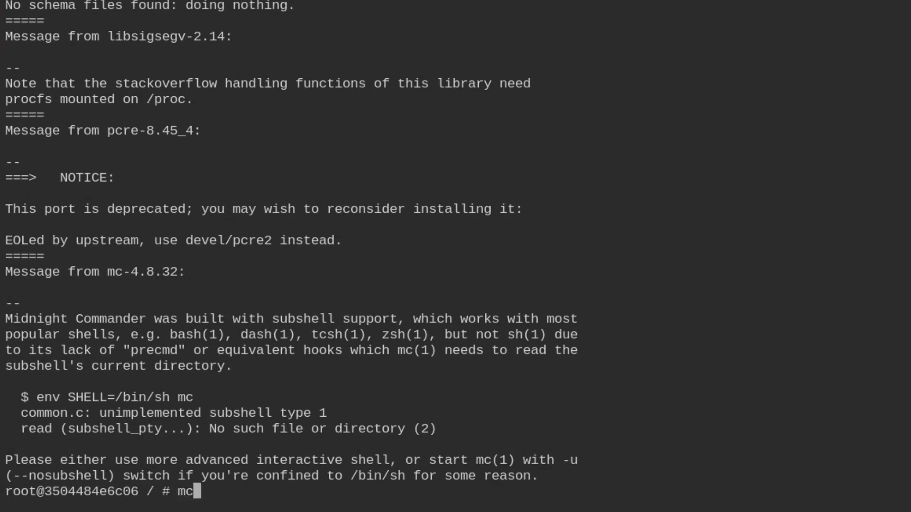
{"action": "key", "text": "Return"}
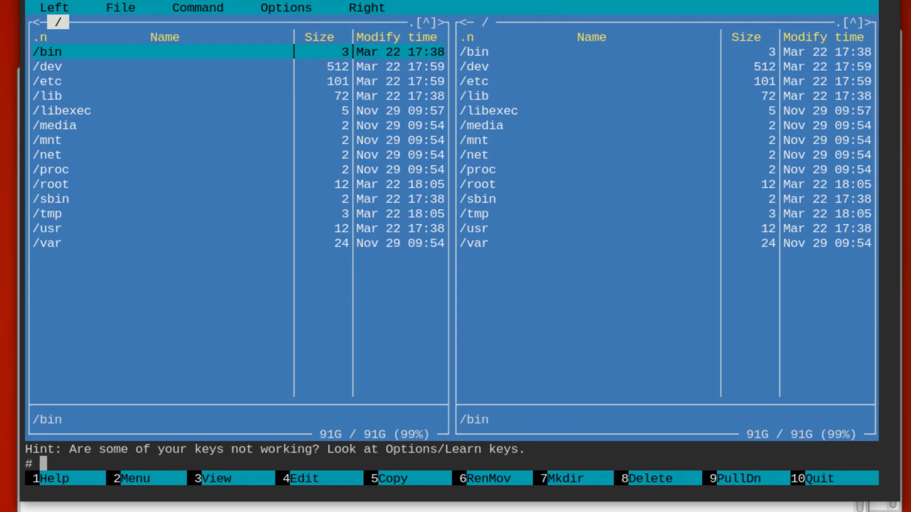